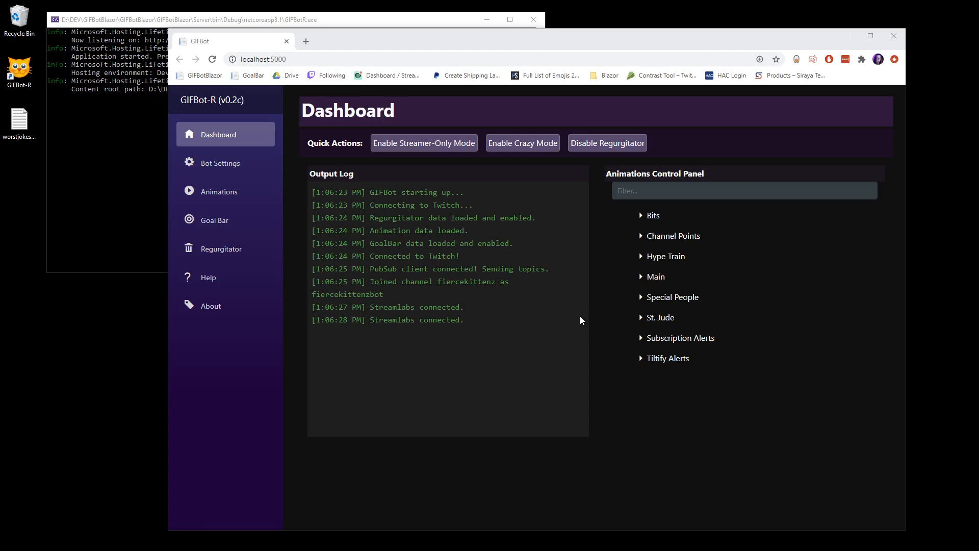
mouse_move(567, 327)
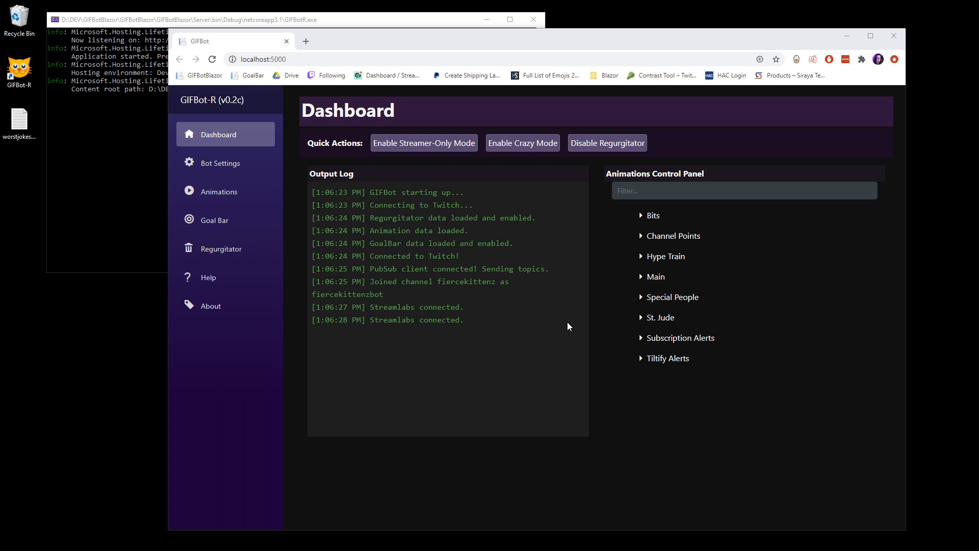
mouse_move(562, 311)
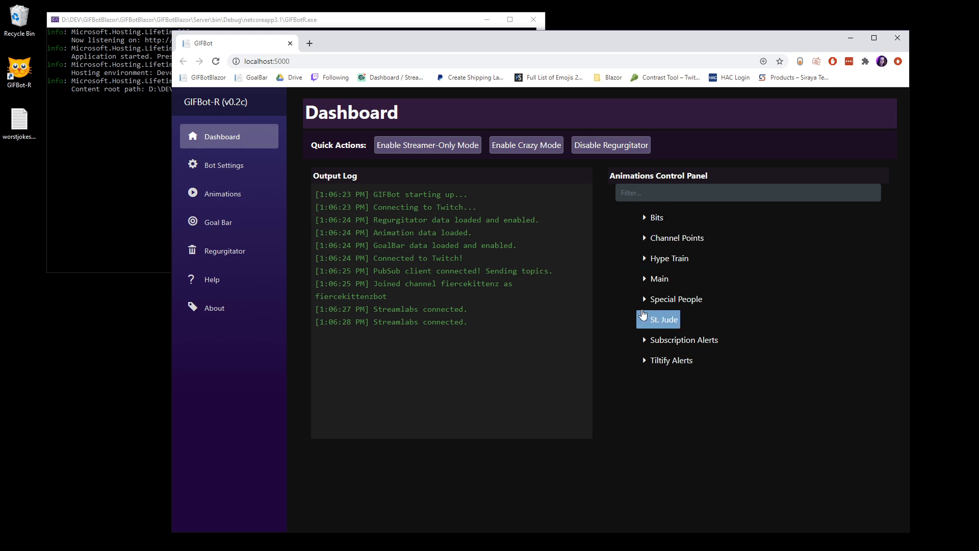
mouse_move(669, 258)
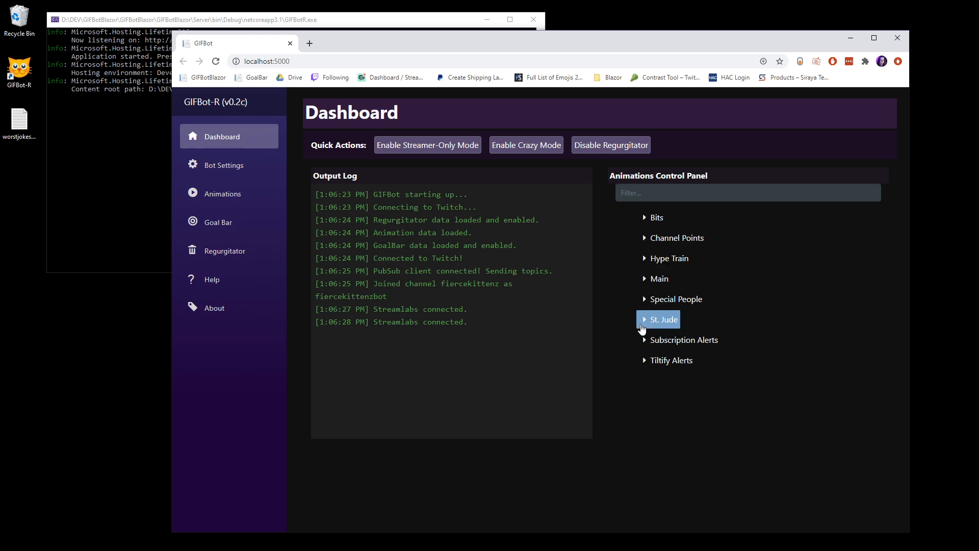
Toggle Special People, open the Animations Editor, then select St. Jude and !blazor
click(675, 299)
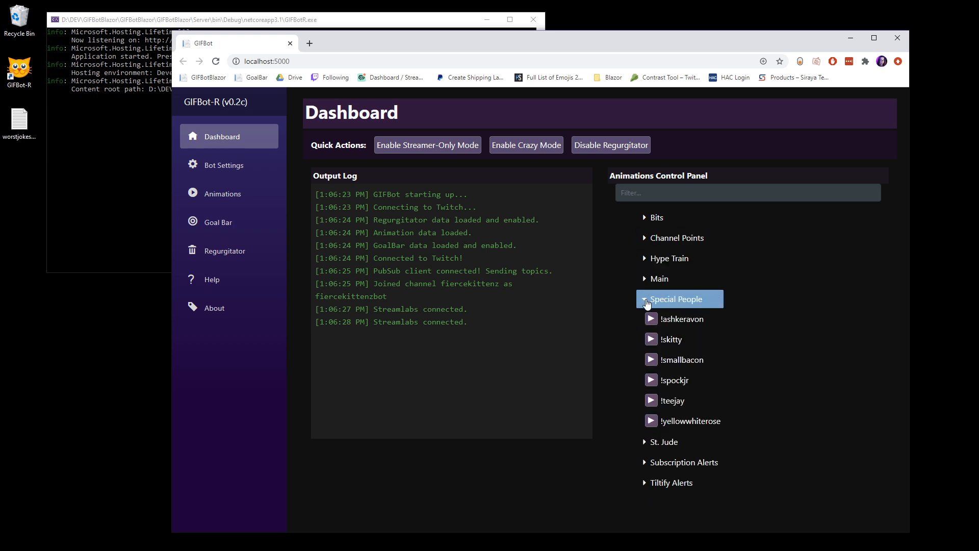
click(674, 298)
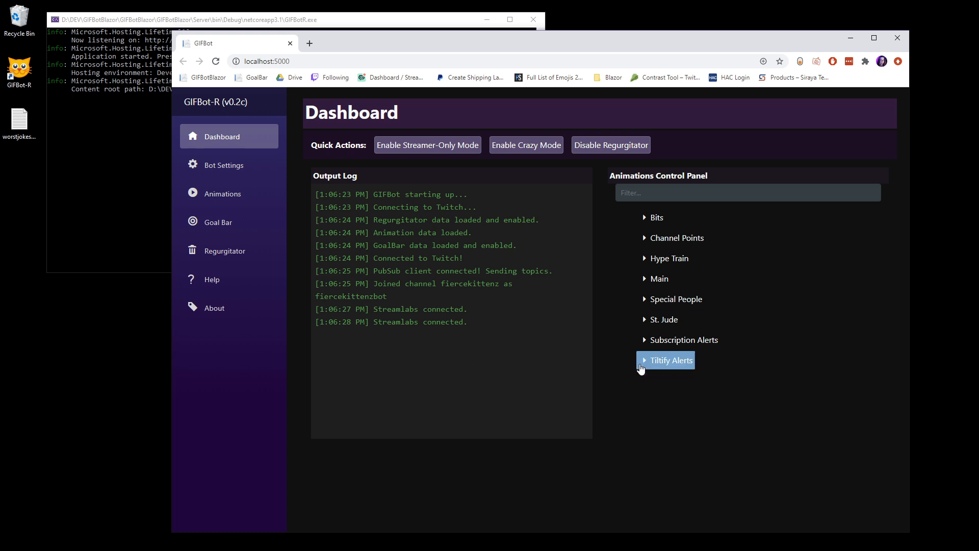
mouse_move(464, 301)
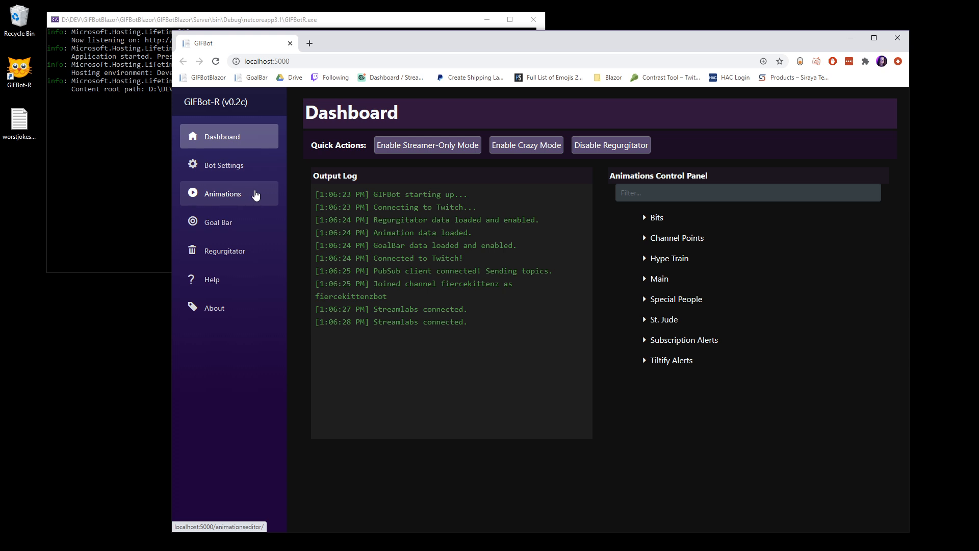
mouse_move(255, 195)
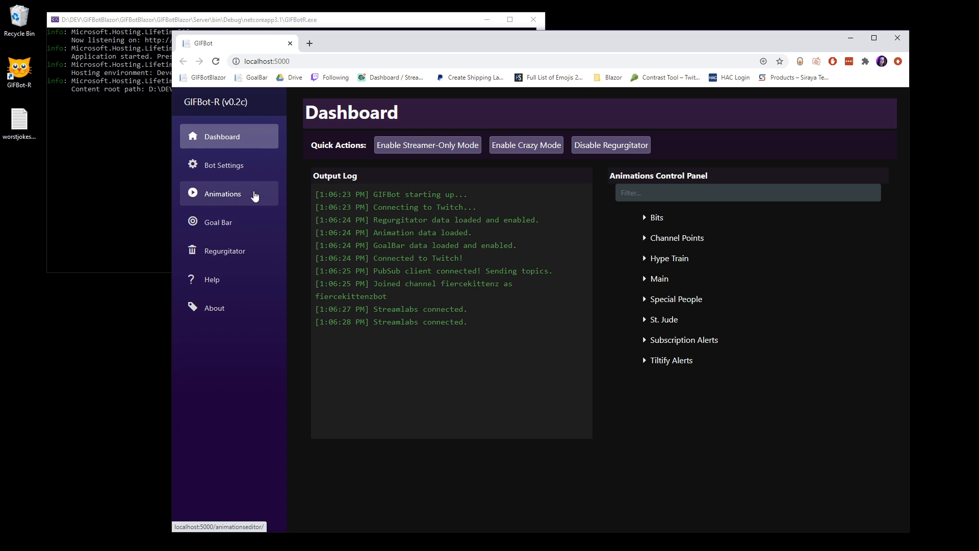
click(223, 194)
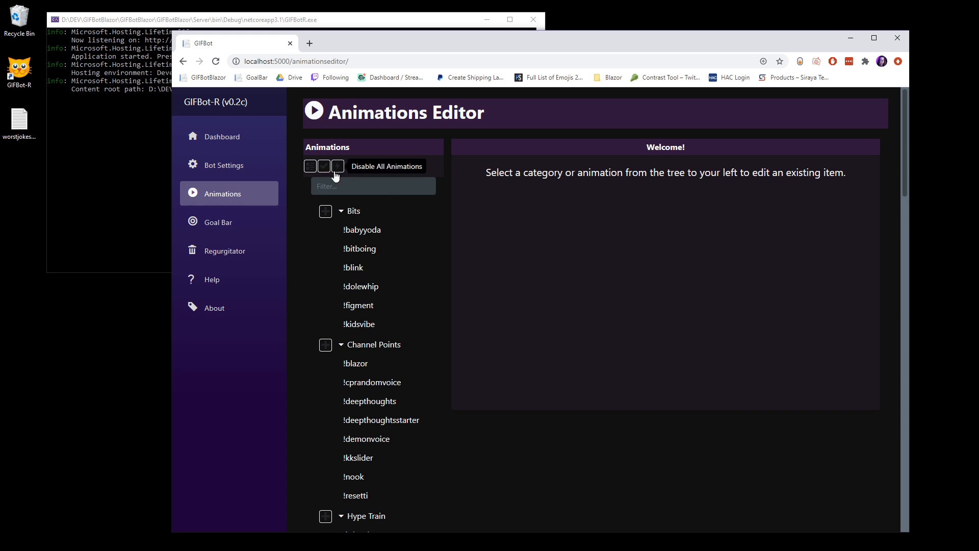
mouse_move(412, 290)
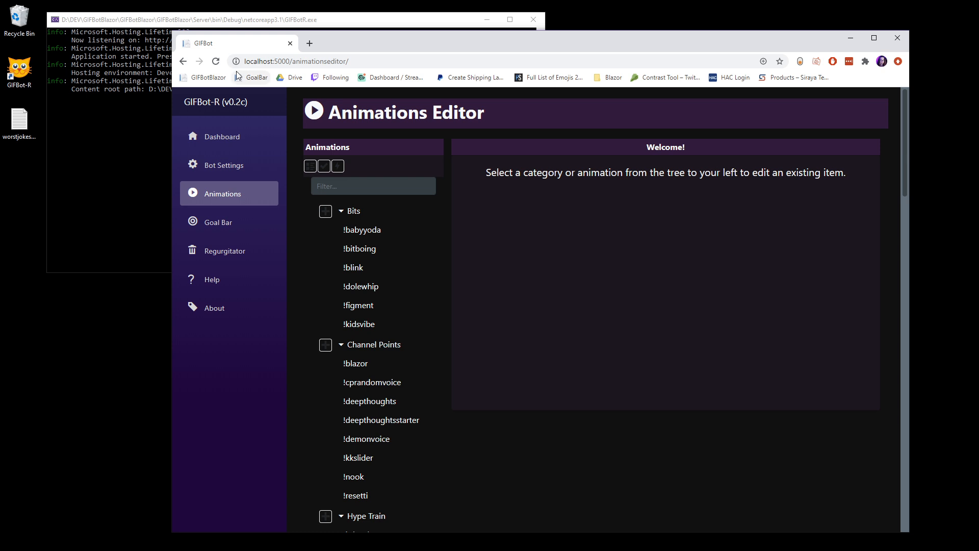
mouse_move(215, 61)
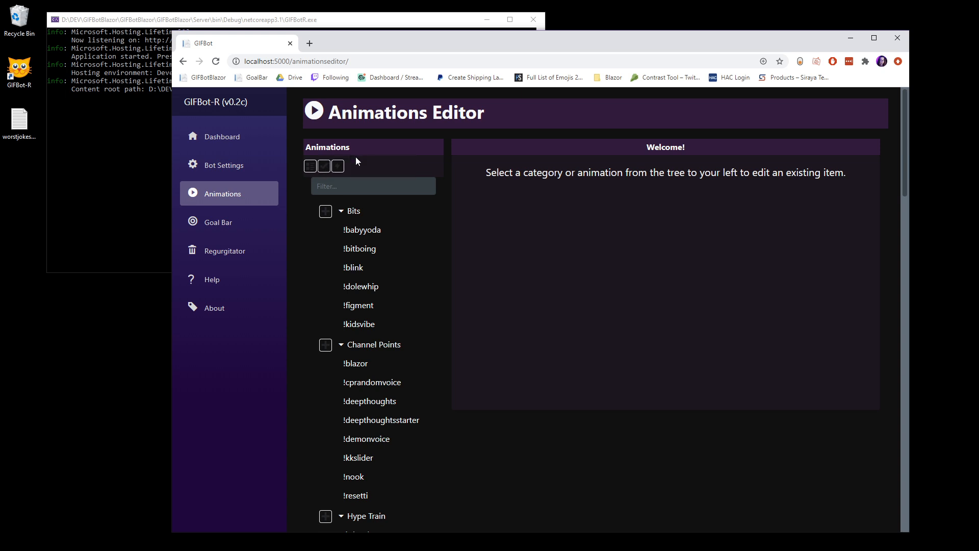
mouse_move(323, 166)
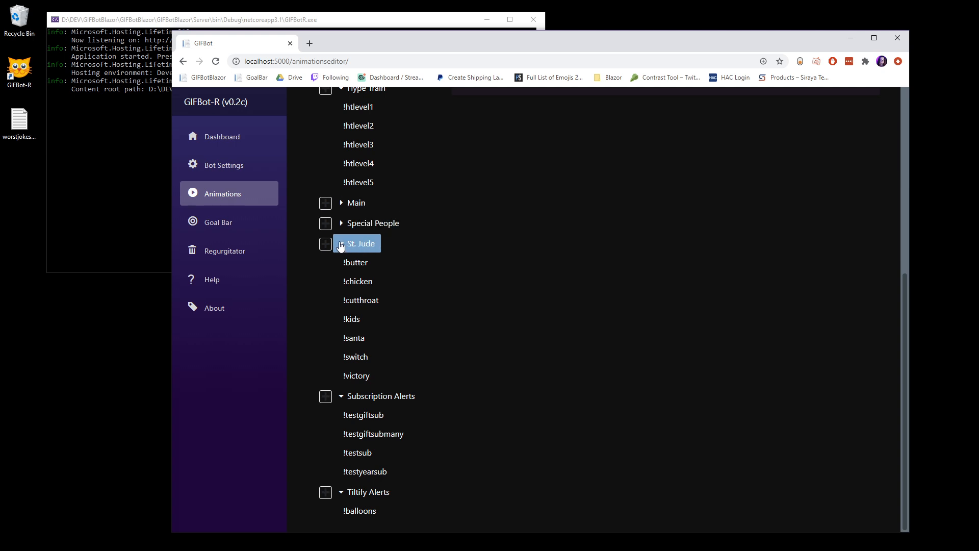
click(359, 243)
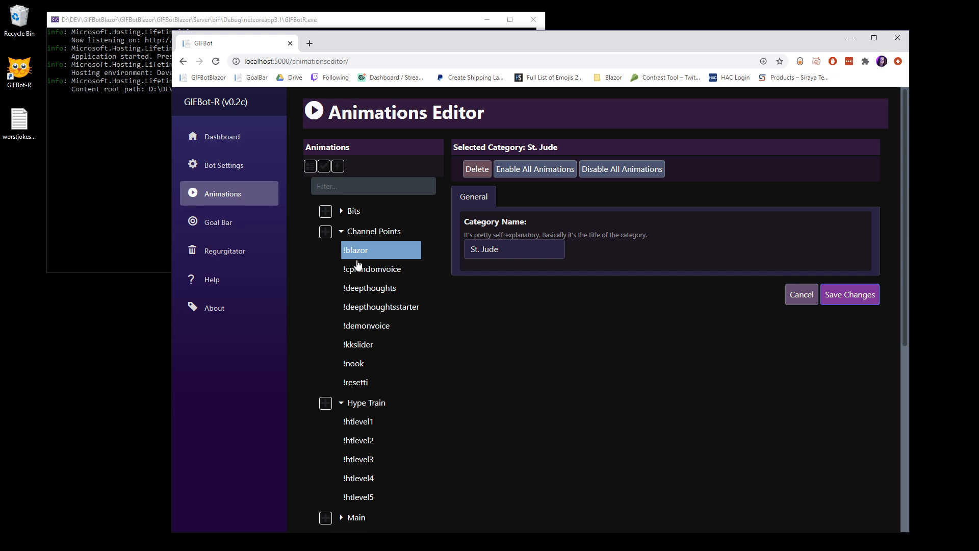
click(353, 362)
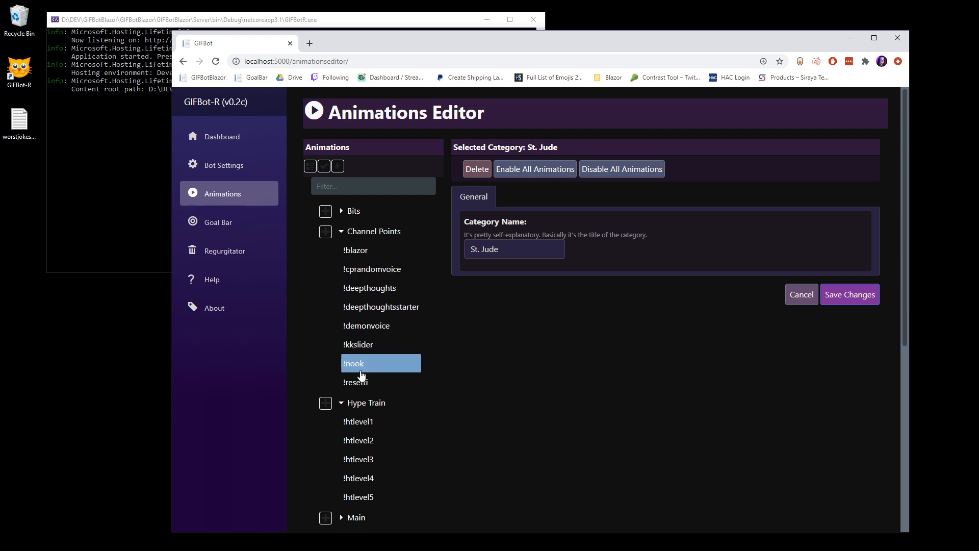
click(356, 249)
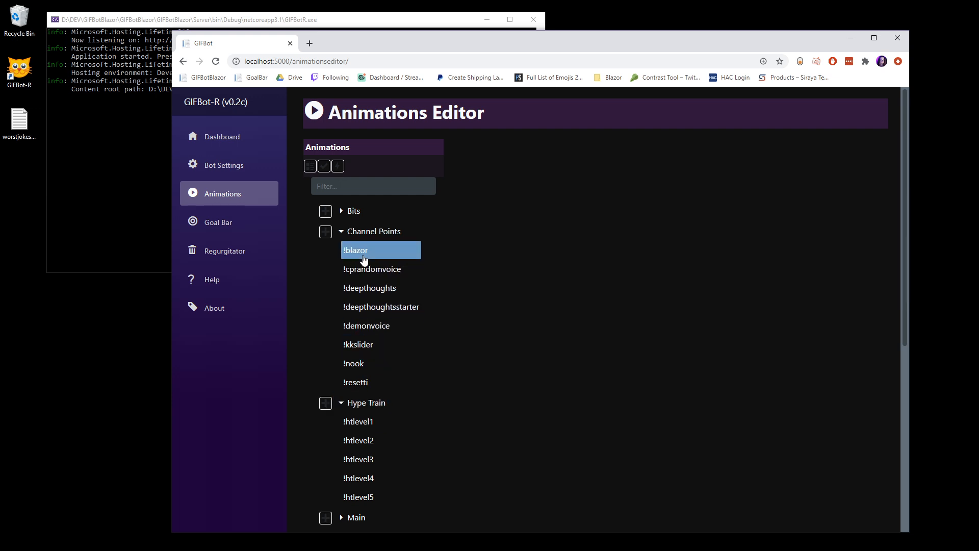
Load !blazor's General tab with its command name and Blazorgasm2.webm visual
click(355, 250)
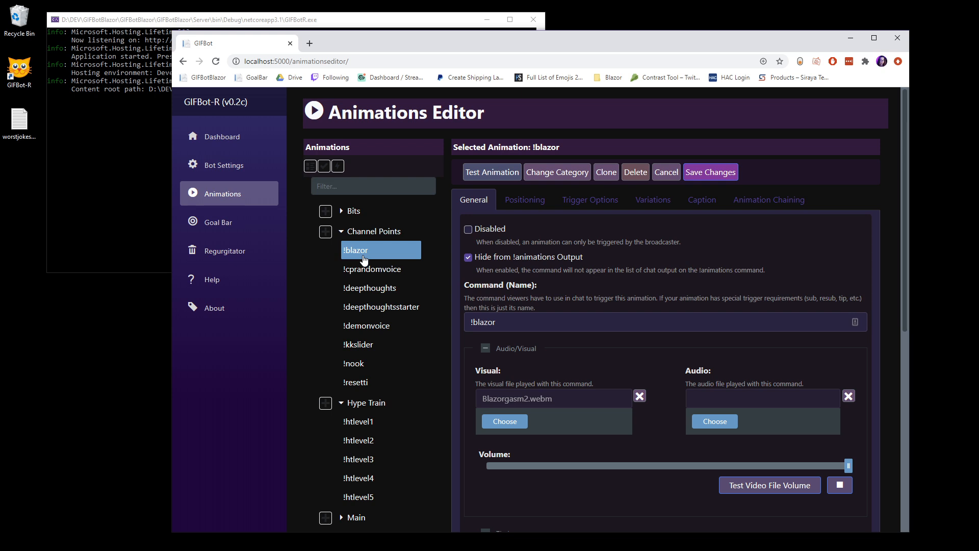
mouse_move(361, 161)
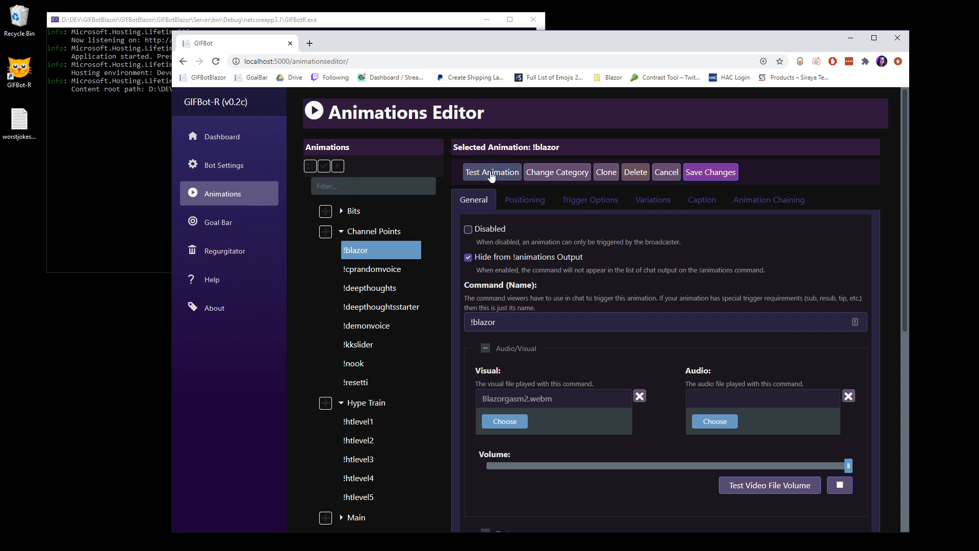
mouse_move(491, 177)
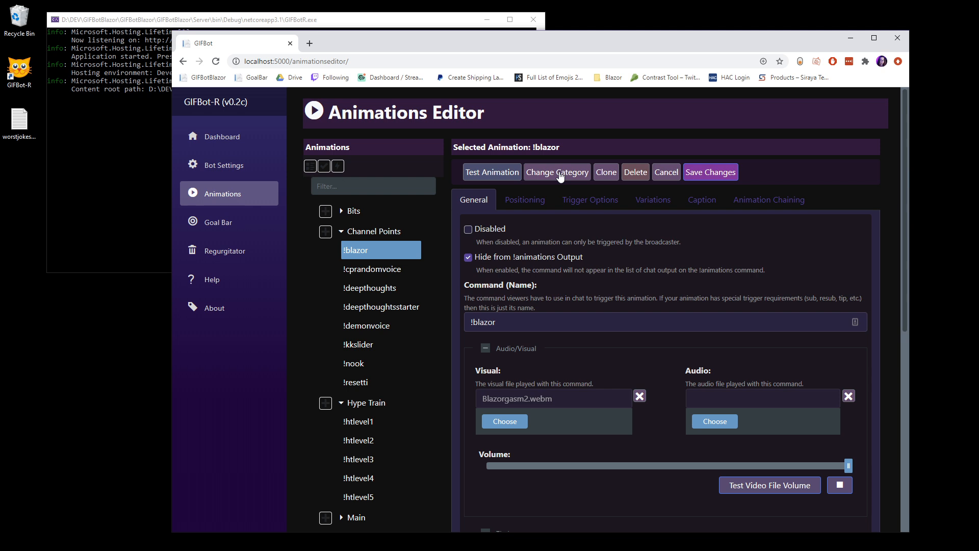
mouse_move(605, 172)
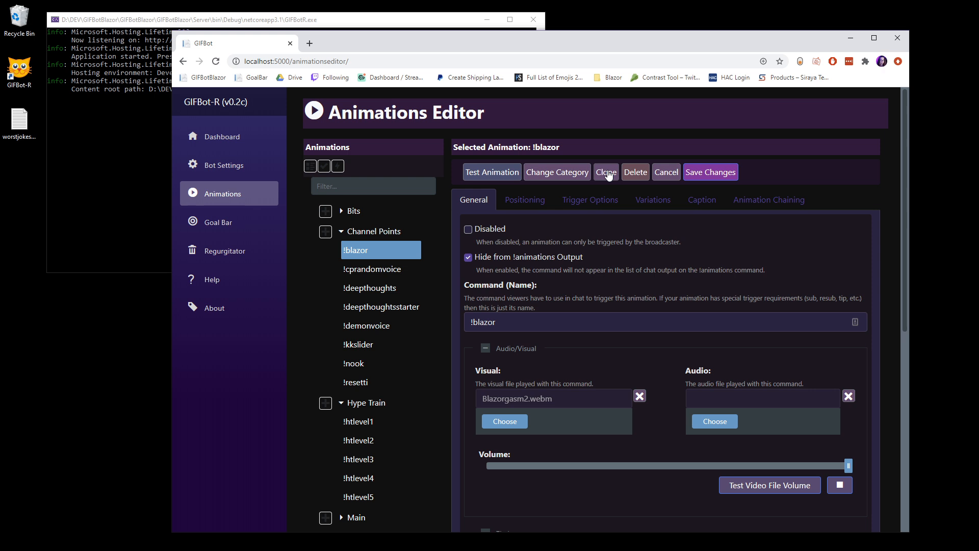
mouse_move(634, 172)
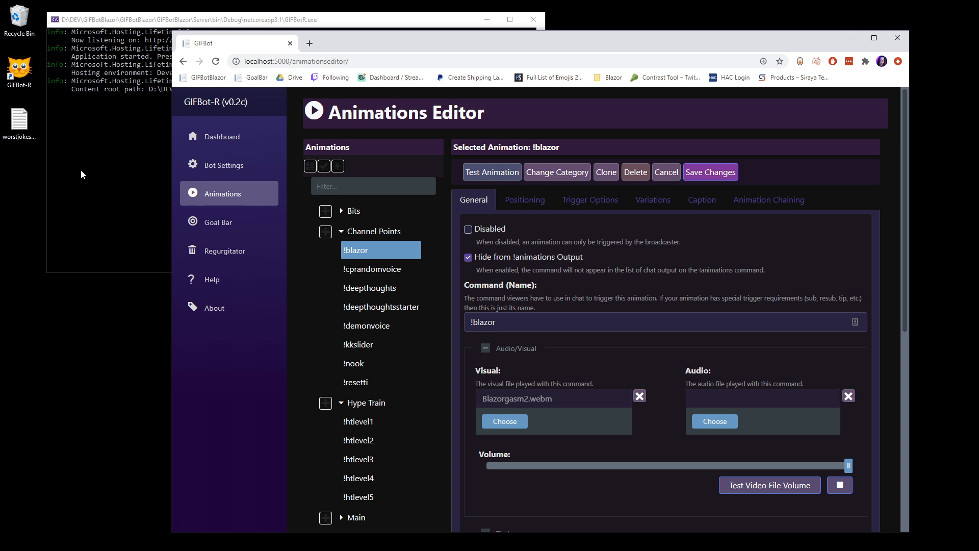
mouse_move(439, 244)
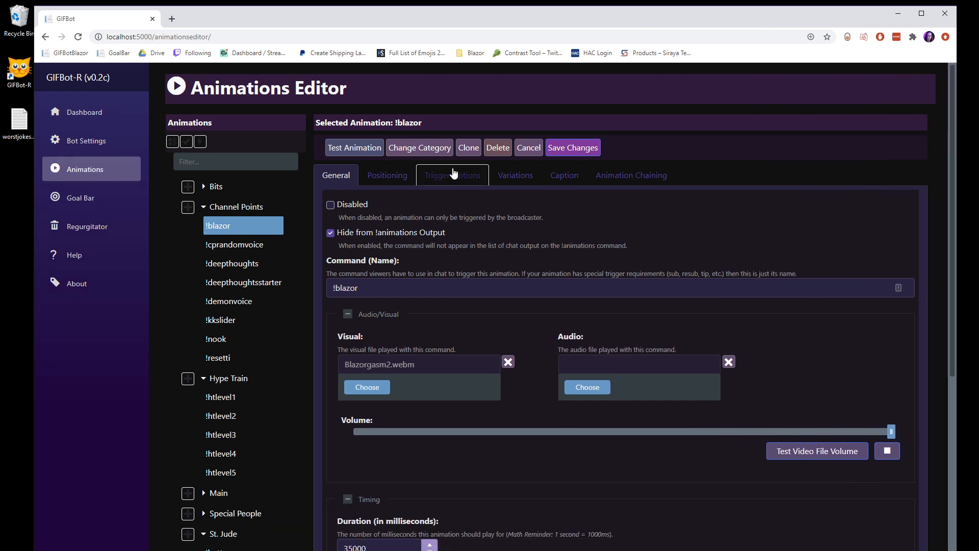
mouse_move(452, 175)
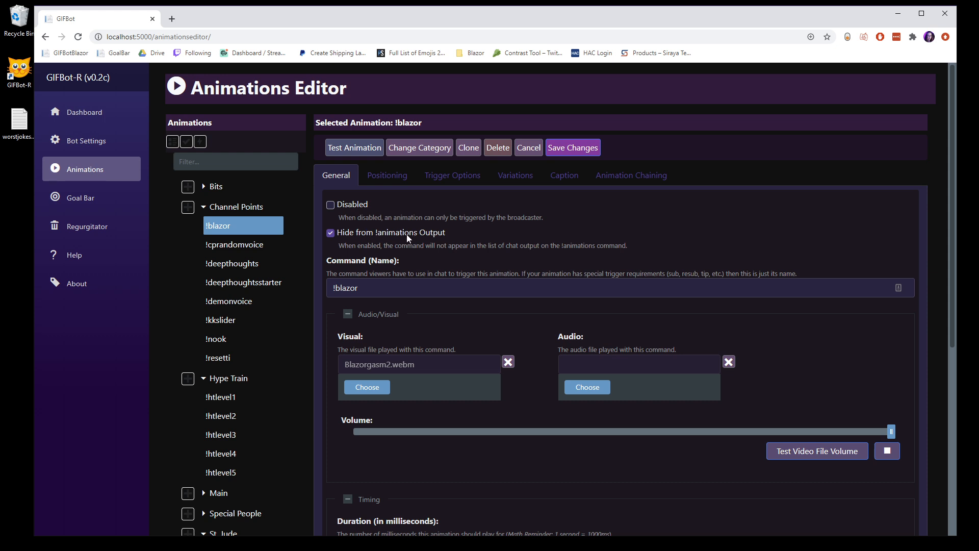
mouse_move(452, 239)
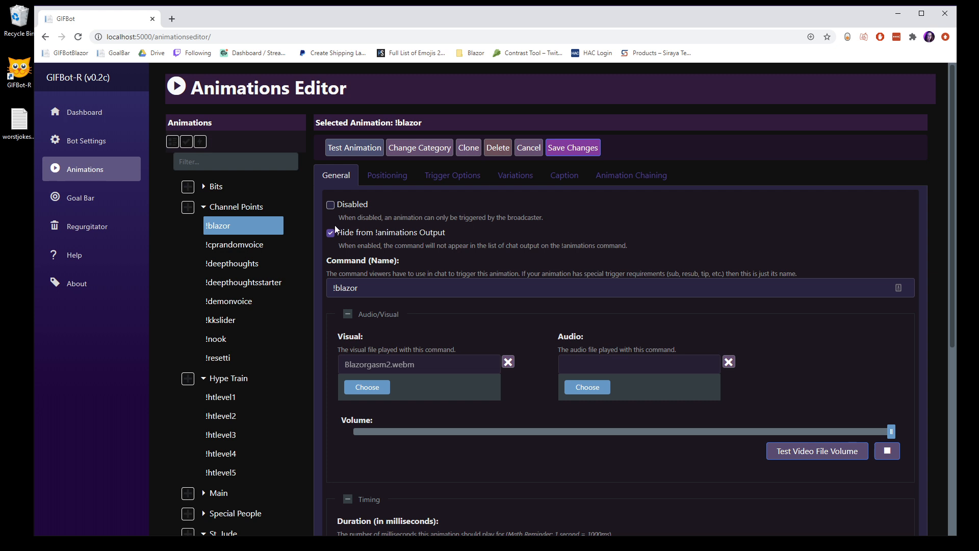
mouse_move(364, 269)
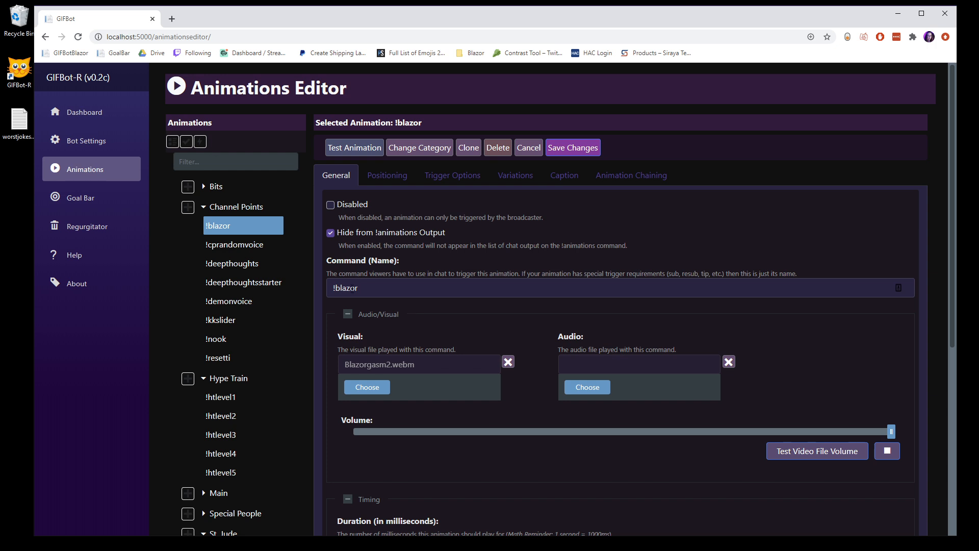
scroll(down, 3)
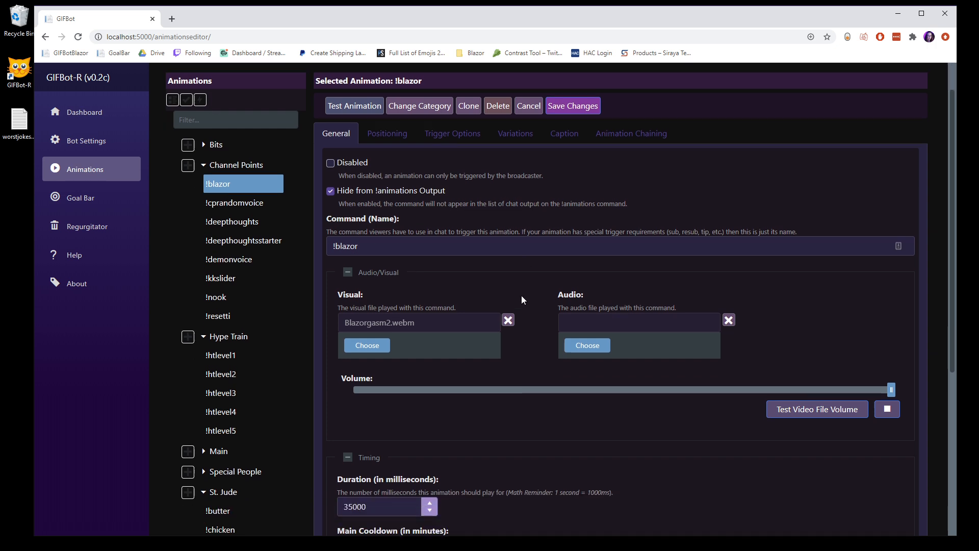
scroll(down, 3)
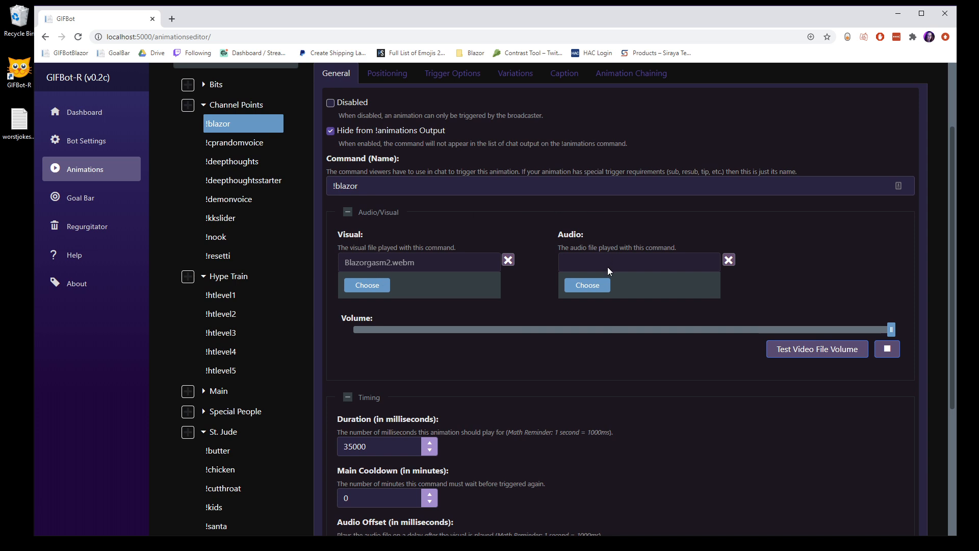
mouse_move(759, 284)
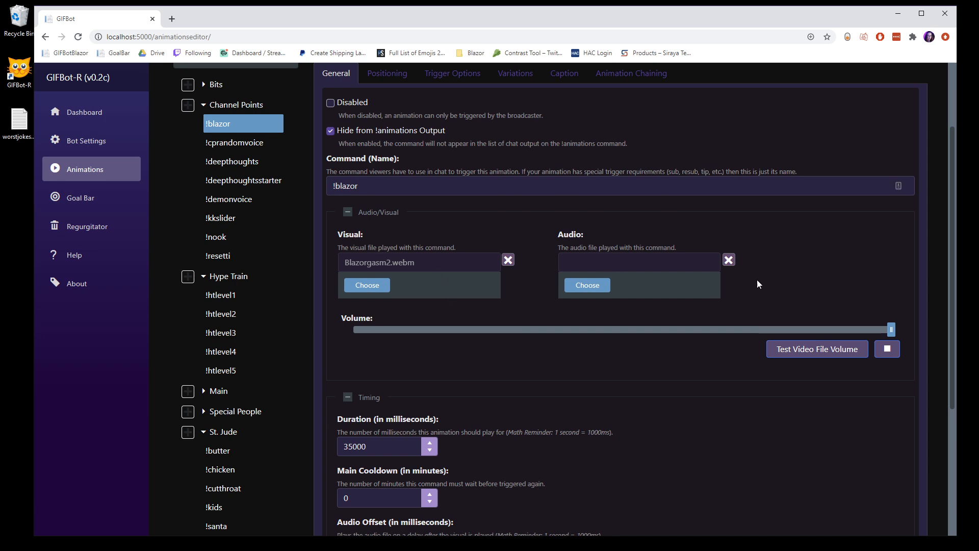
mouse_move(701, 286)
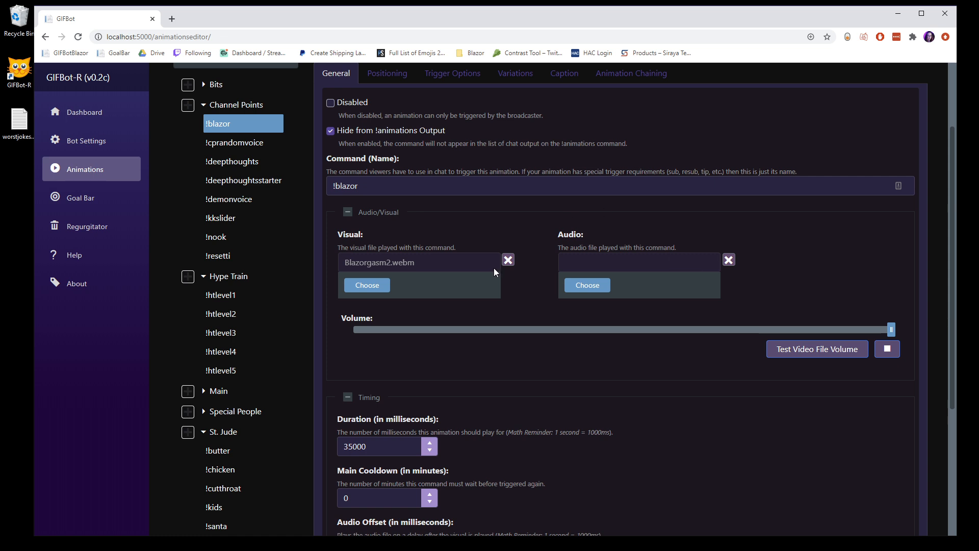
mouse_move(652, 269)
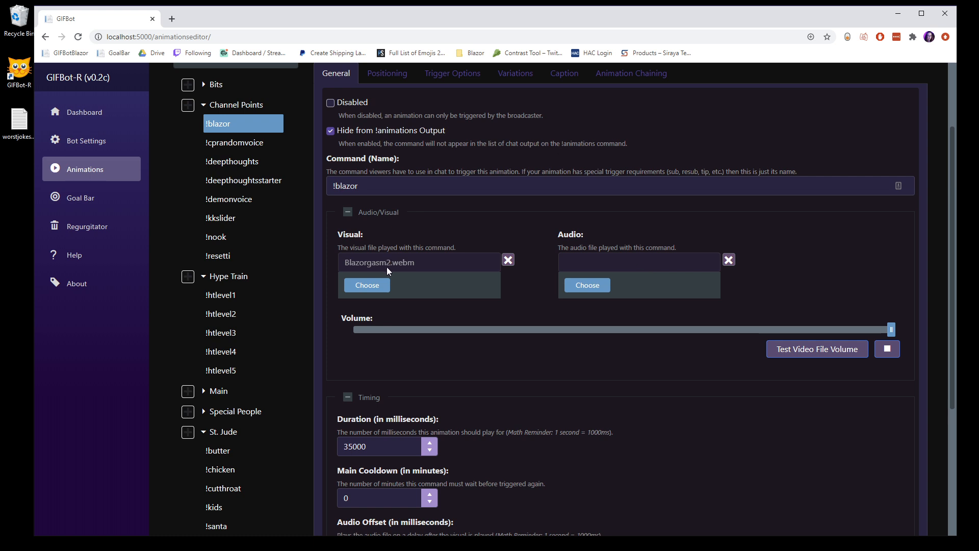
drag(892, 329, 827, 329)
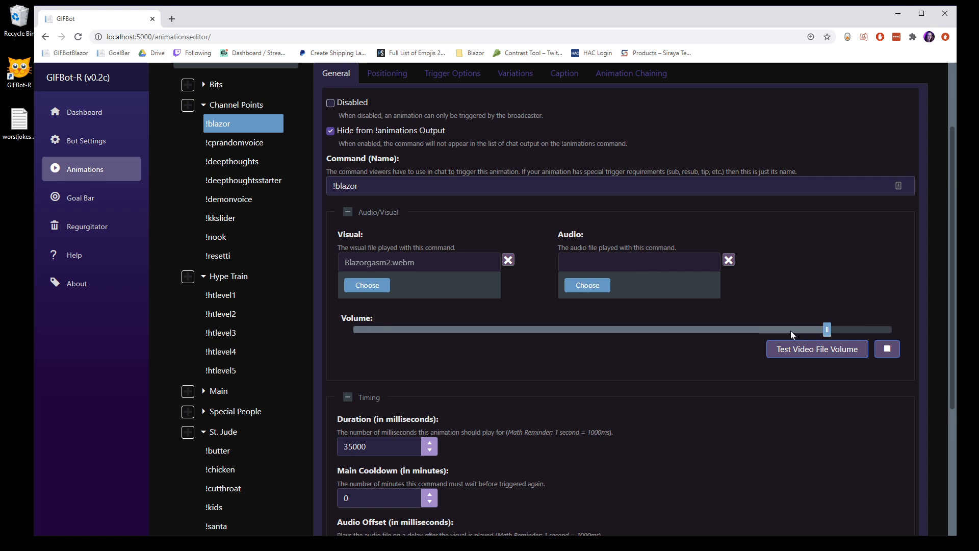
drag(827, 329, 881, 329)
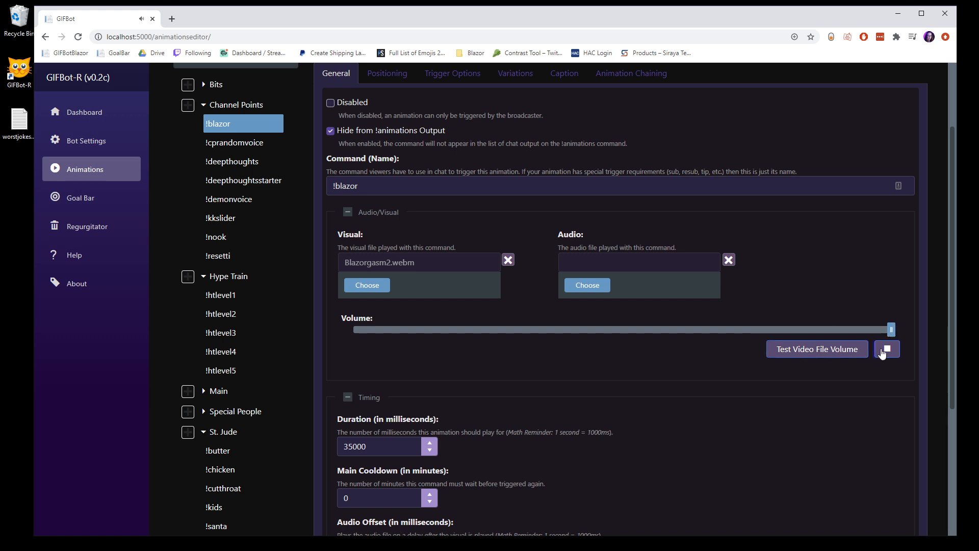
click(887, 348)
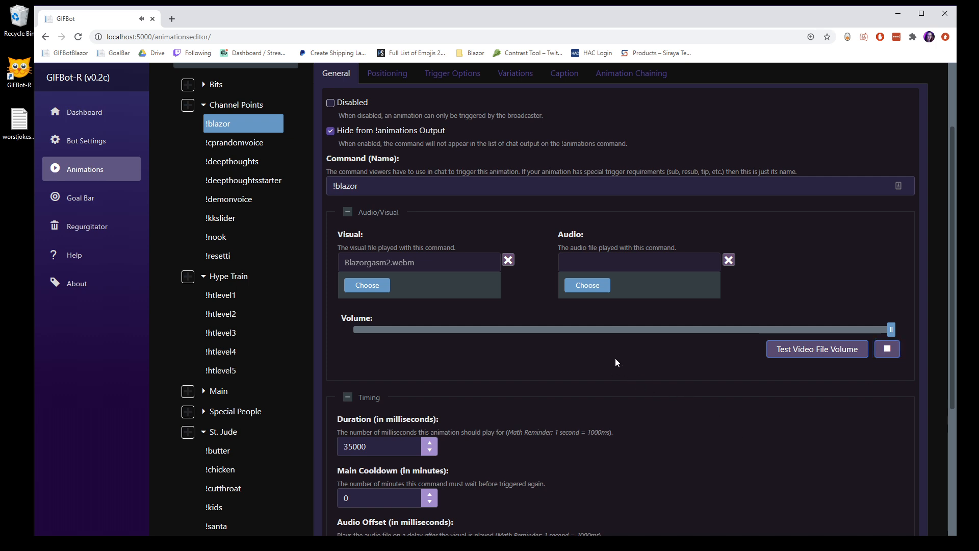
mouse_move(467, 344)
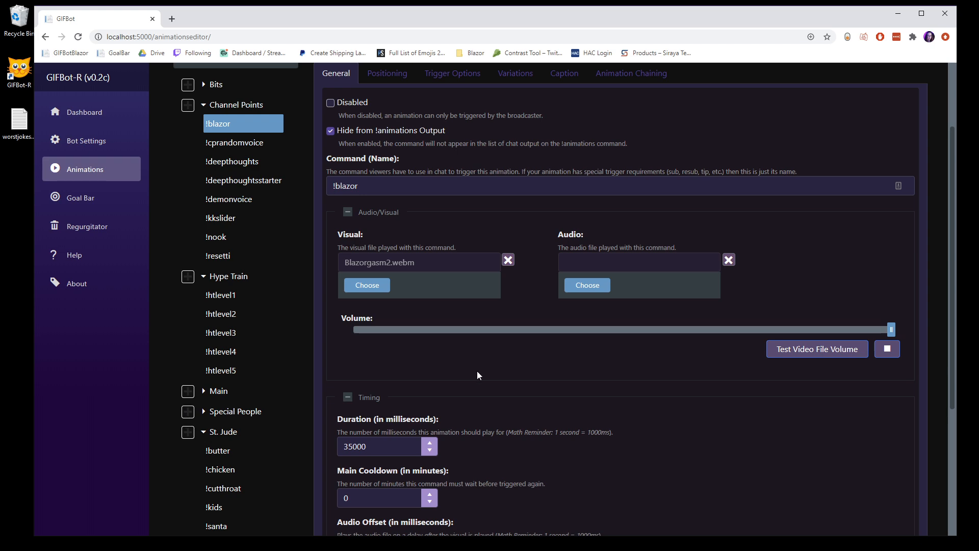
scroll(down, 3)
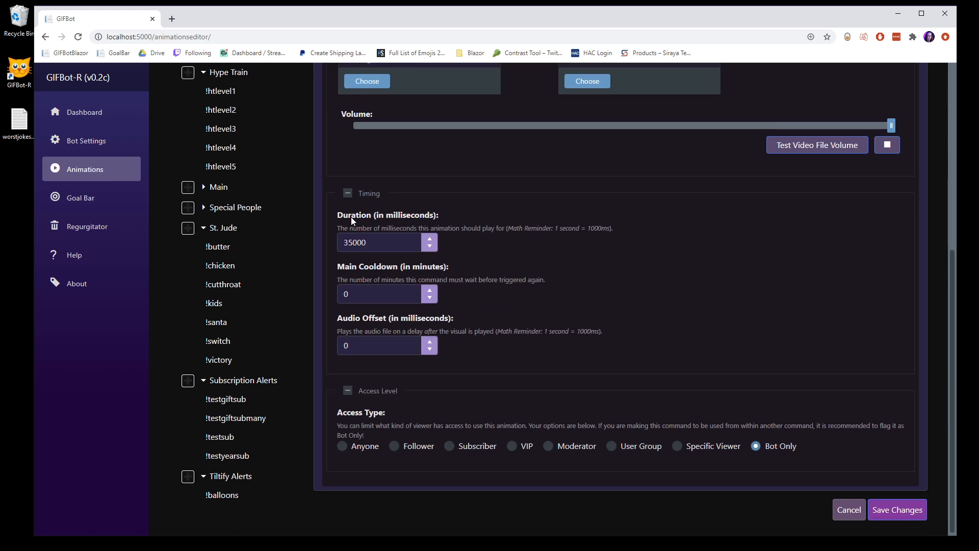
mouse_move(417, 218)
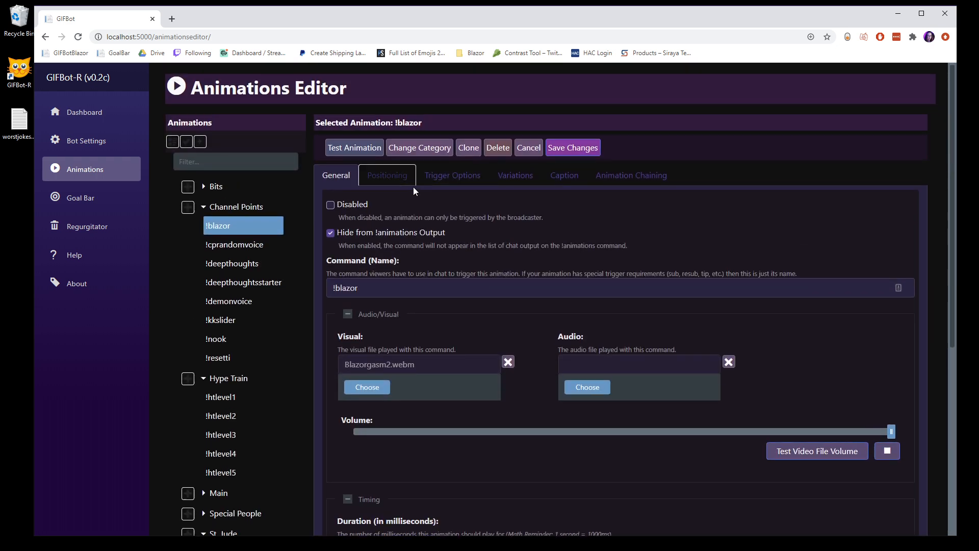
scroll(down, 3)
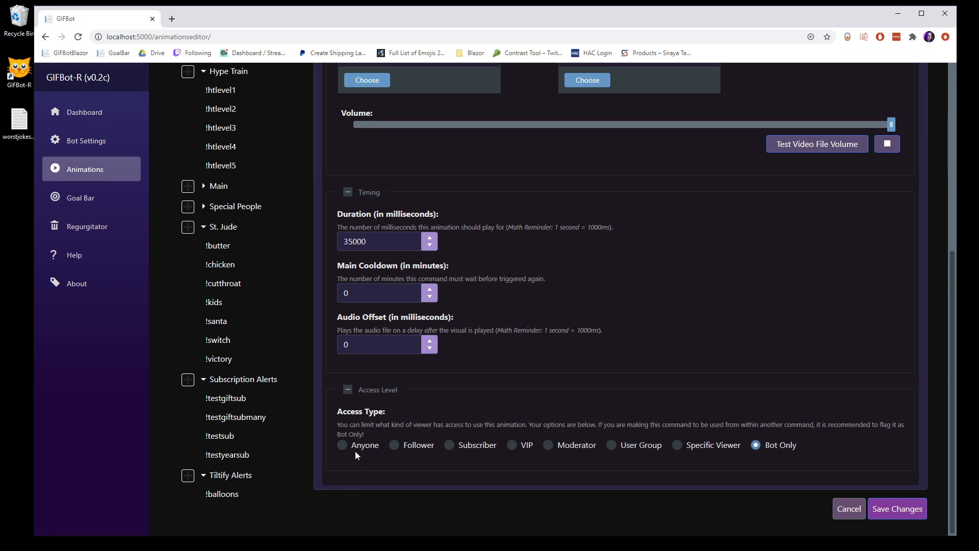
mouse_move(598, 395)
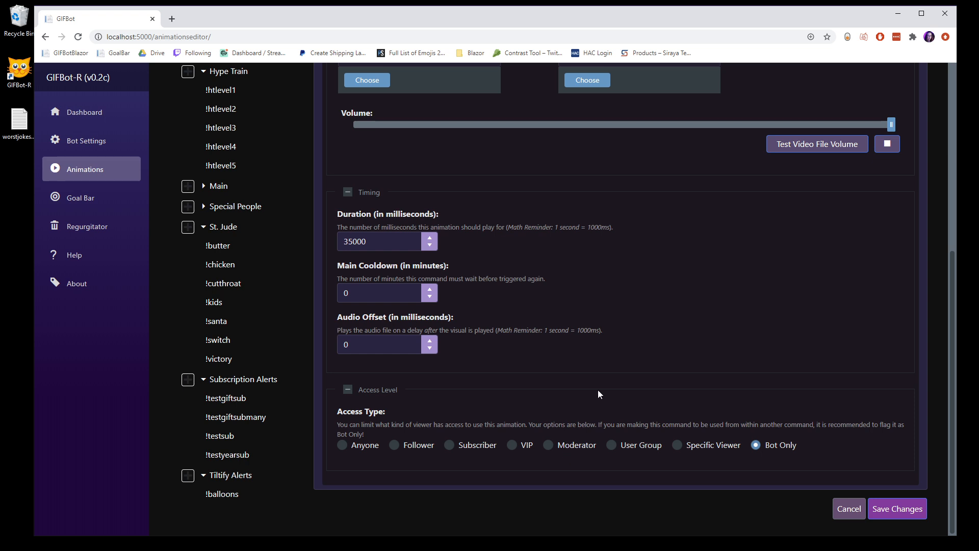
Restrict !blazor's access to the St. Jude user group
click(611, 445)
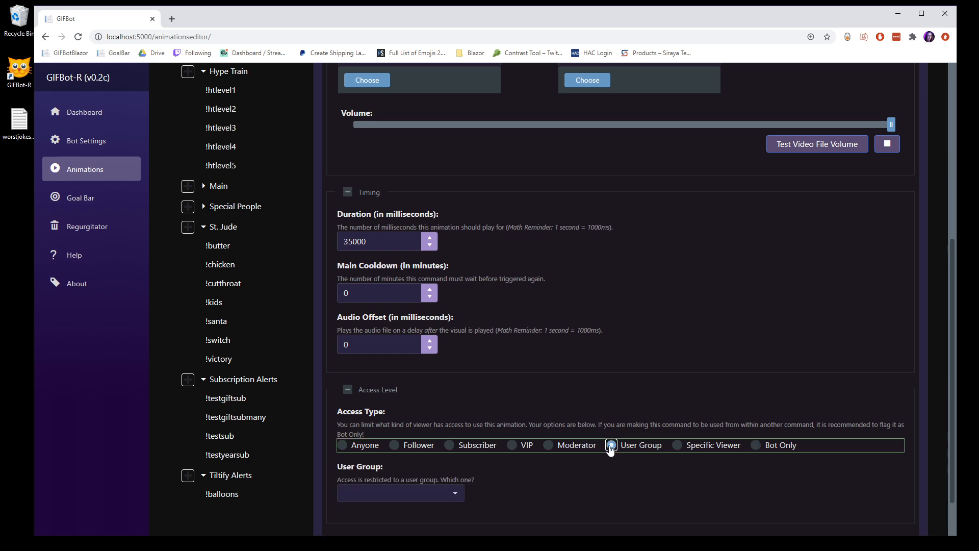
click(612, 445)
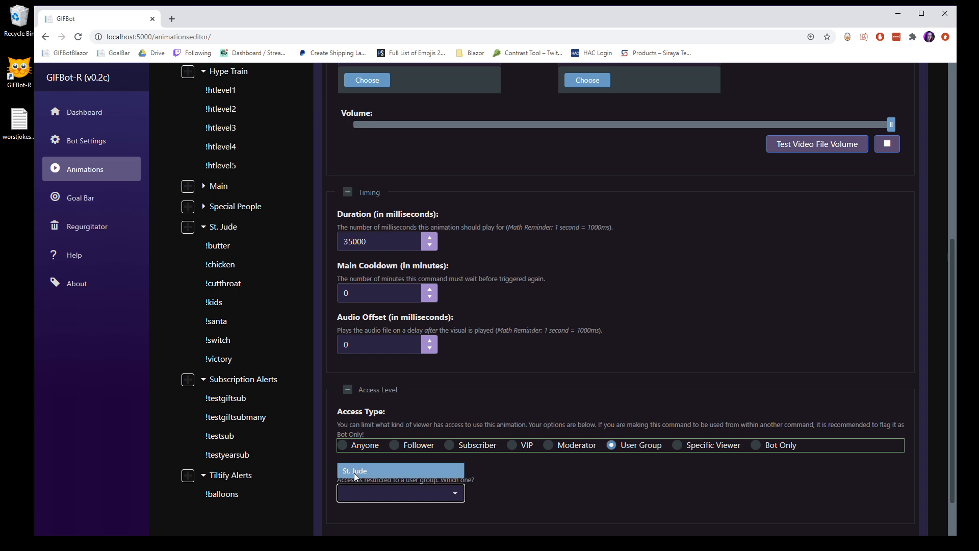
click(355, 470)
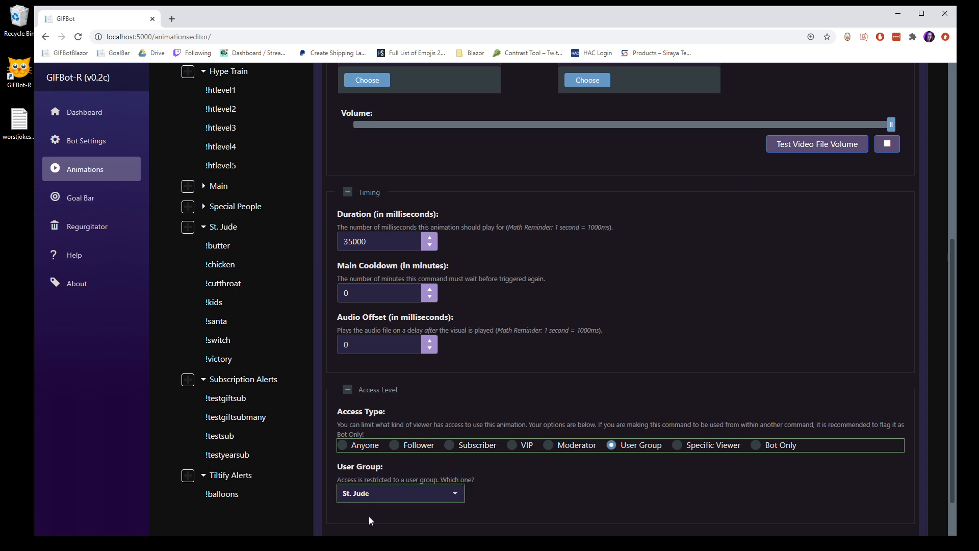
click(678, 445)
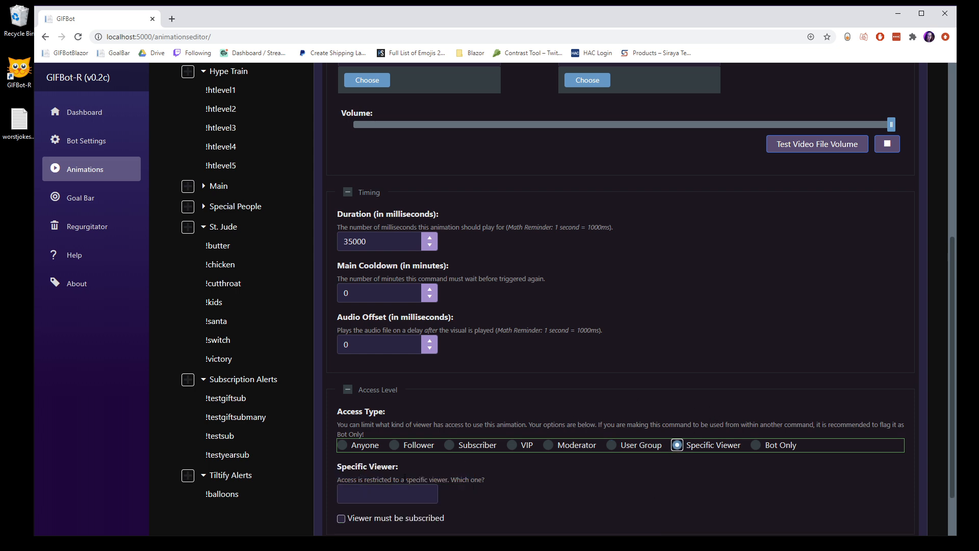
text(nyteshade)
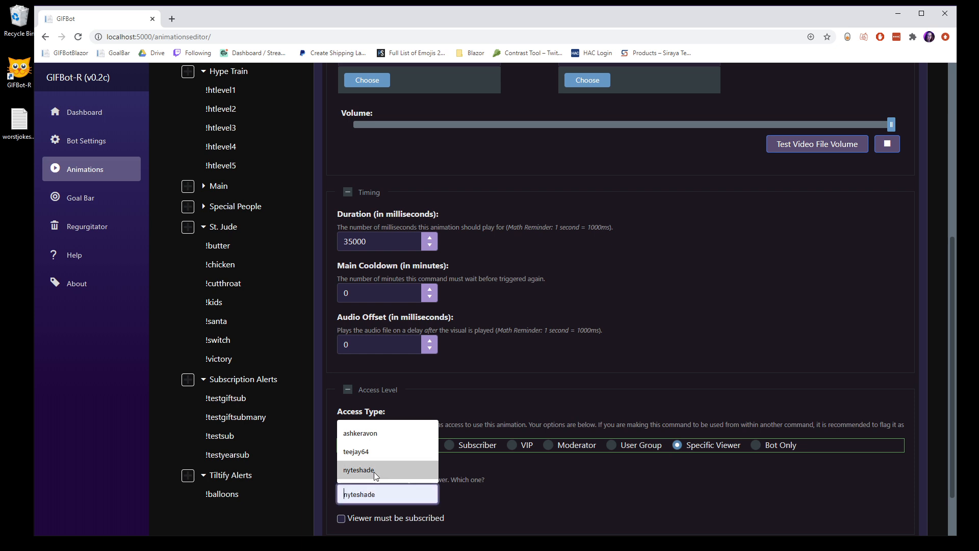
click(359, 470)
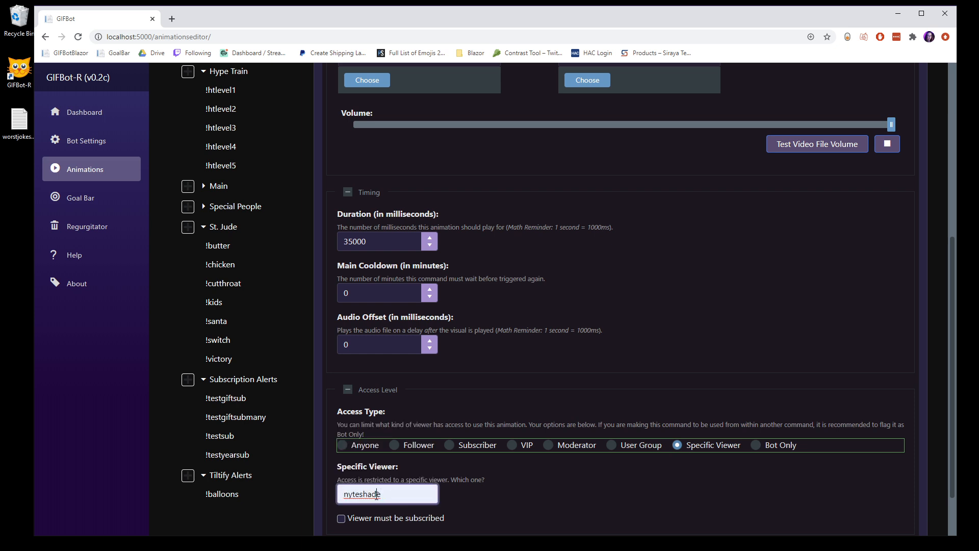
click(388, 494)
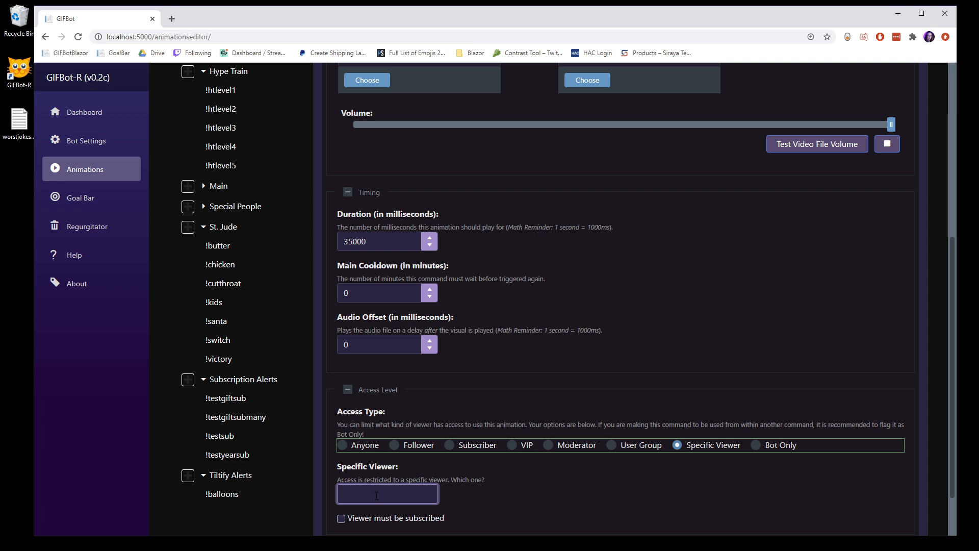
scroll(down, 3)
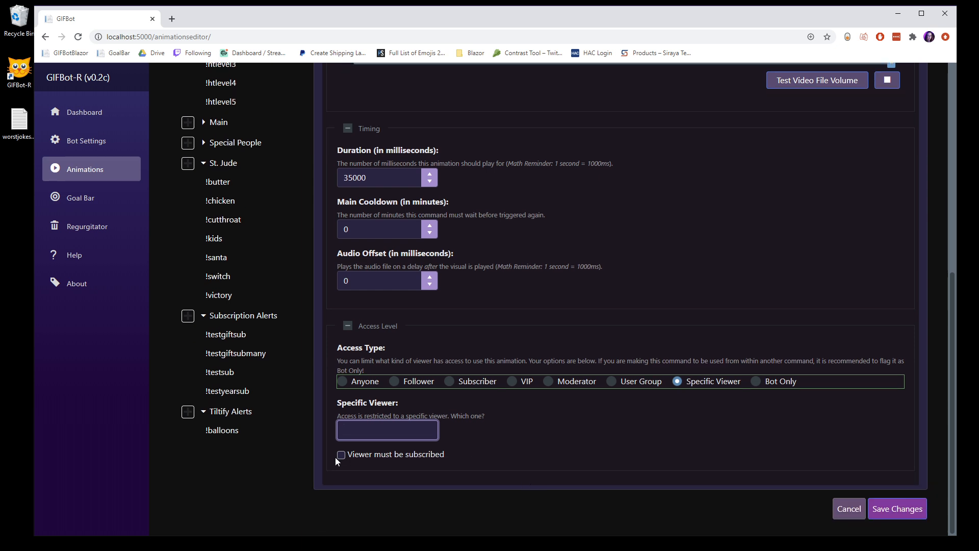
click(387, 429)
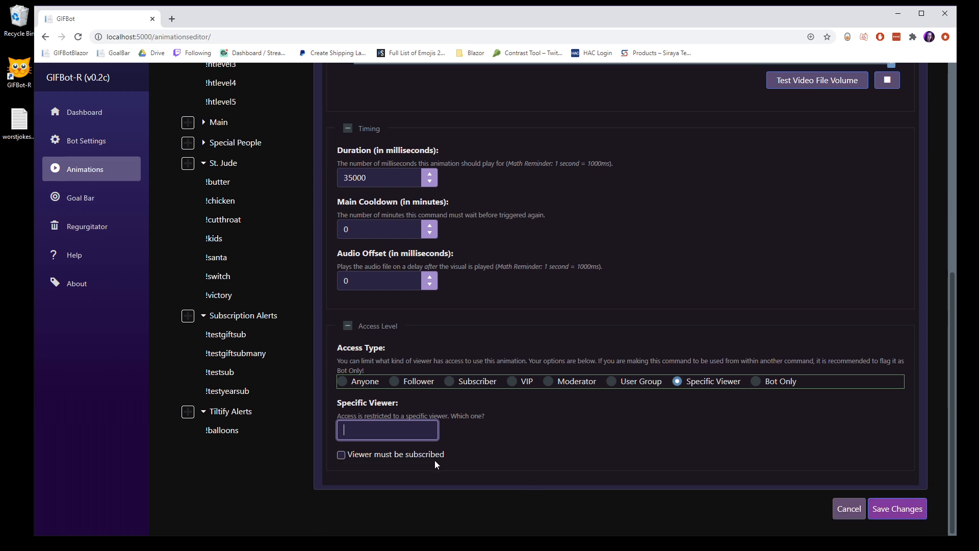
mouse_move(326, 465)
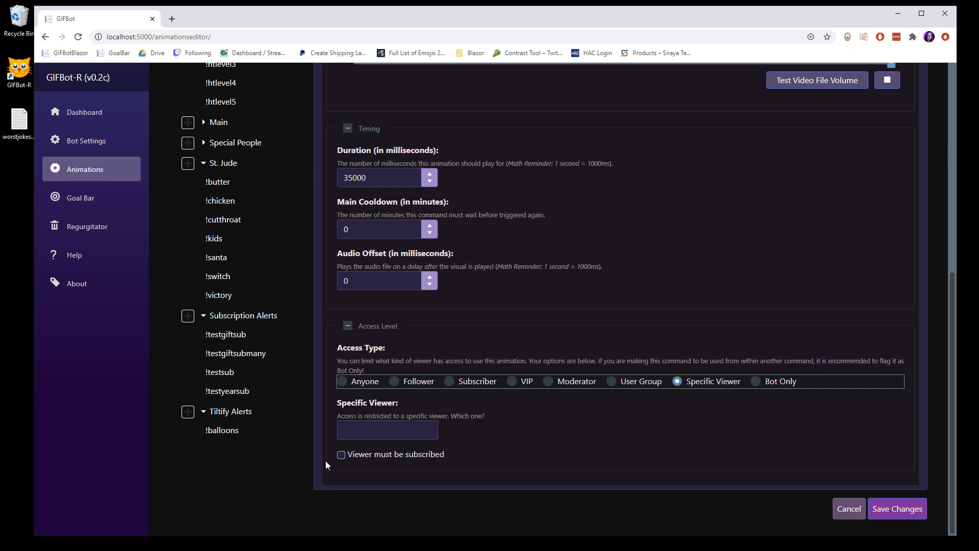
mouse_move(442, 462)
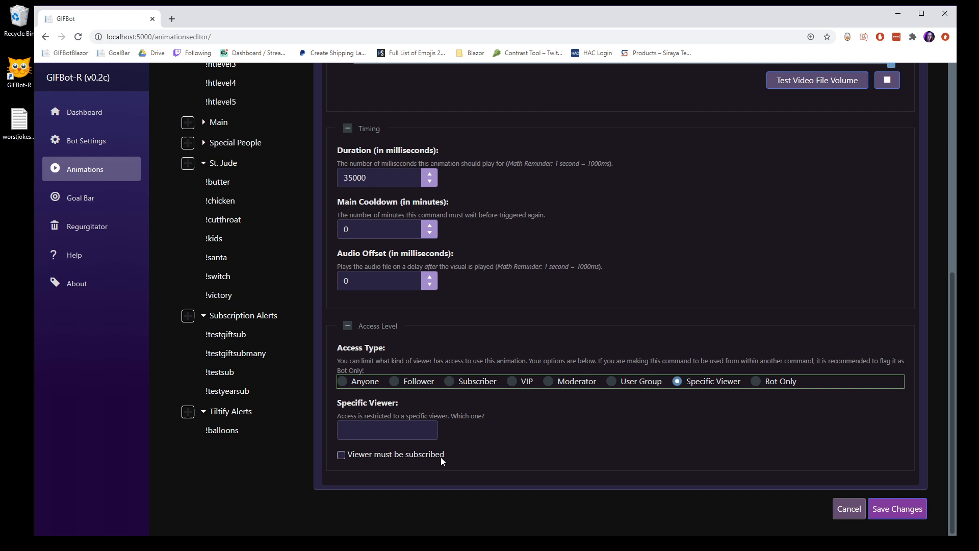
mouse_move(372, 461)
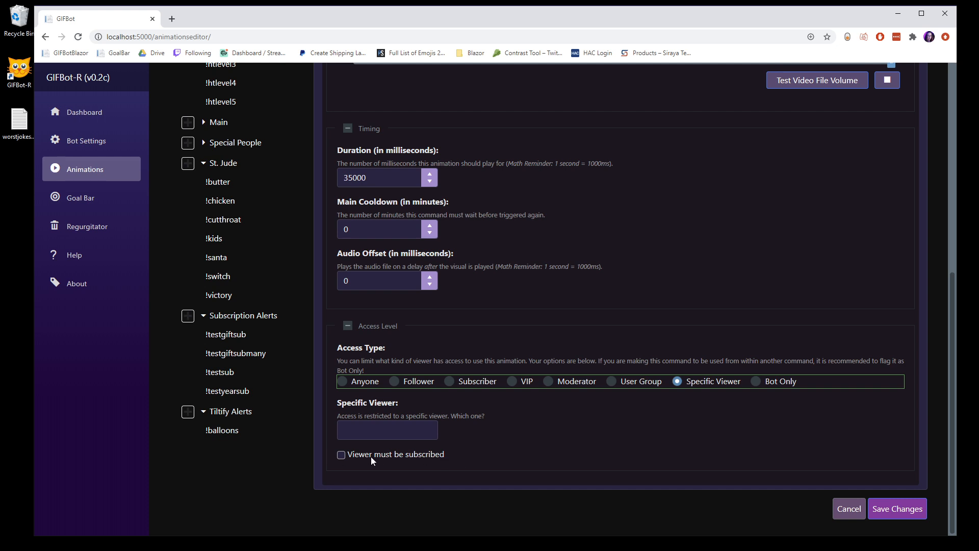
mouse_move(445, 464)
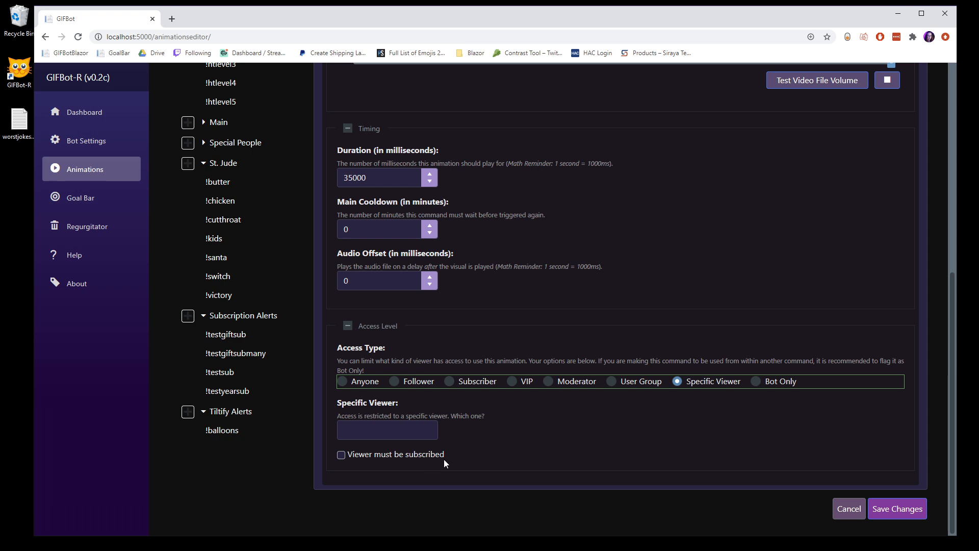
mouse_move(835, 413)
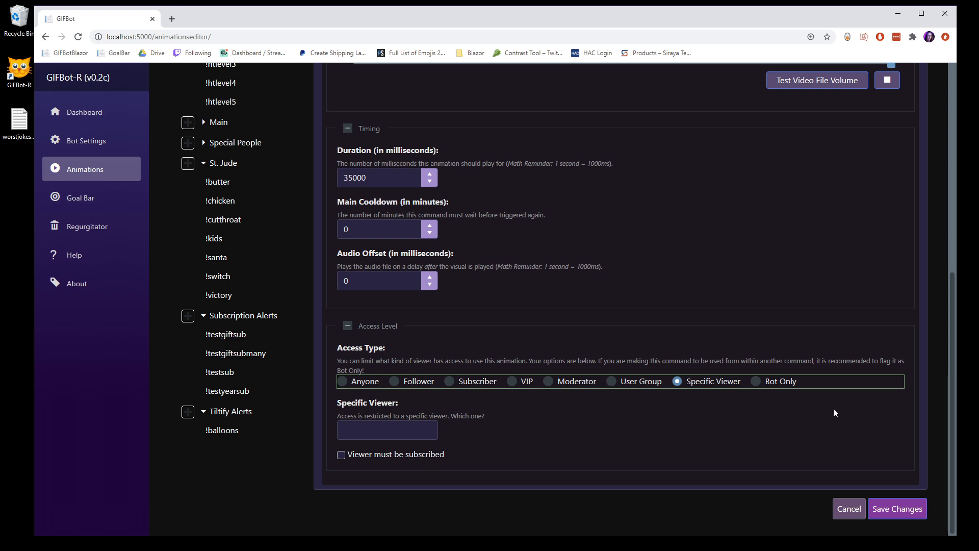
click(756, 444)
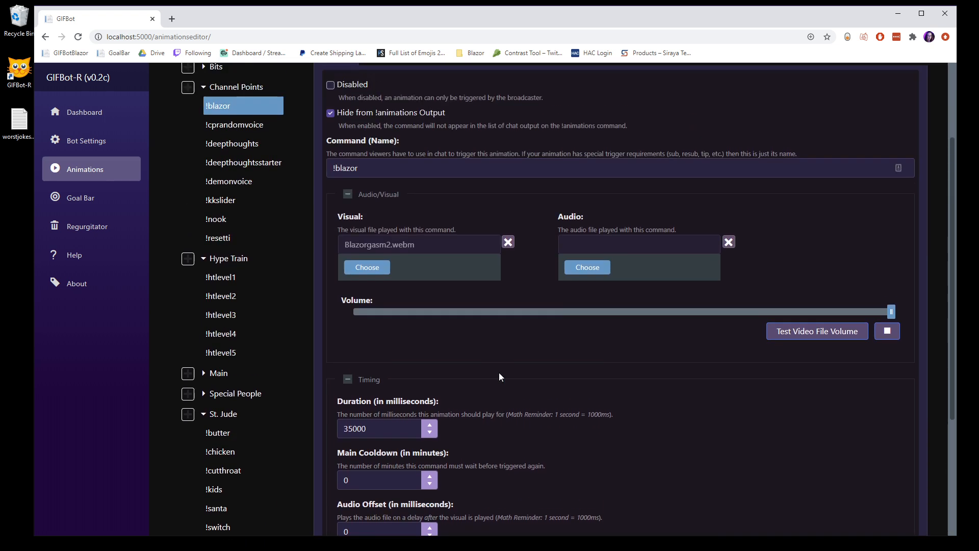
Browse !blazor's and !batman's positioning, then select !boatsnack from the Main category
scroll(up, 3)
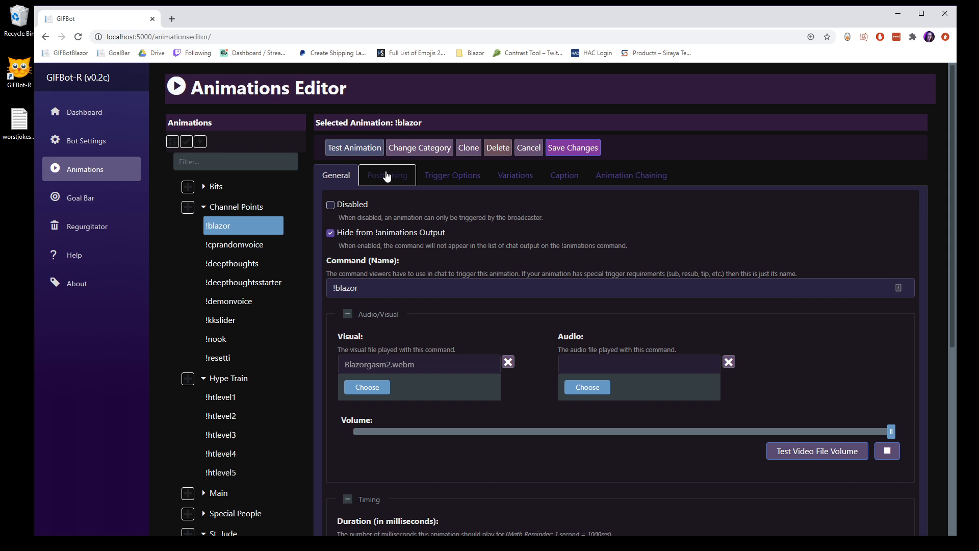
mouse_move(386, 180)
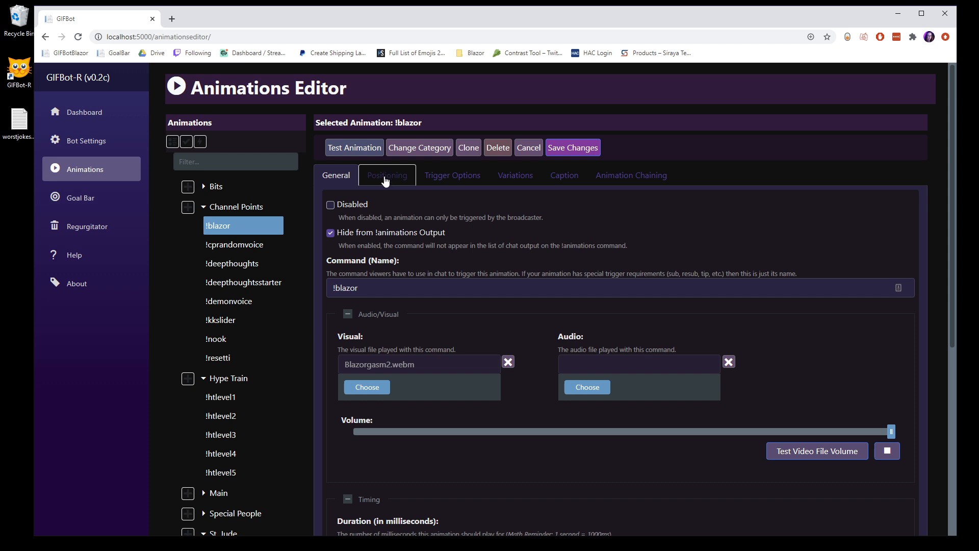
click(387, 175)
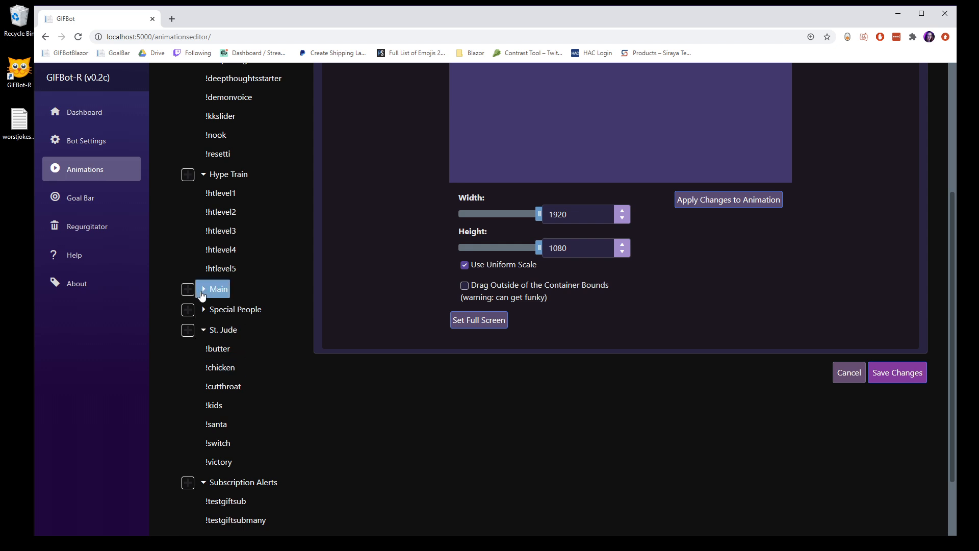
click(203, 289)
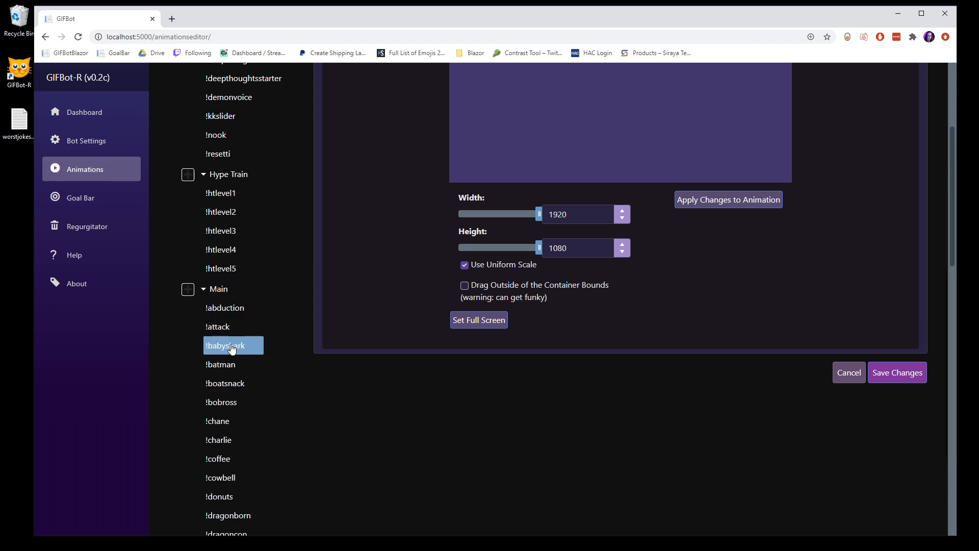
click(221, 365)
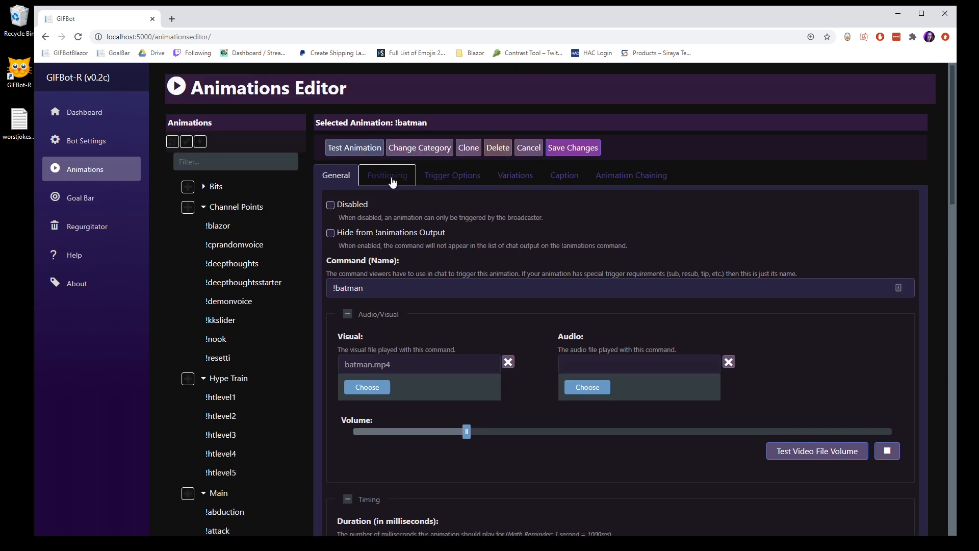
click(386, 175)
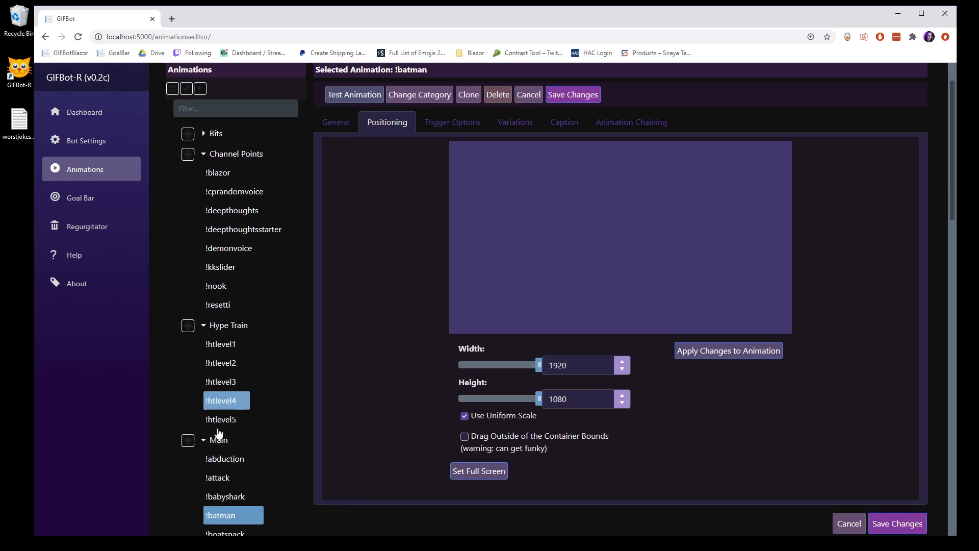
click(225, 487)
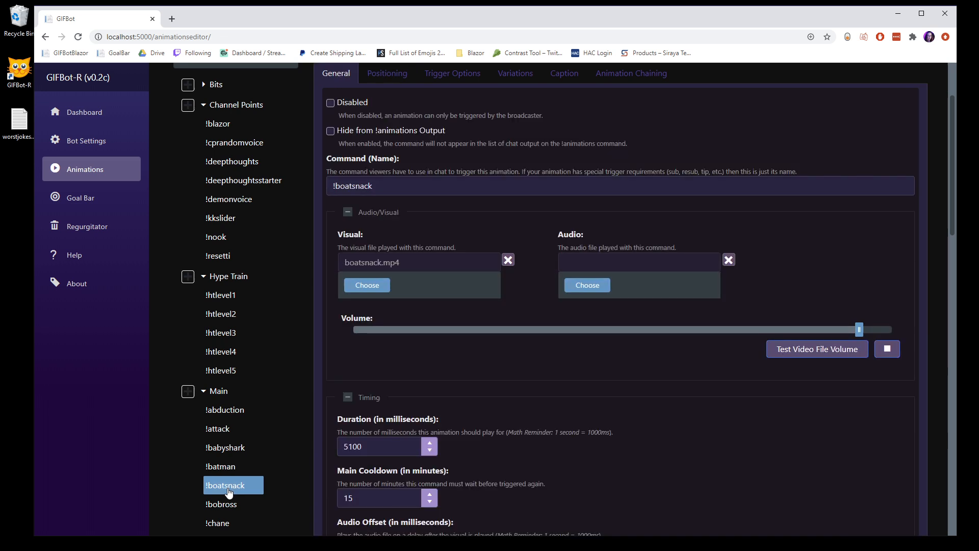
Drag !boatsnack's preview box around the canvas into the lower right and save
click(387, 73)
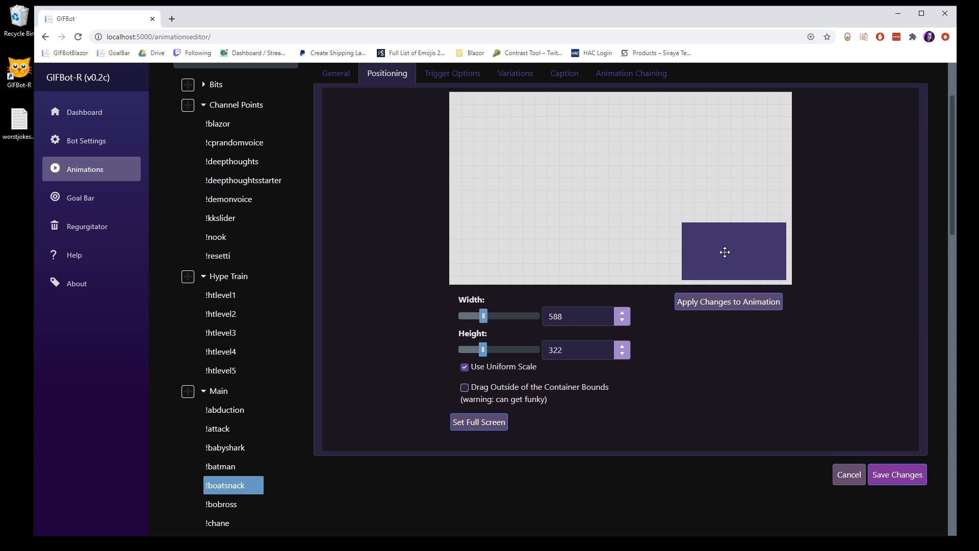
drag(725, 252, 734, 262)
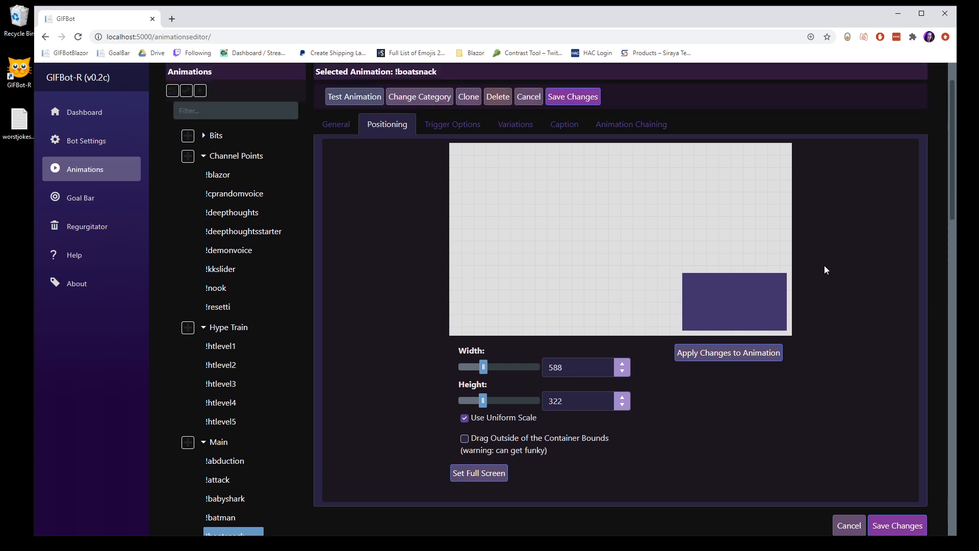
drag(735, 302, 512, 300)
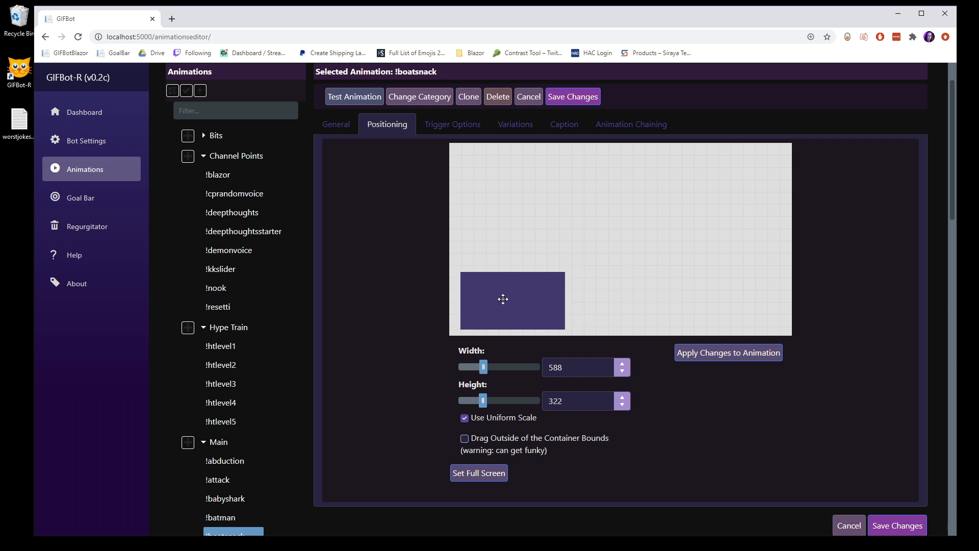
drag(512, 301, 701, 299)
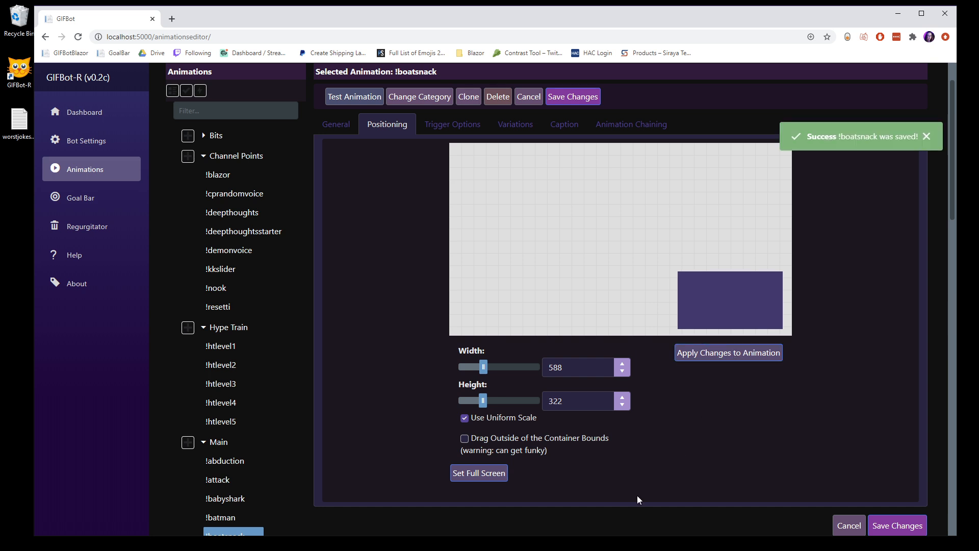
mouse_move(786, 419)
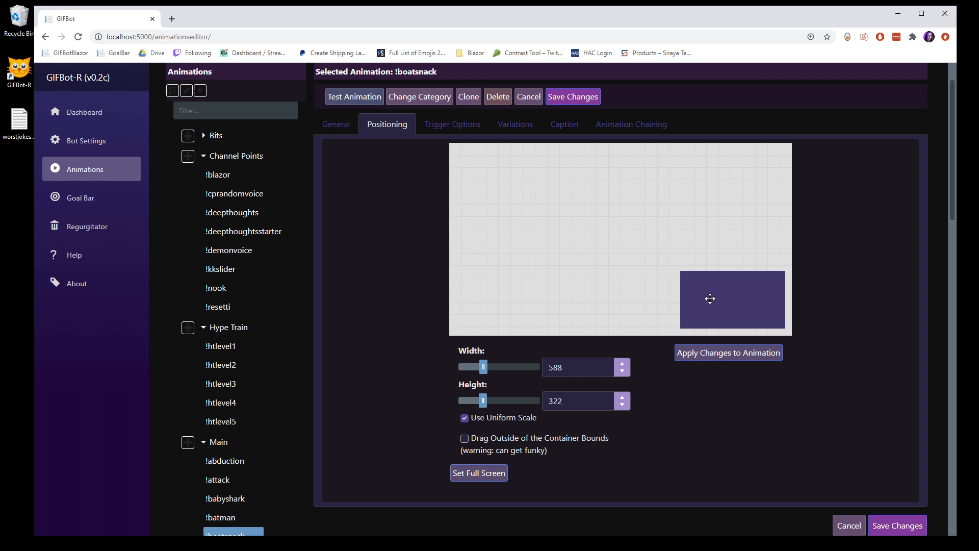
drag(710, 299, 721, 309)
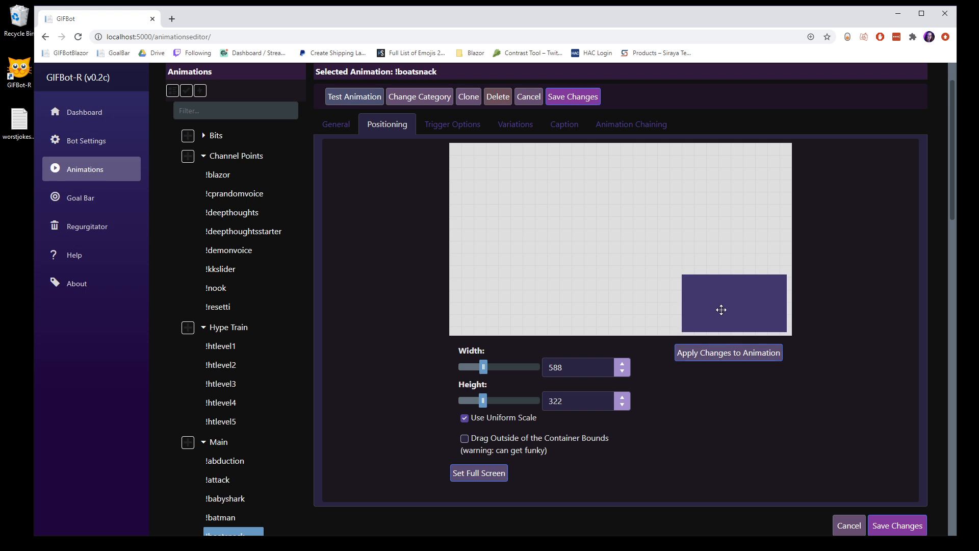
drag(721, 310, 717, 170)
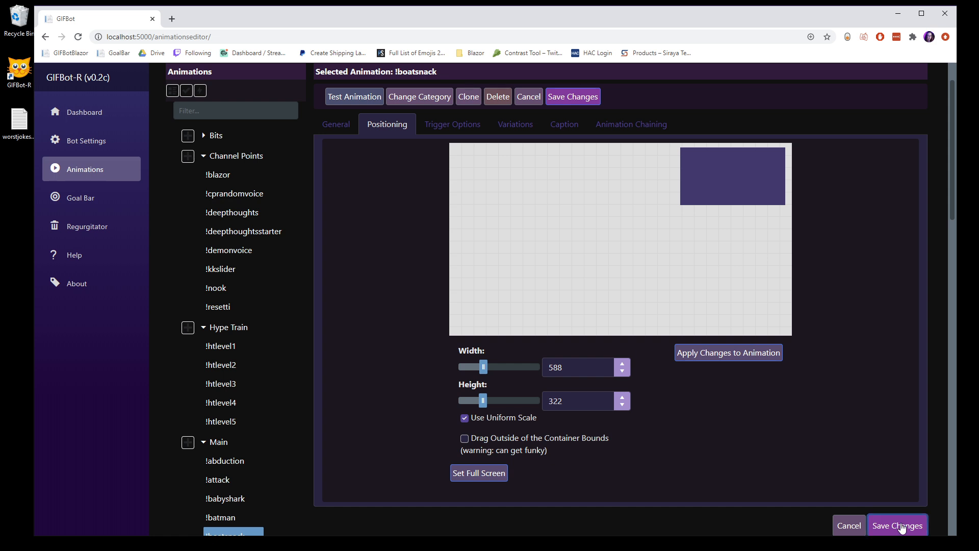
click(896, 526)
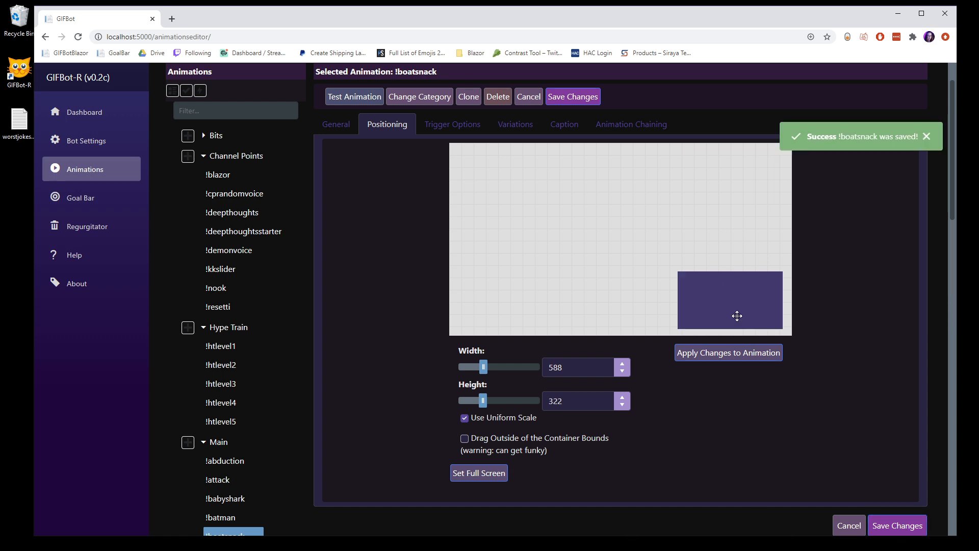
mouse_move(574, 244)
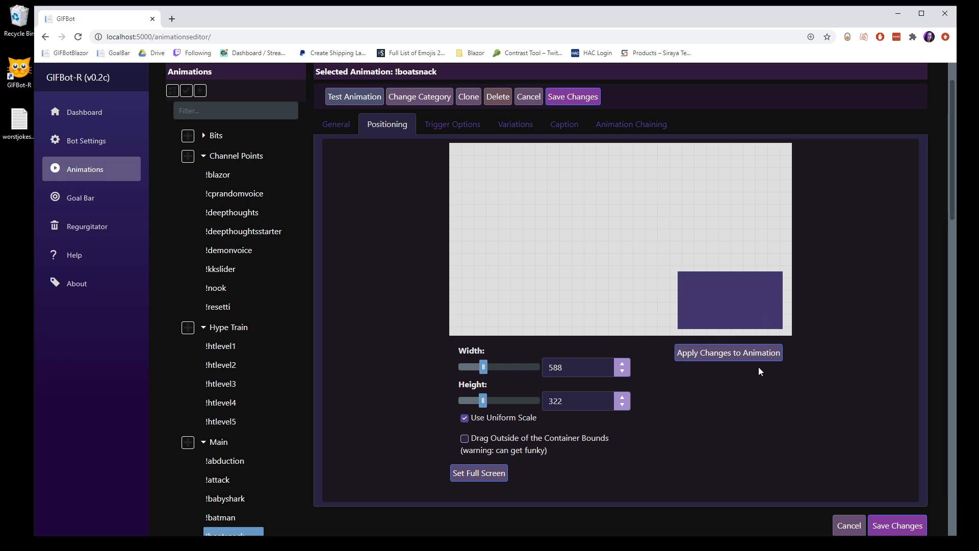
mouse_move(782, 348)
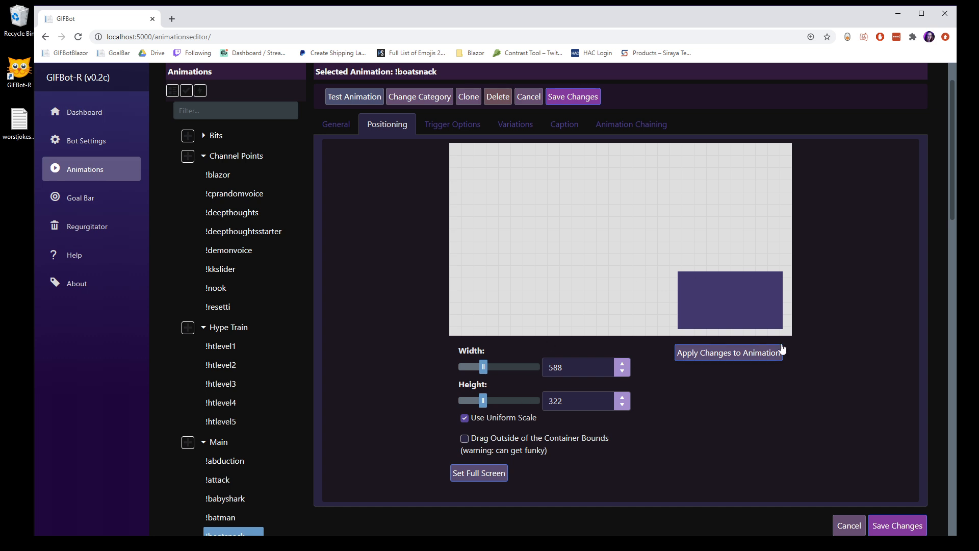
mouse_move(732, 364)
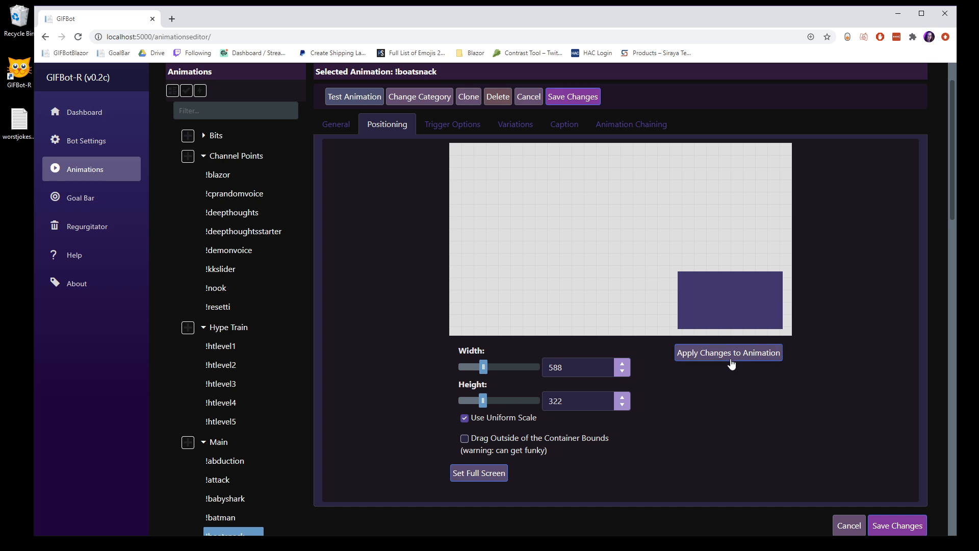
mouse_move(452, 123)
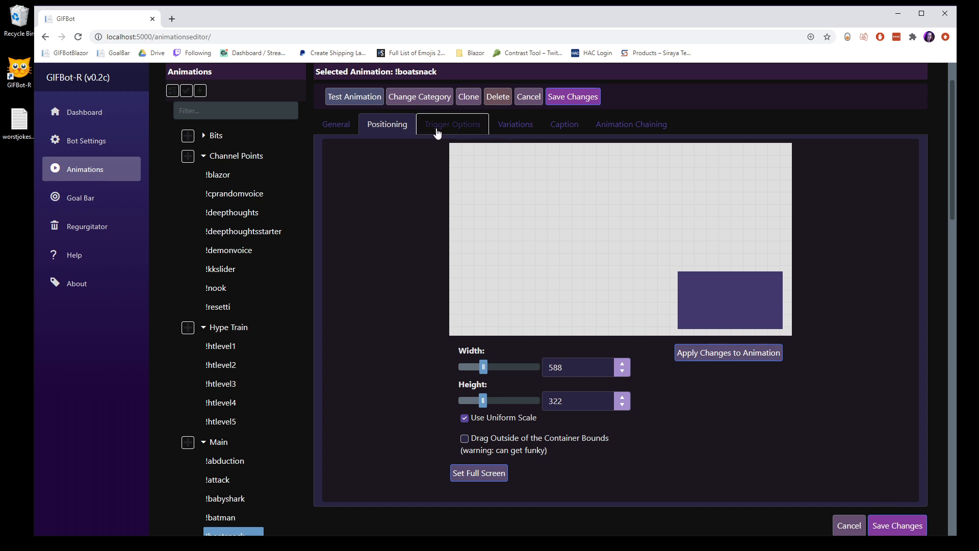
Review !boatsnack's Twitch event triggers, then expand the Bits category
click(451, 123)
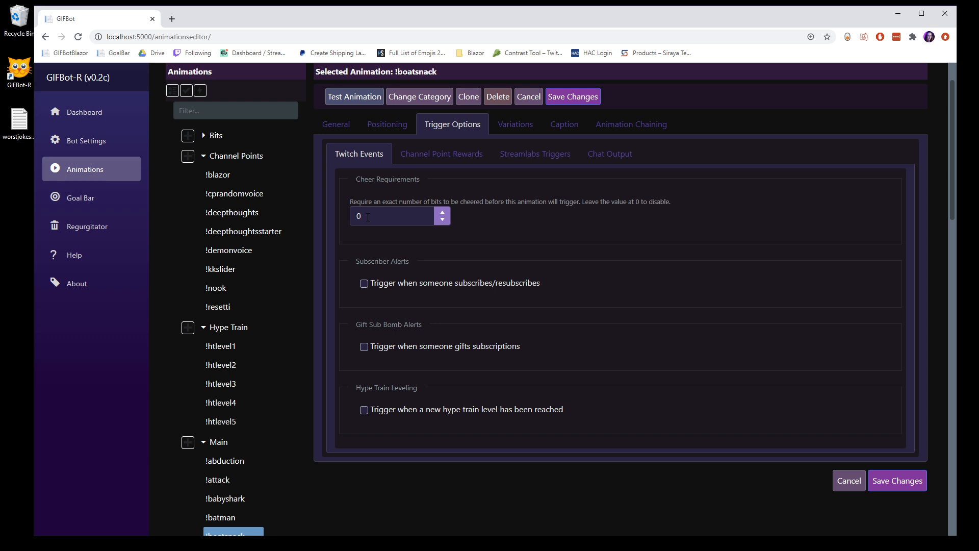
click(390, 215)
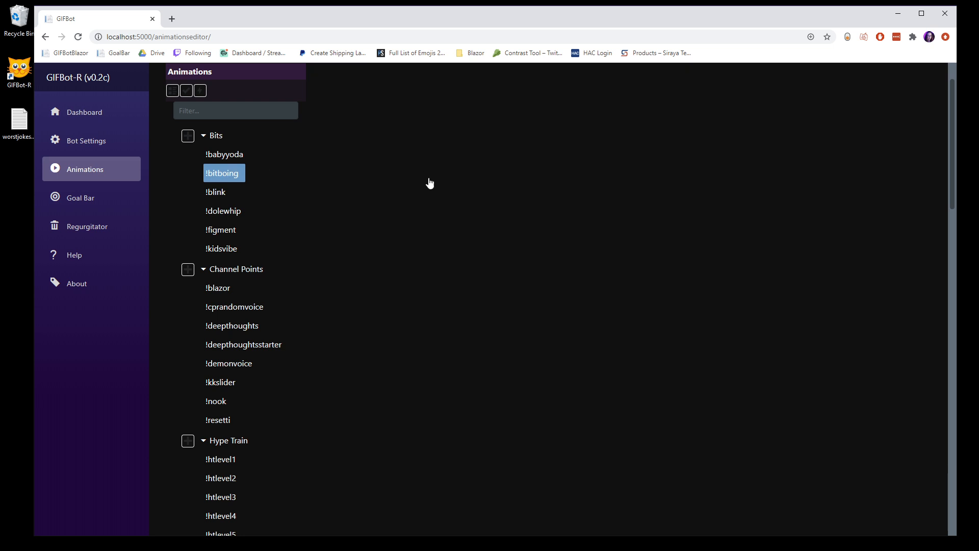
Select !bitboing and enable its subscribe/resubscribe trigger alongside the 50-bit cheer
click(223, 173)
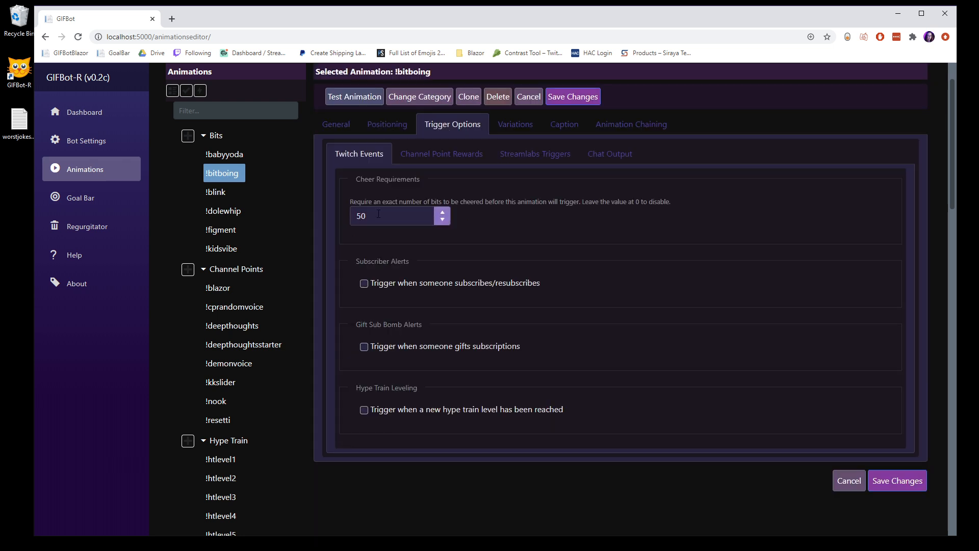
click(393, 216)
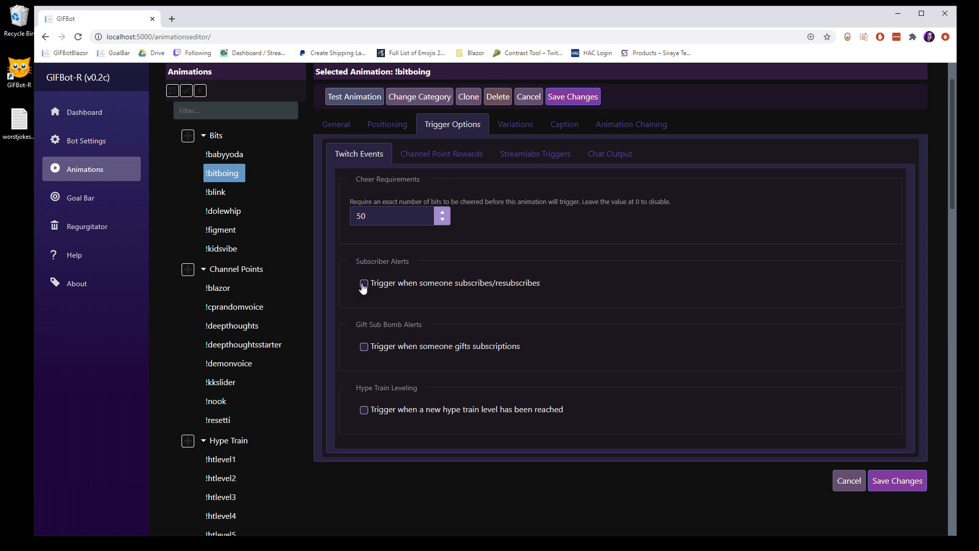
click(364, 283)
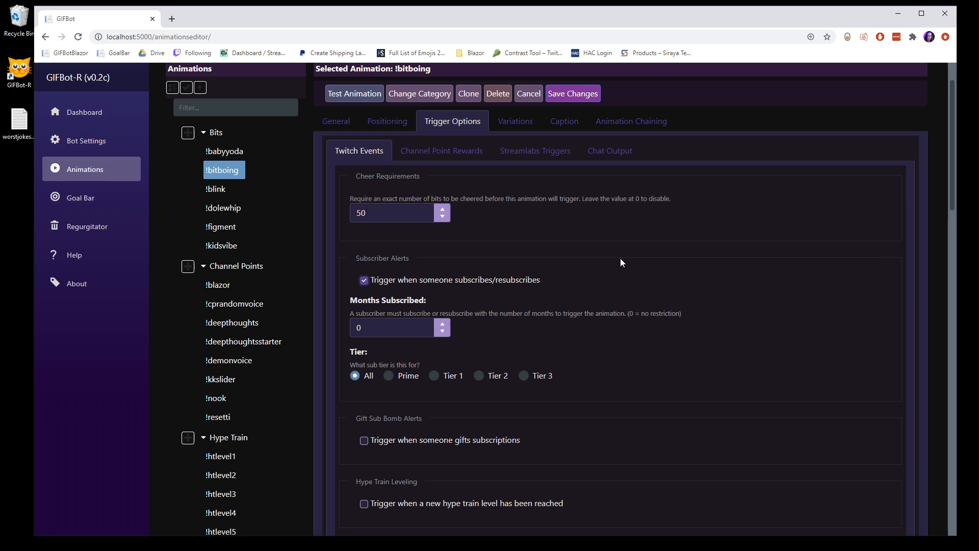
scroll(down, 3)
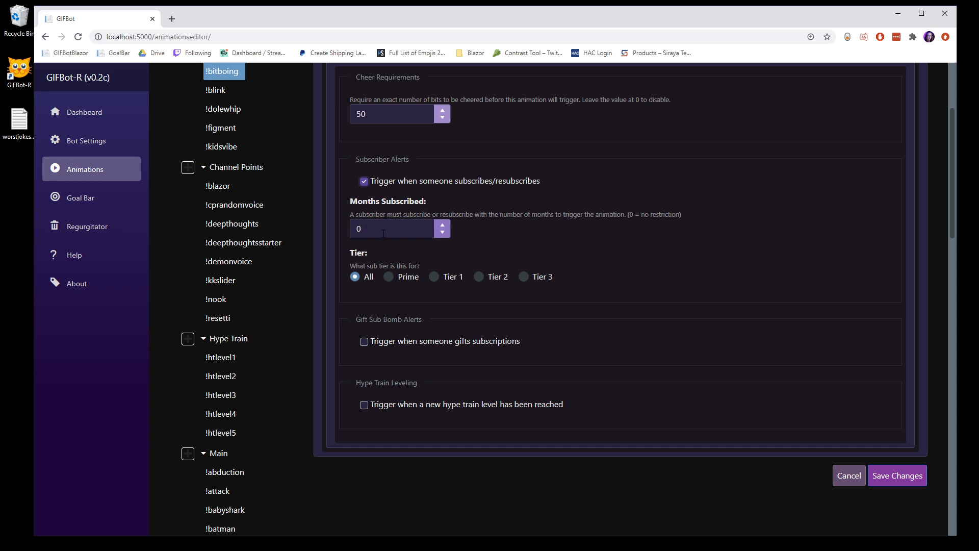
mouse_move(393, 253)
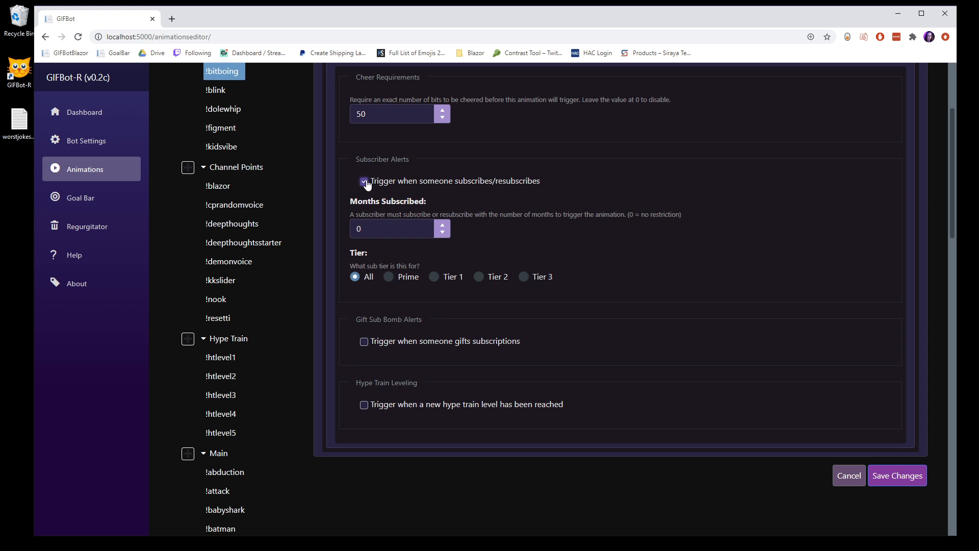
Disable !bitboing's subscriber trigger and toggle the gift subs trigger on, then back off
click(364, 181)
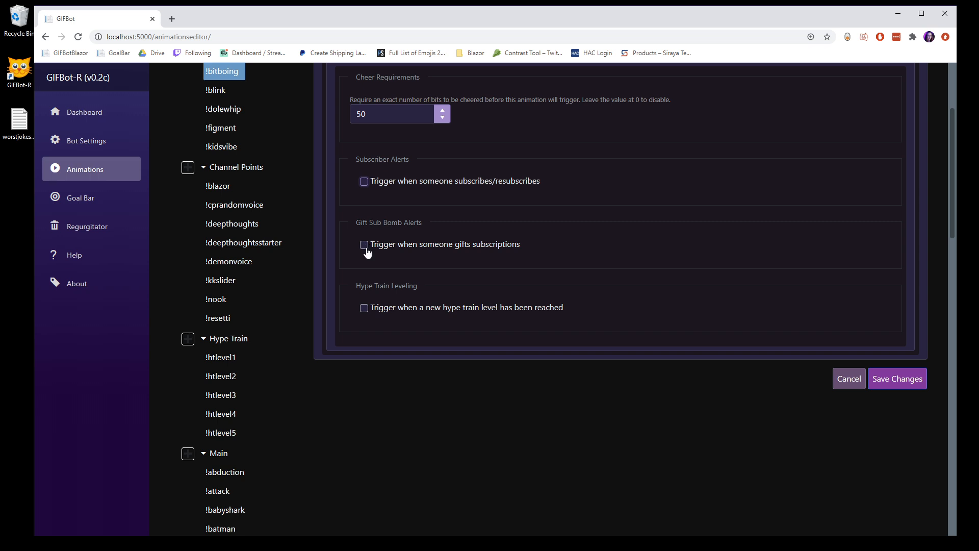
click(364, 245)
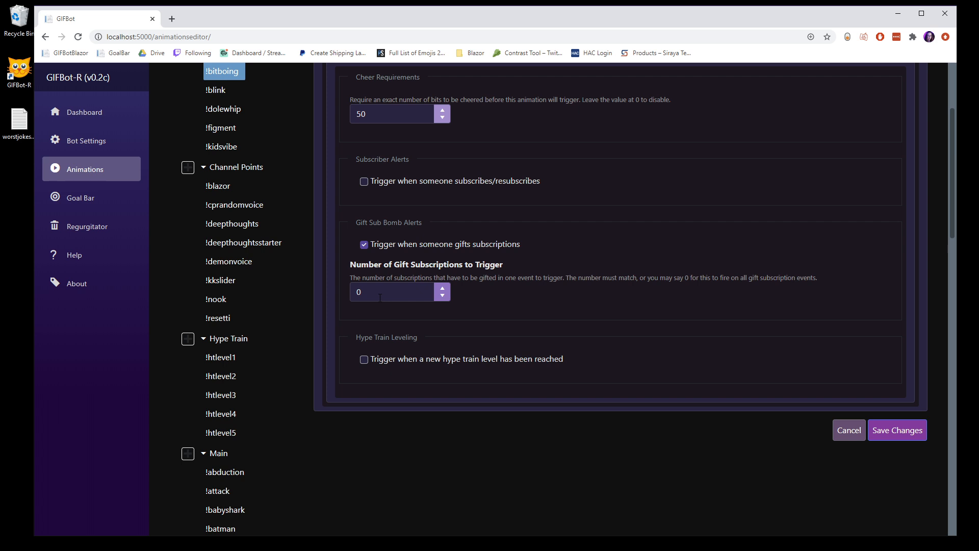
click(364, 245)
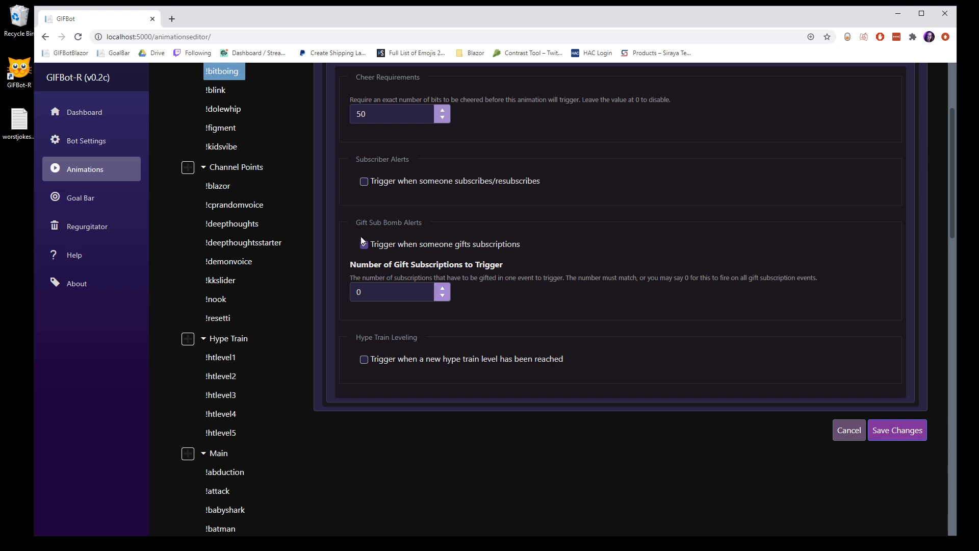
click(364, 244)
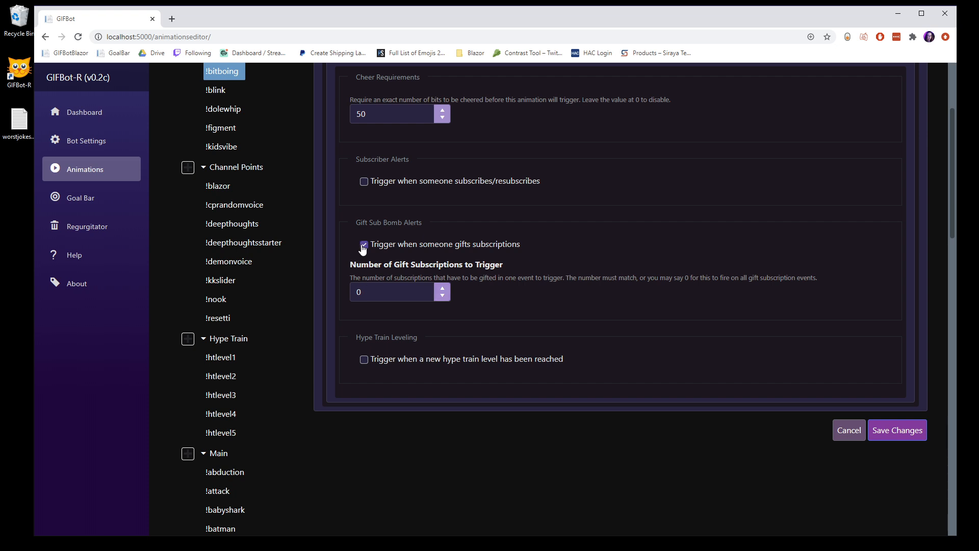
click(364, 245)
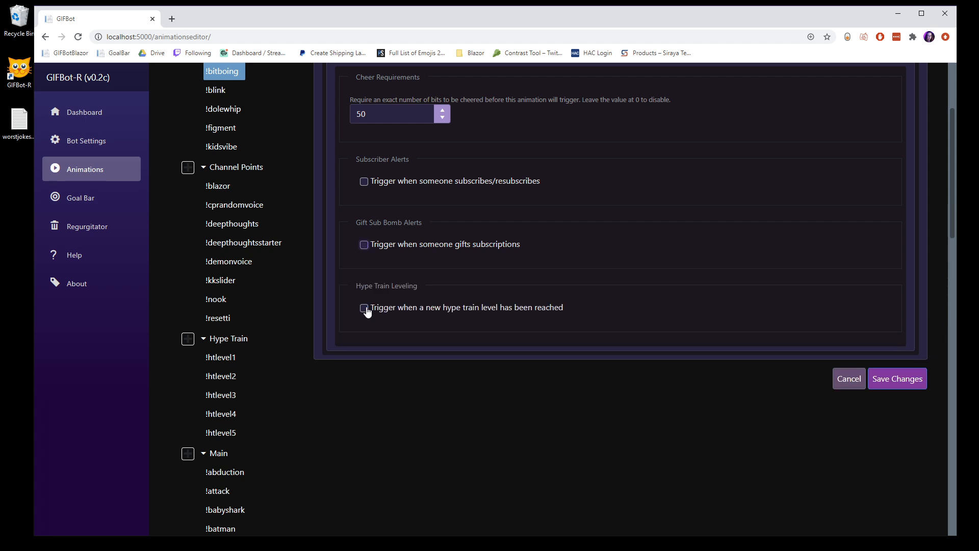
click(220, 356)
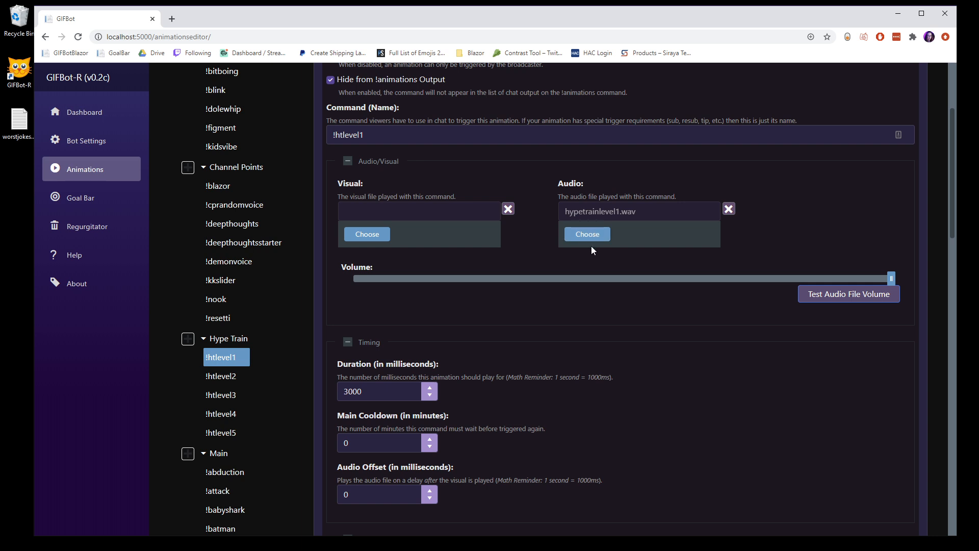
mouse_move(605, 244)
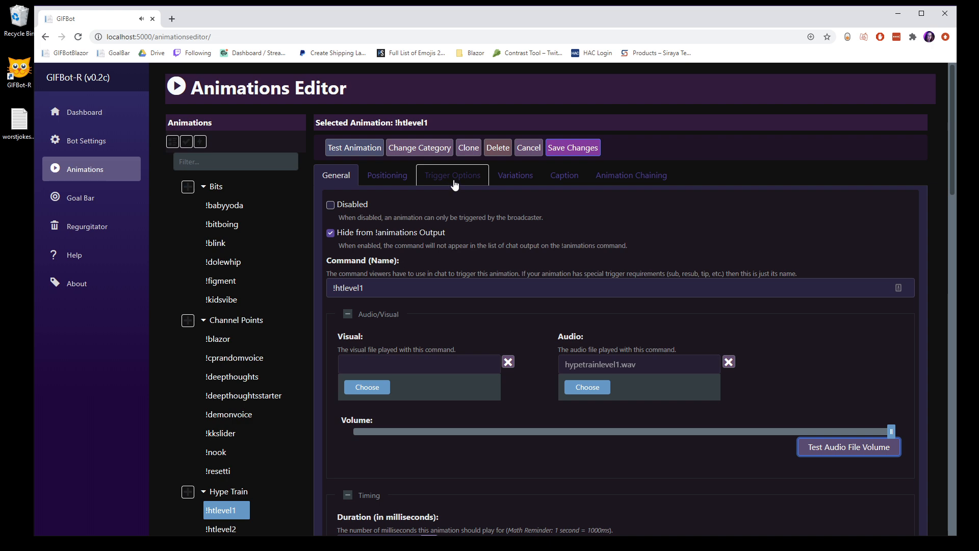
Show !htlevel1's trigger options, enter Hype Train Level 5, then spin it back to 1
click(452, 175)
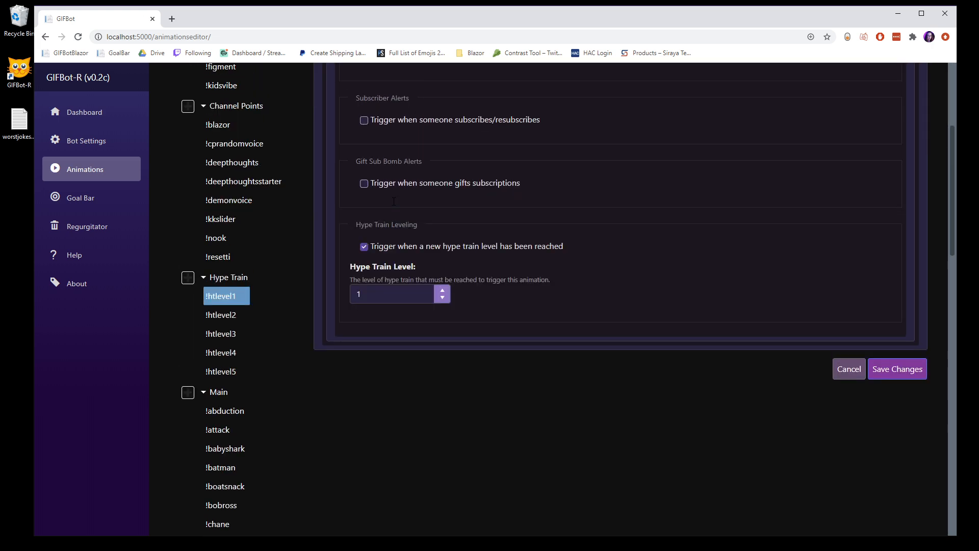
scroll(down, 3)
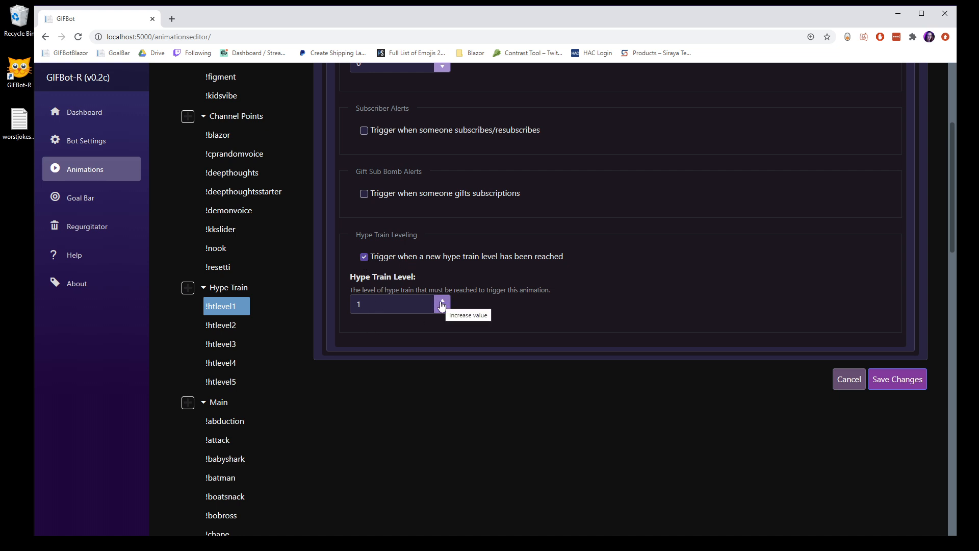
text(5)
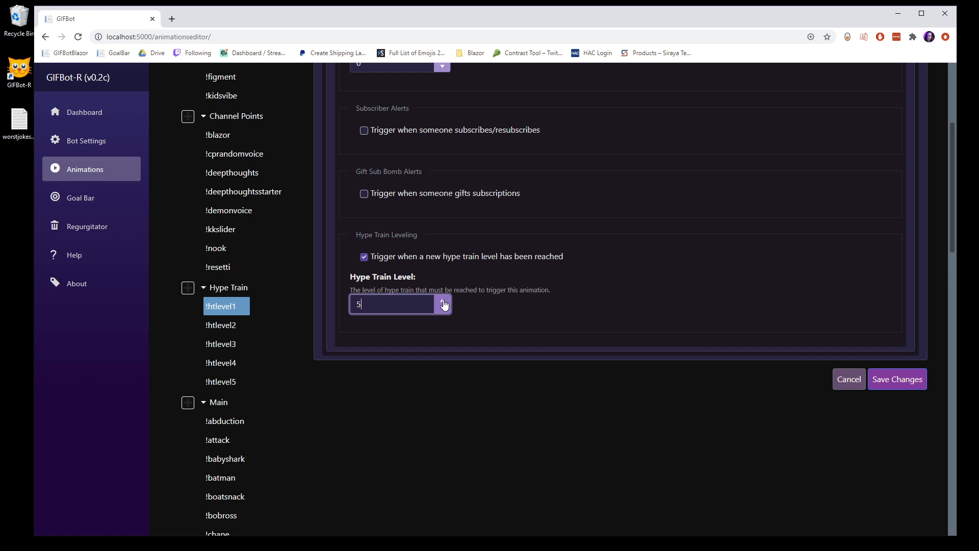
click(442, 308)
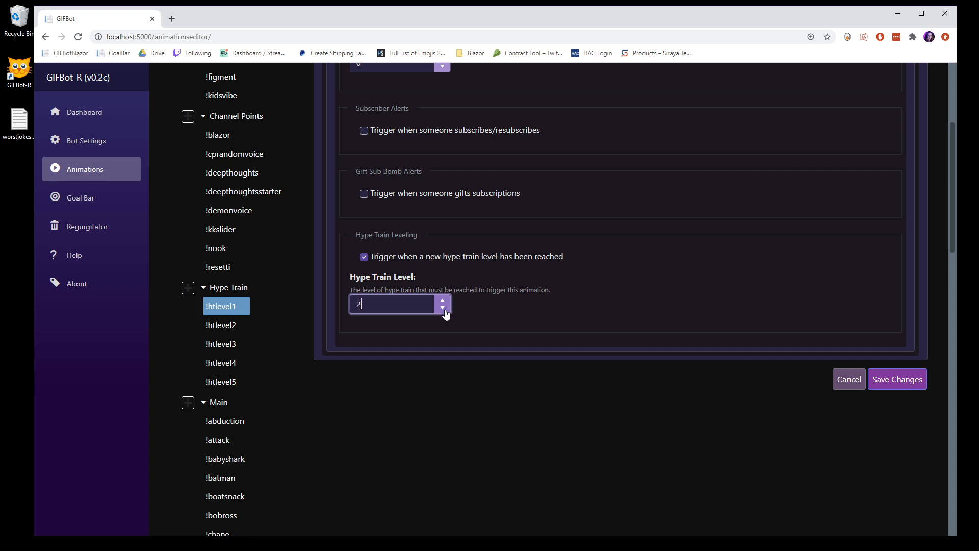
click(443, 308)
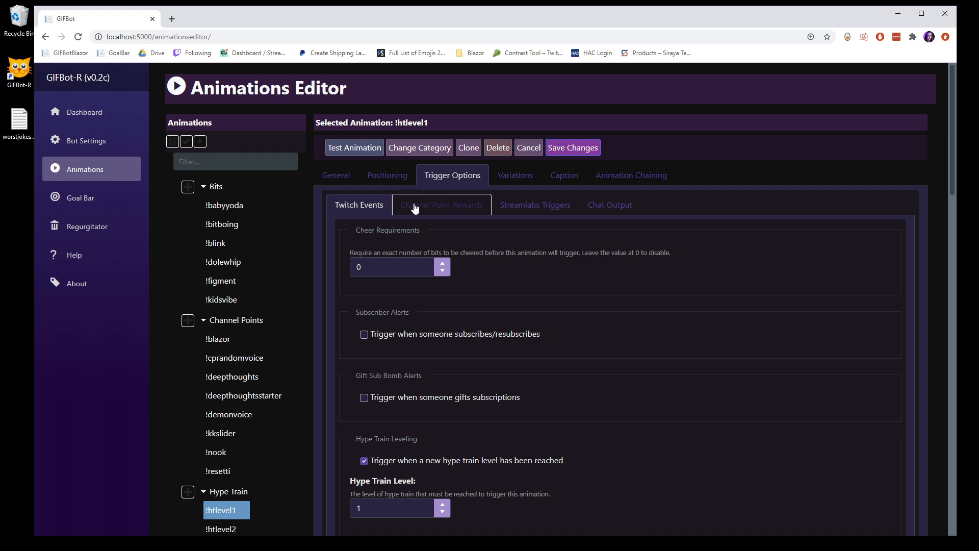
Review !blazor's trigger options showing its 20000-point channel point redemption
click(228, 345)
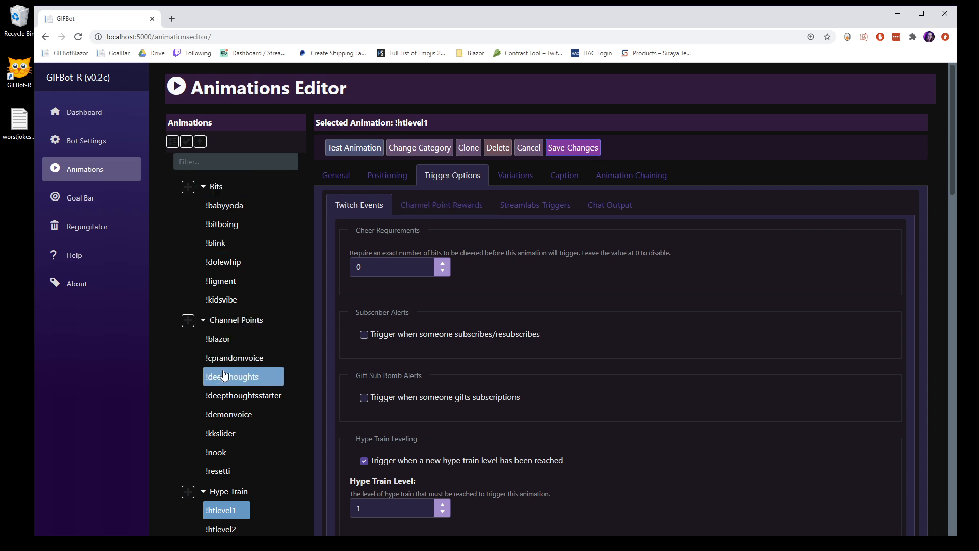
click(242, 339)
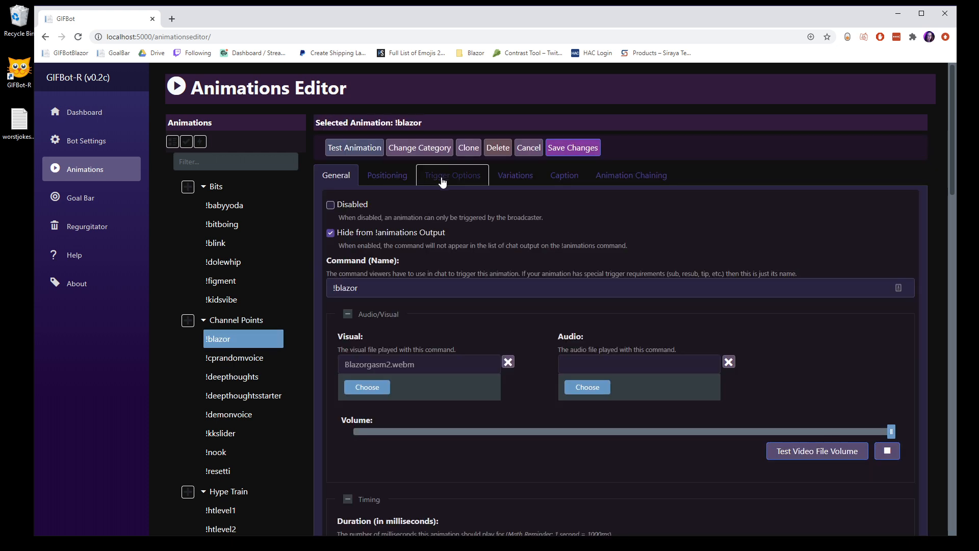
click(452, 175)
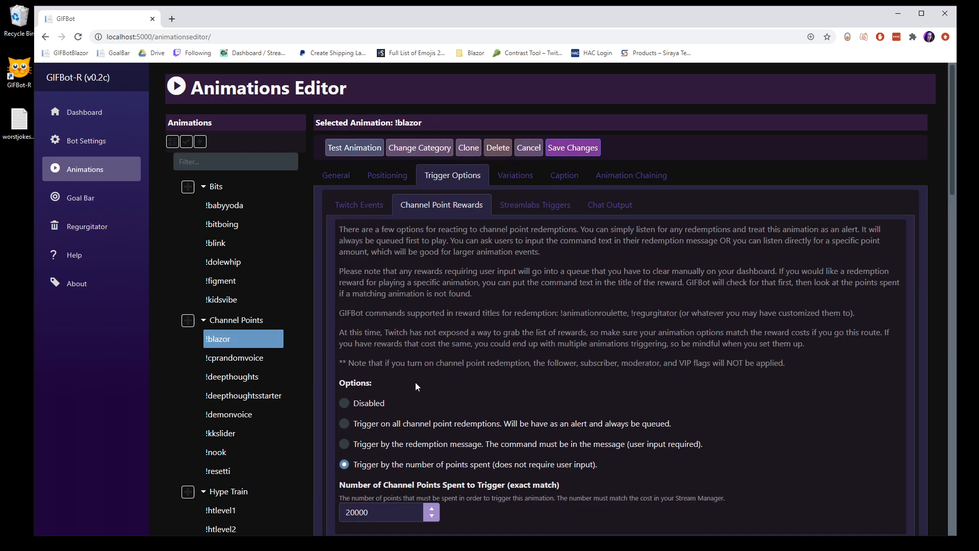
scroll(down, 3)
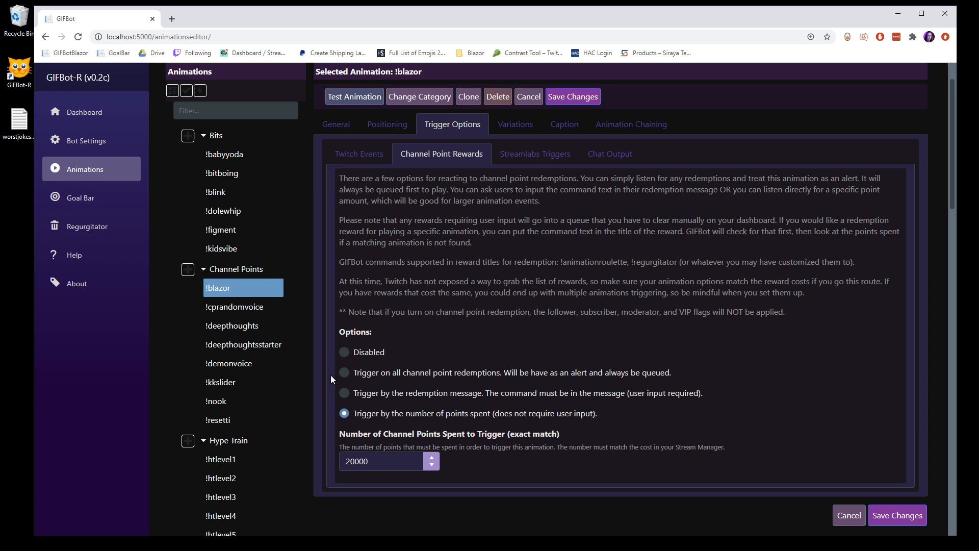
mouse_move(612, 381)
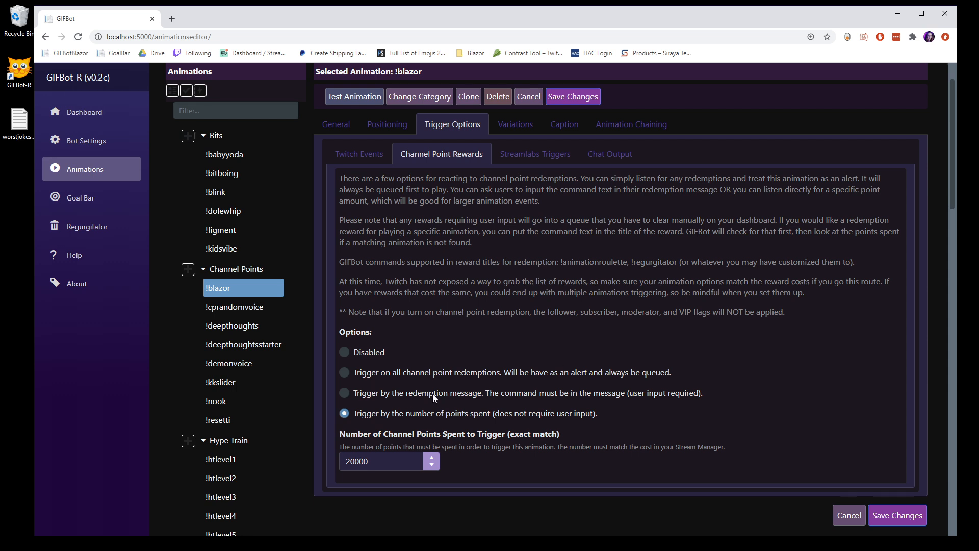
mouse_move(485, 397)
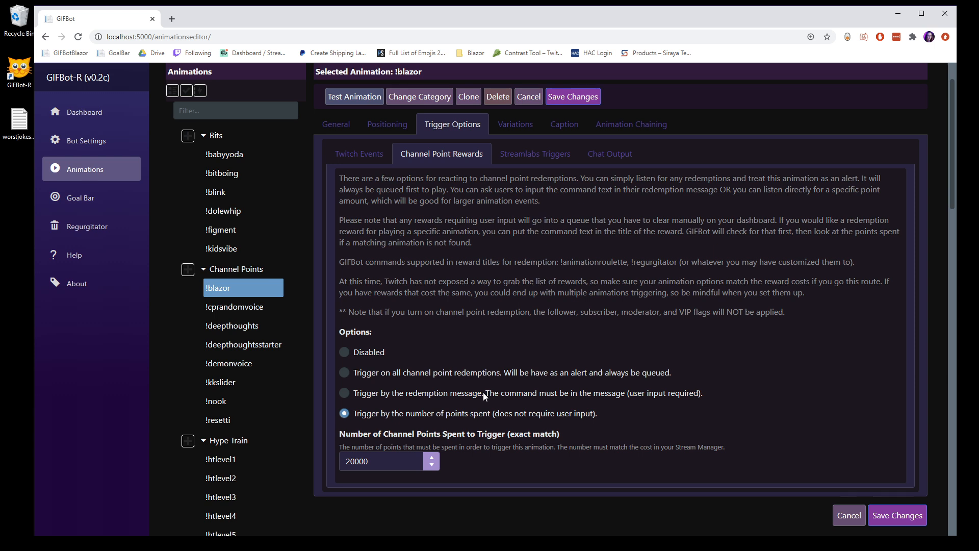
mouse_move(493, 395)
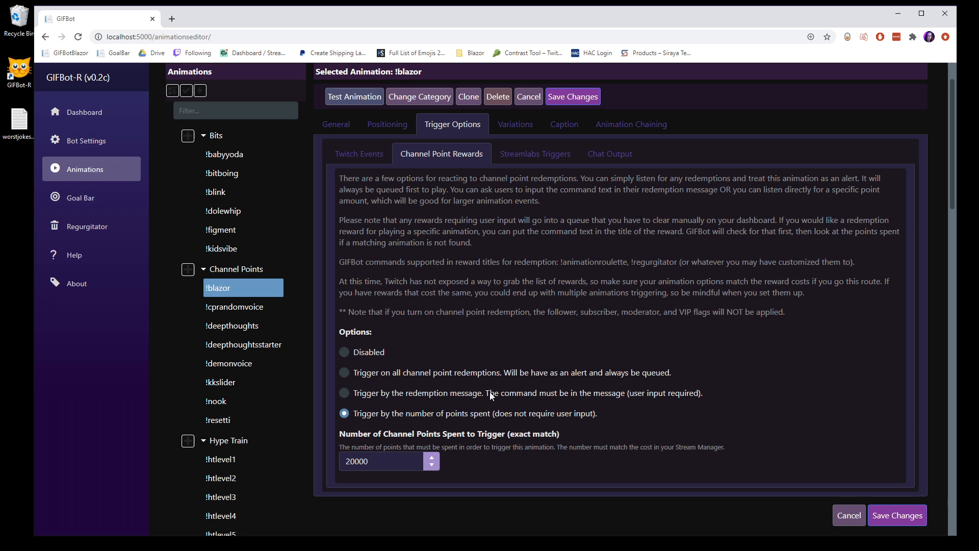
mouse_move(686, 396)
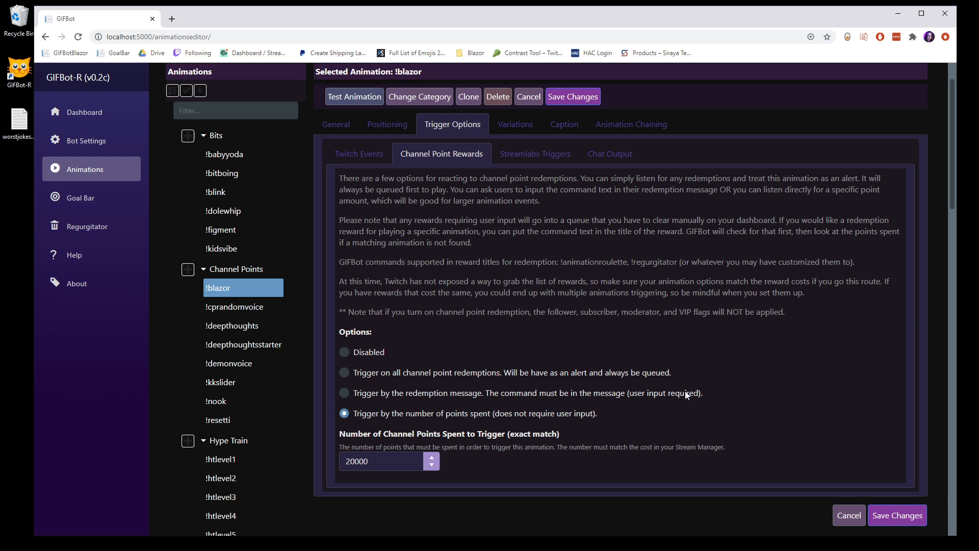
mouse_move(373, 414)
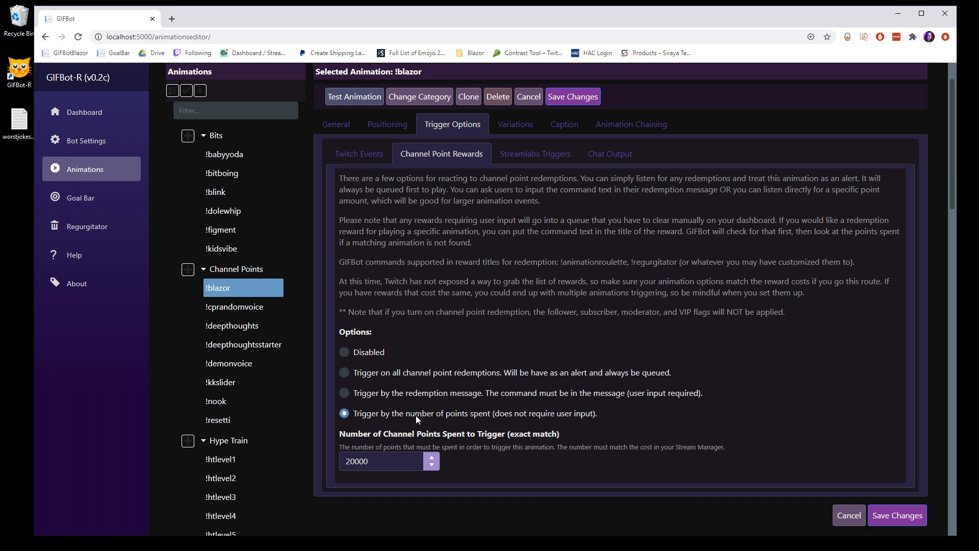
mouse_move(425, 420)
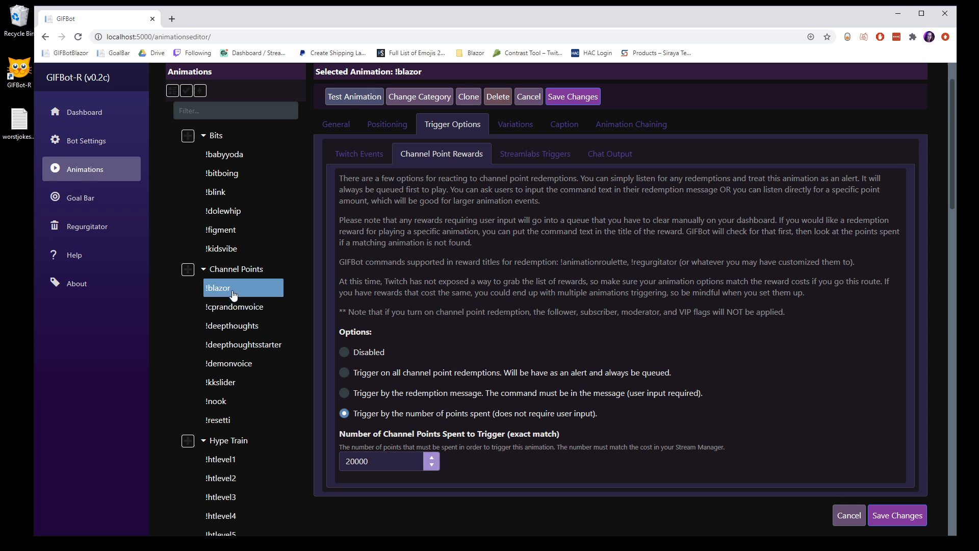
Select !demonvoice under Channel Points, loading its cp_demonvoice.mp3 audio
click(381, 461)
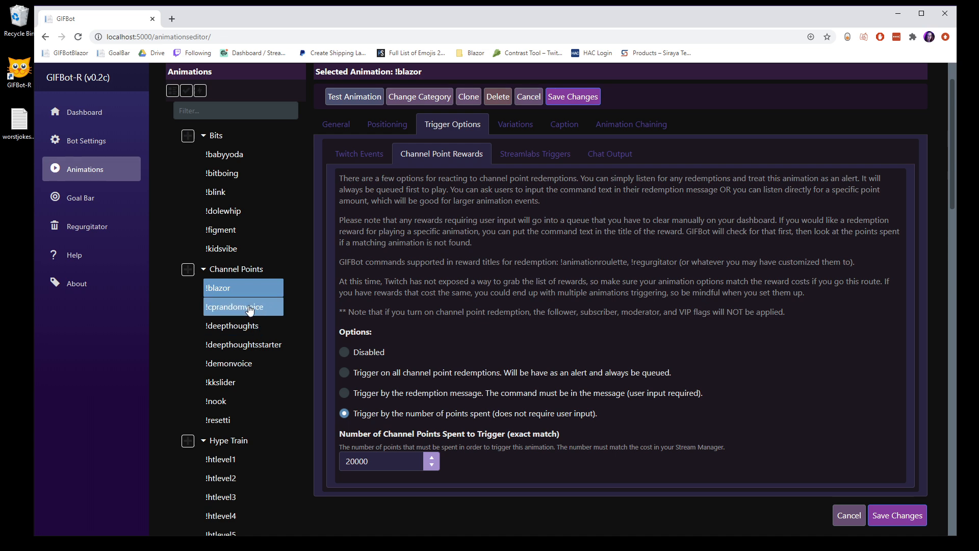
click(232, 326)
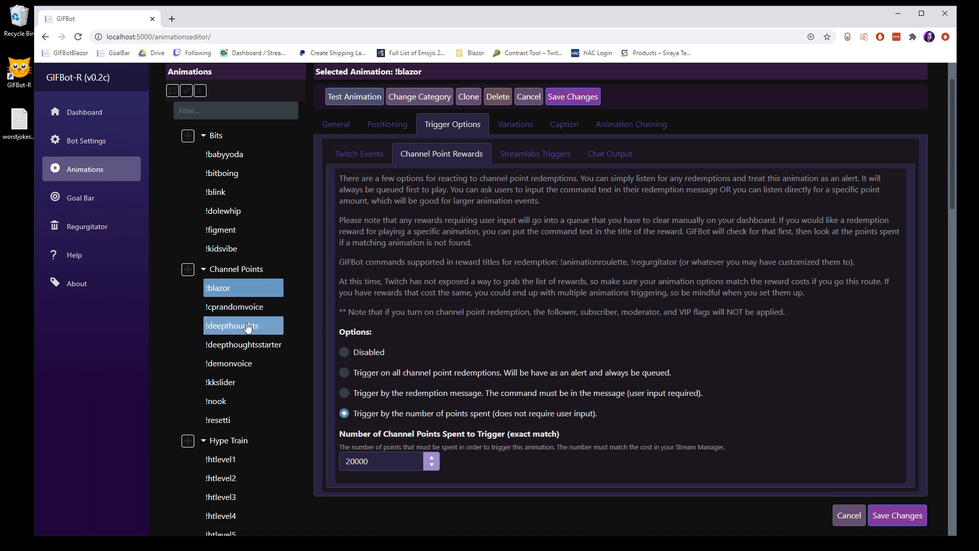
click(242, 363)
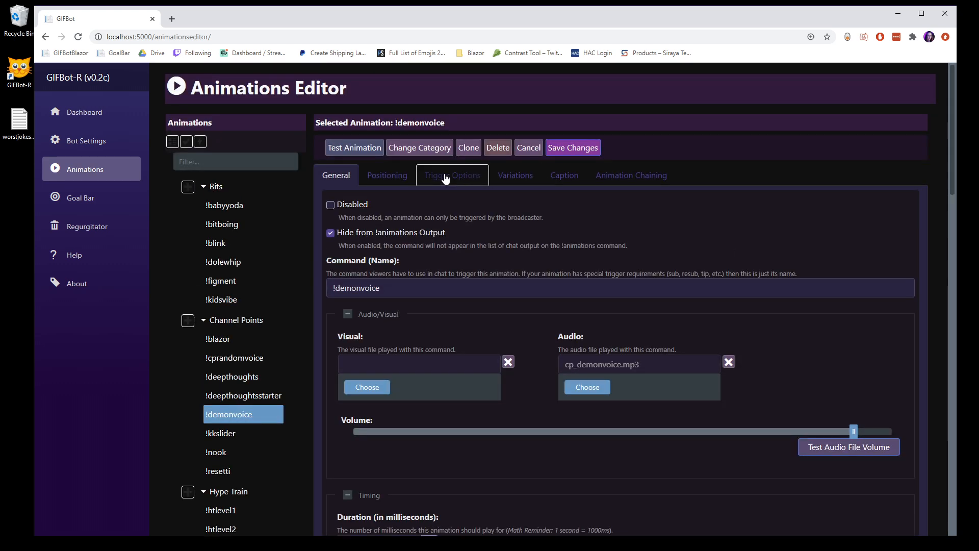
Show !demonvoice's Channel Point Rewards trigger (6660 points) and highlight the supported-commands note
click(453, 175)
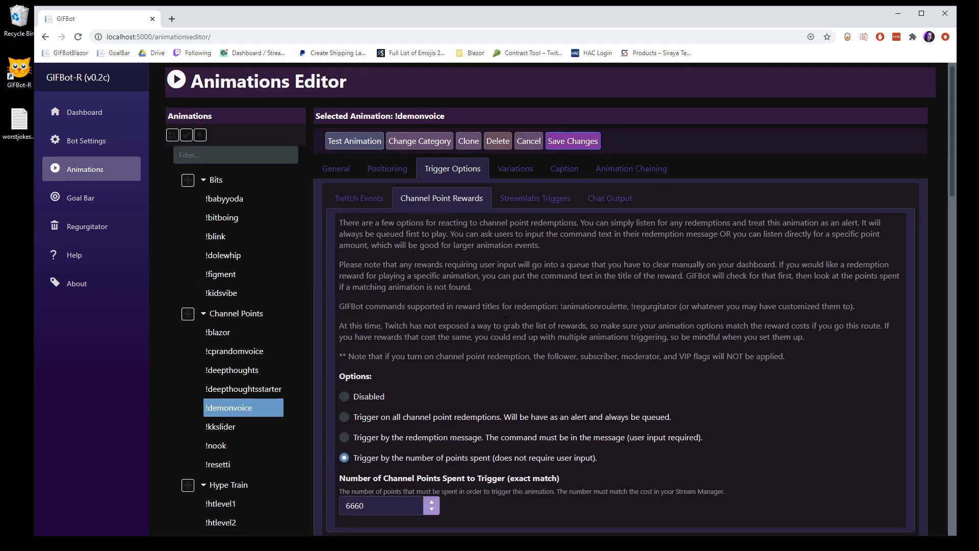
scroll(down, 3)
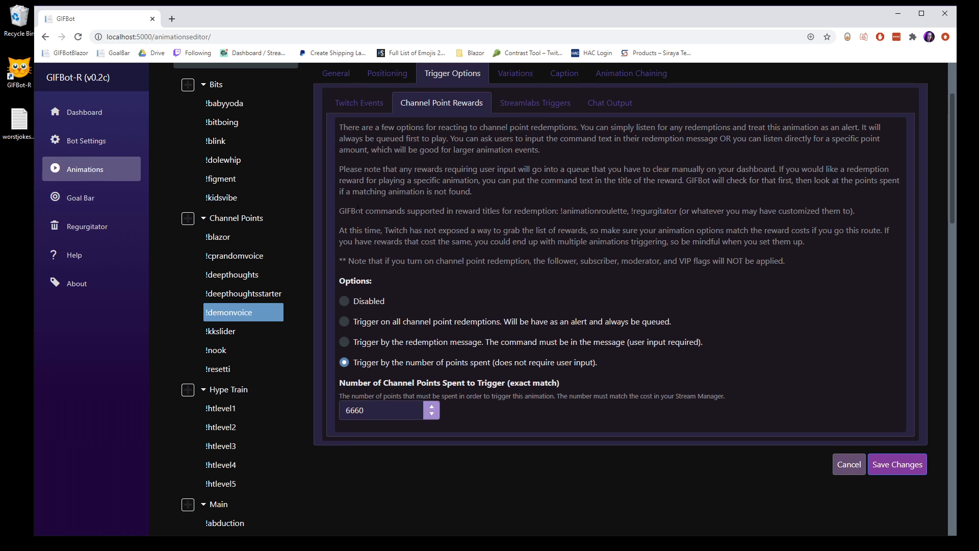
drag(339, 211, 731, 210)
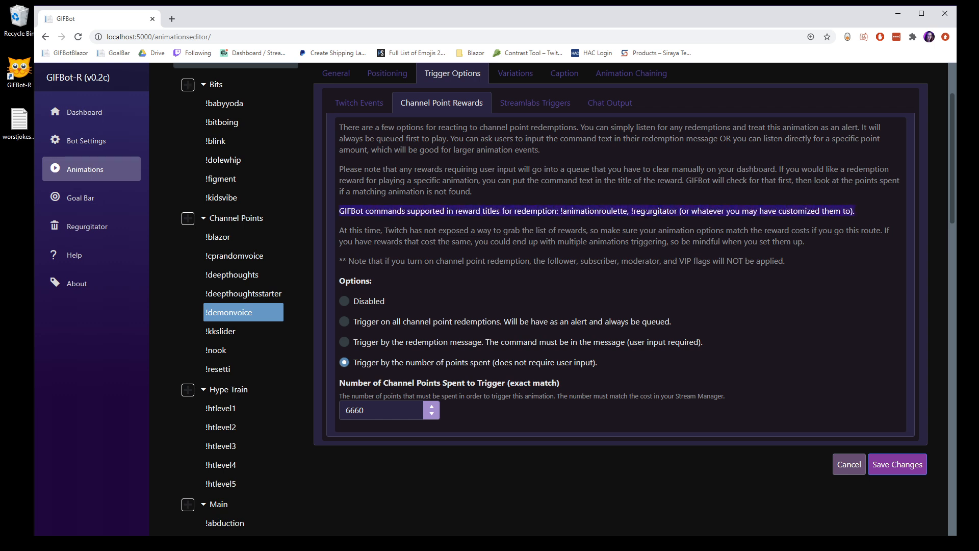
mouse_move(86, 226)
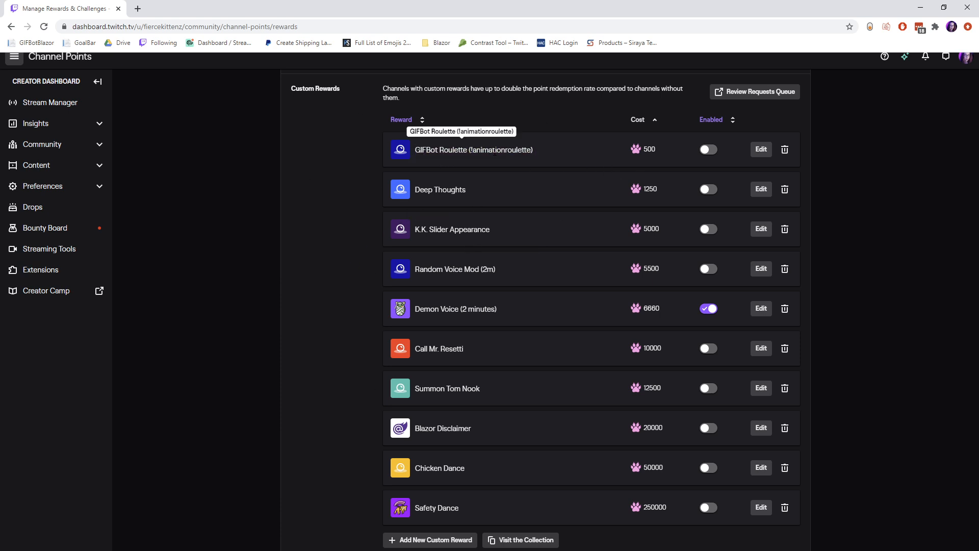
mouse_move(524, 160)
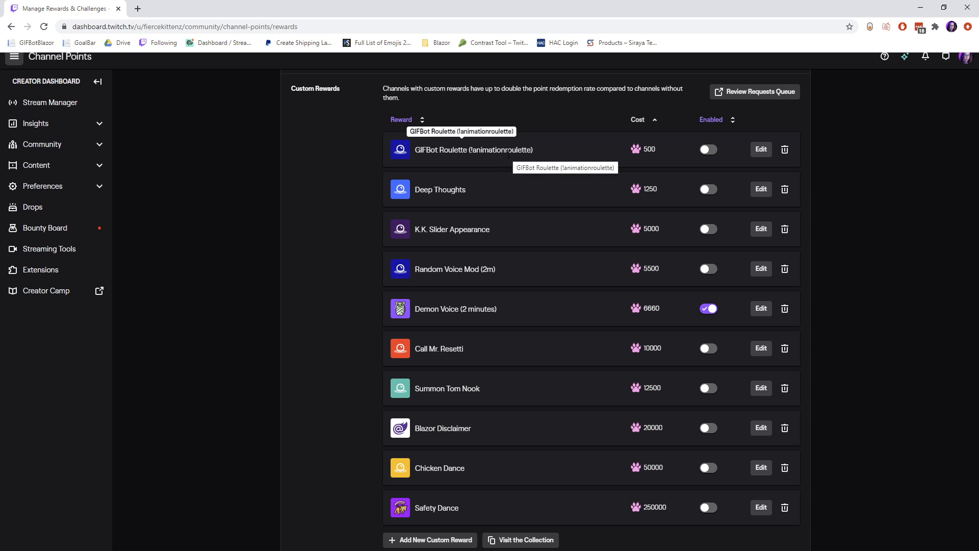
mouse_move(572, 343)
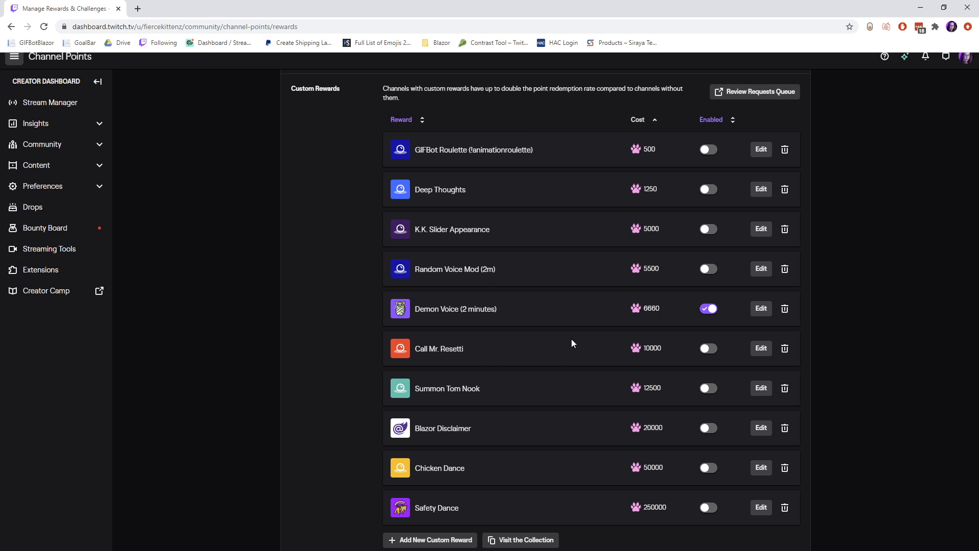
mouse_move(761, 149)
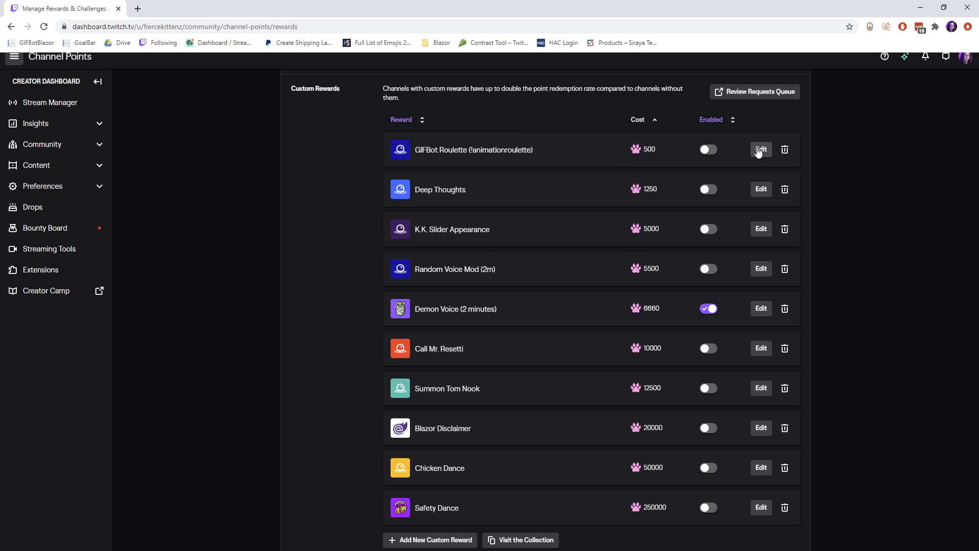
click(761, 149)
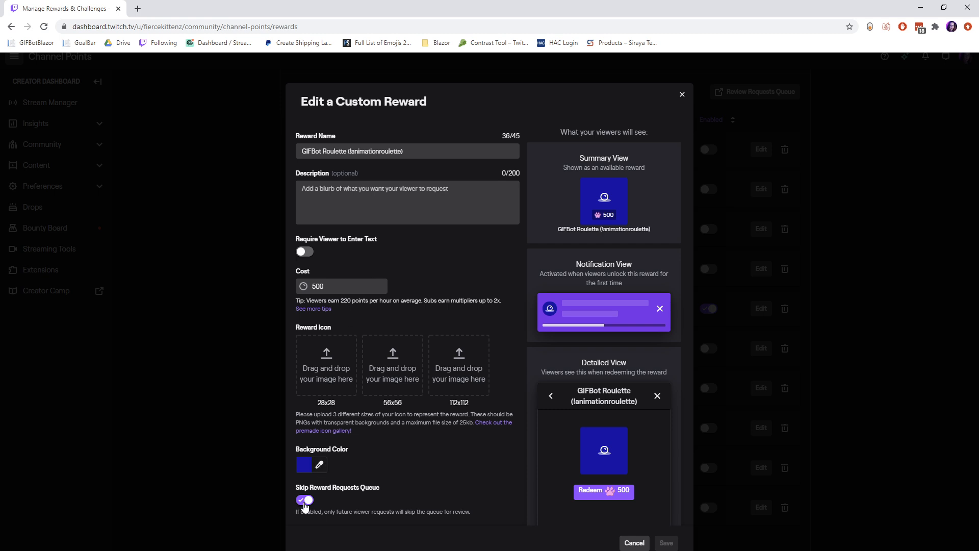
mouse_move(307, 507)
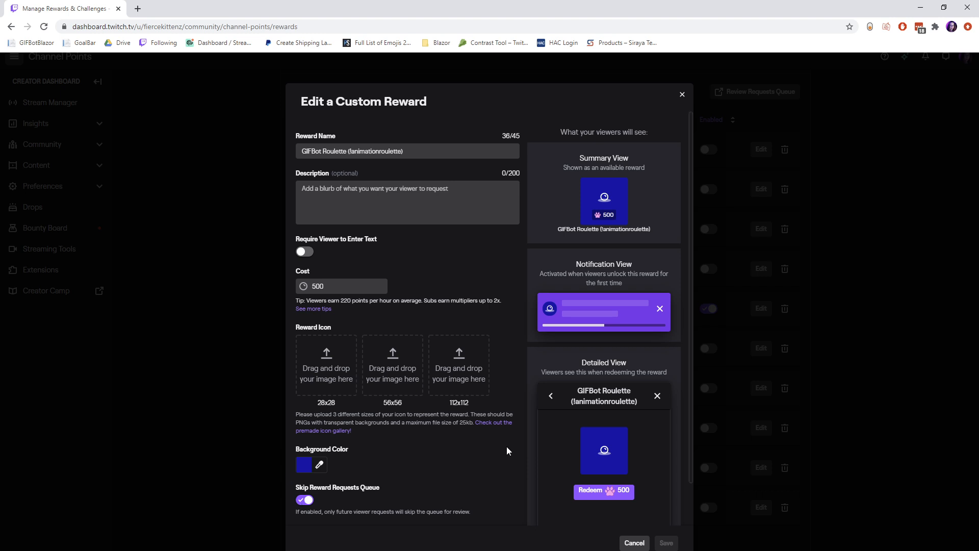
mouse_move(484, 493)
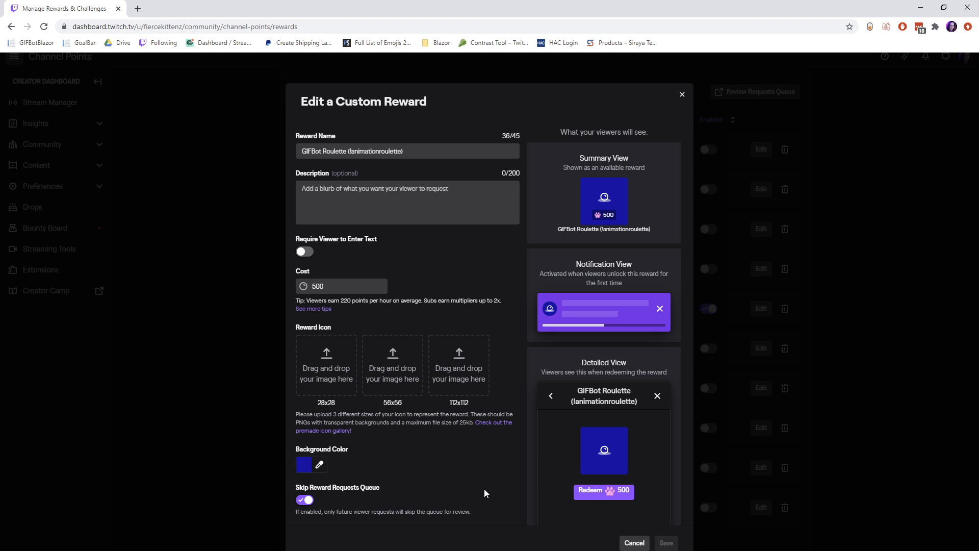
mouse_move(295, 480)
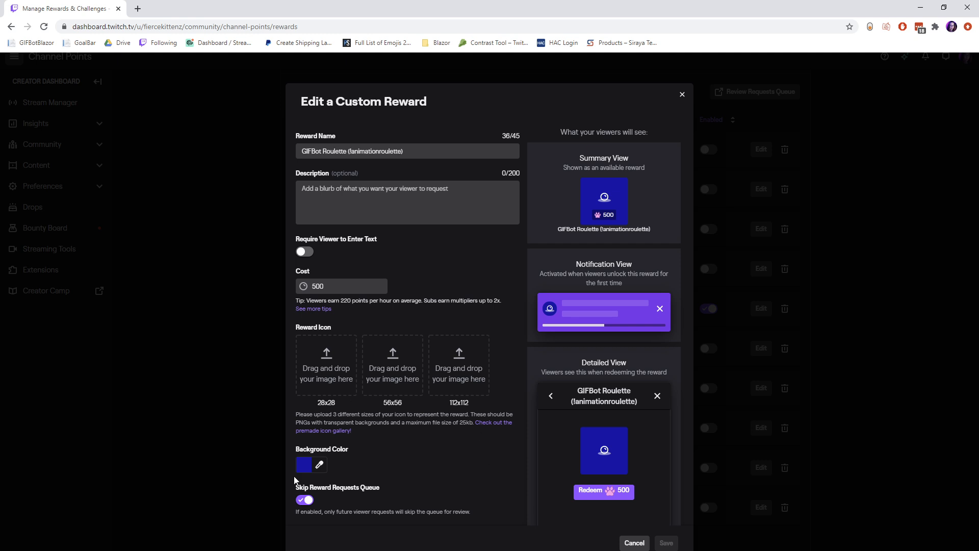
mouse_move(384, 501)
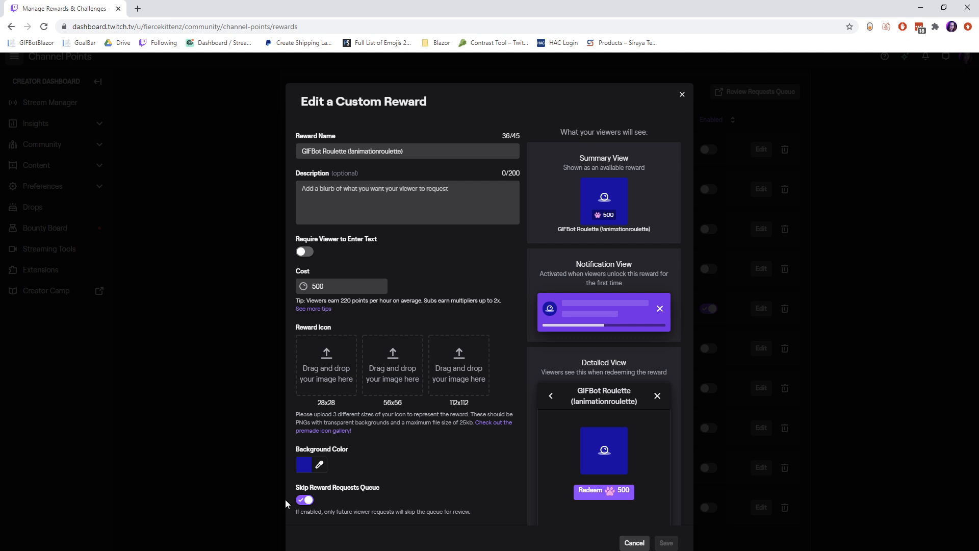
mouse_move(386, 484)
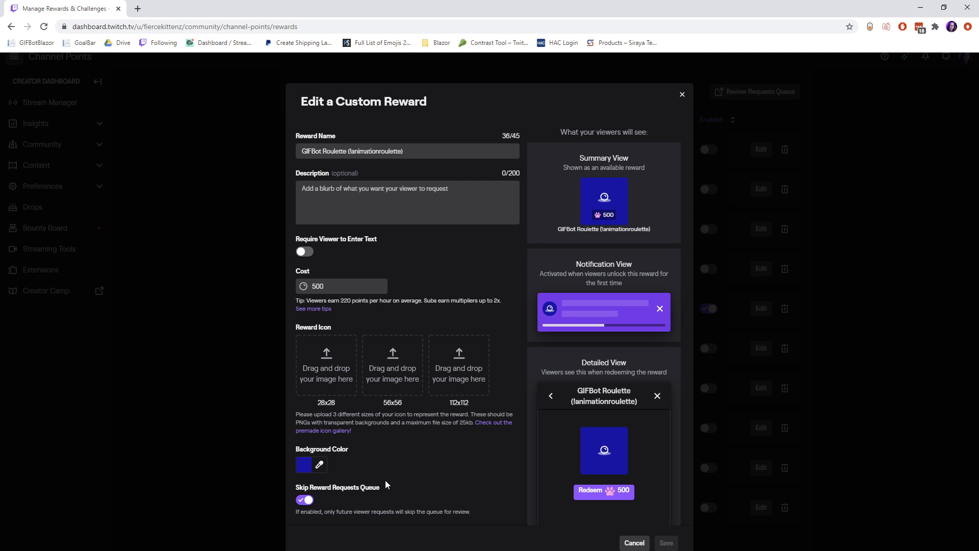
mouse_move(287, 487)
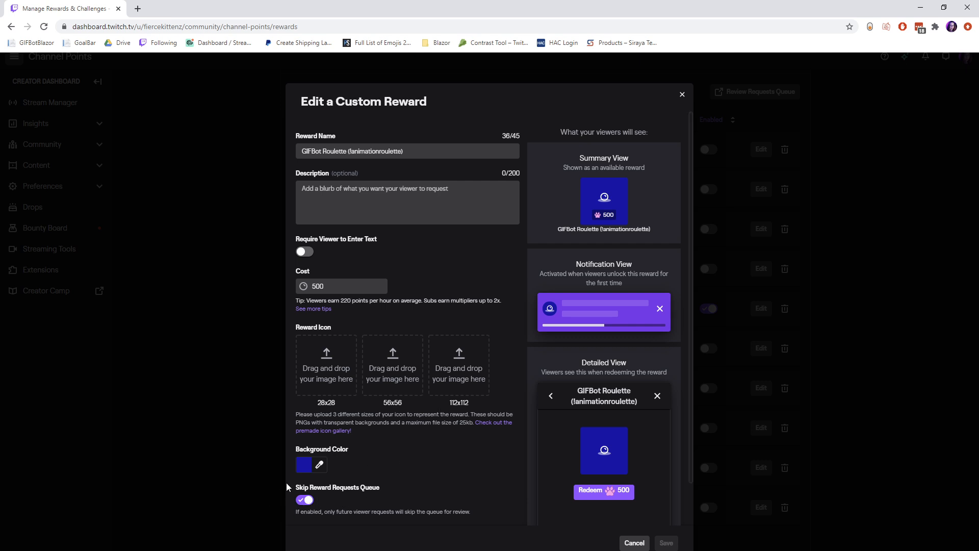
mouse_move(331, 502)
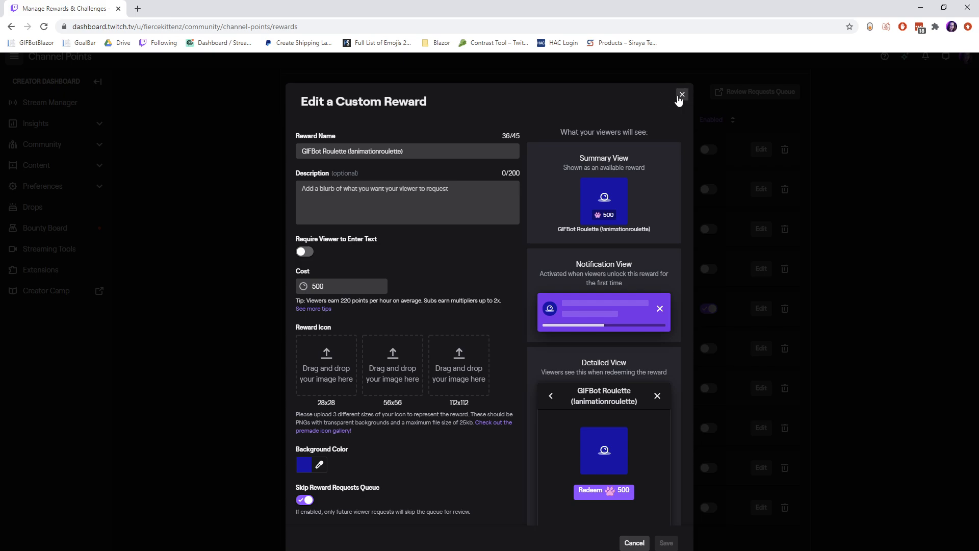
click(681, 95)
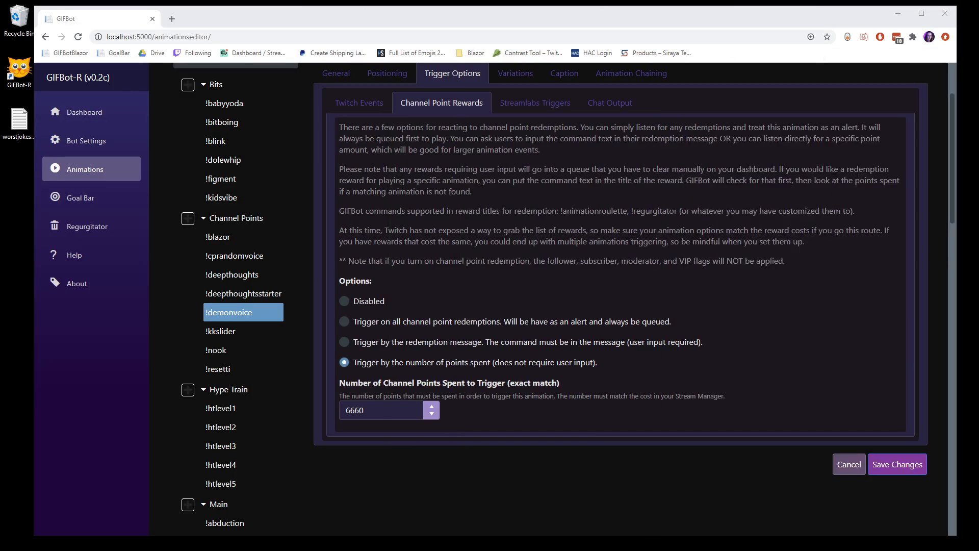
mouse_move(455, 292)
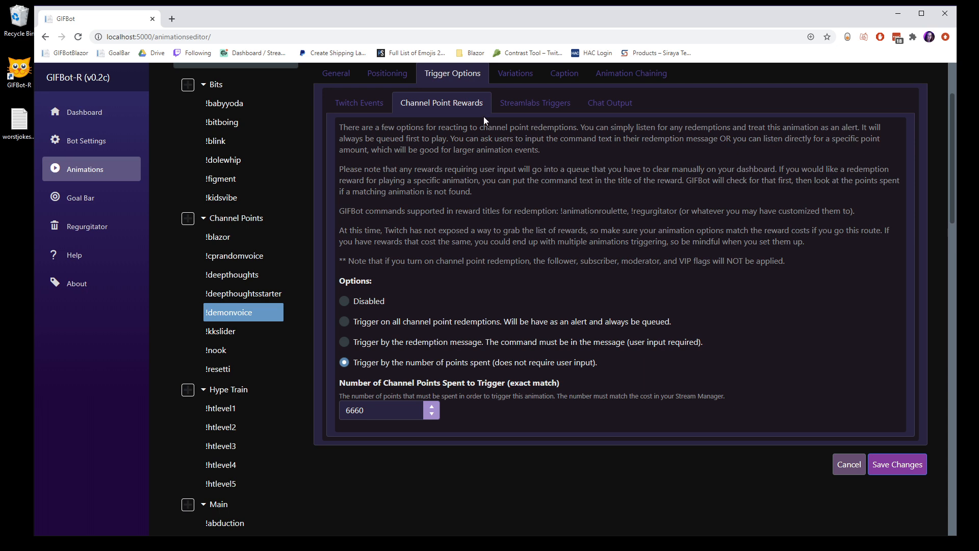
mouse_move(515, 108)
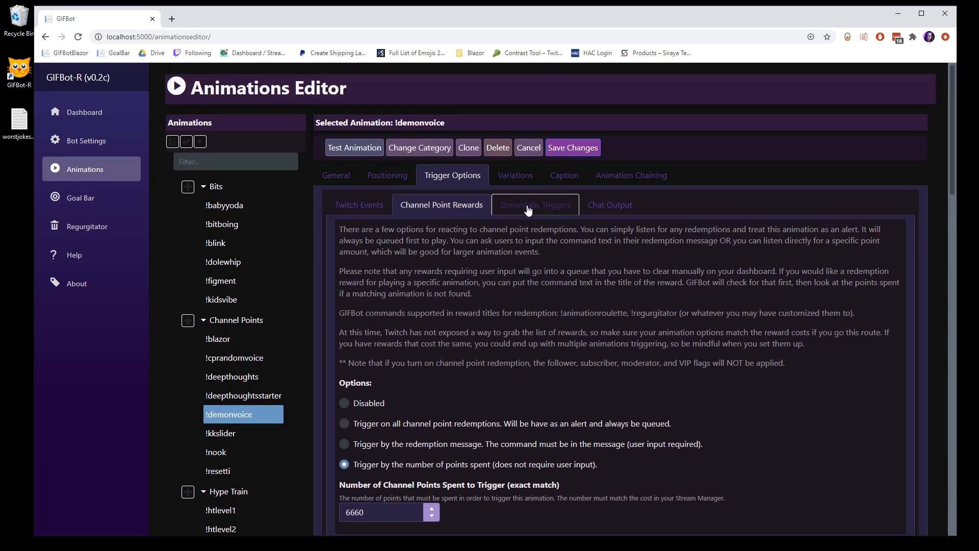
Enable !demonvoice's Streamlabs tip trigger with a 45.67 minimum, then turn it off
click(534, 204)
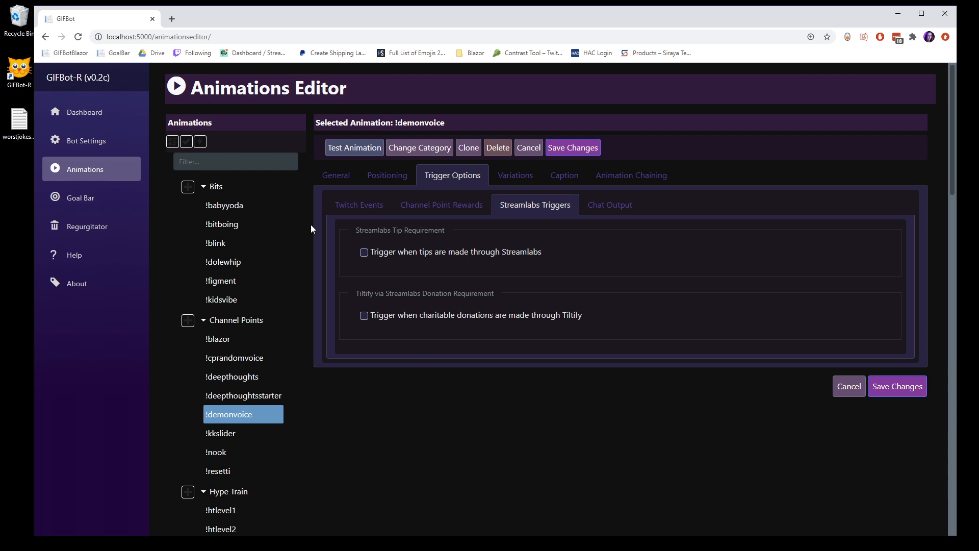
mouse_move(382, 254)
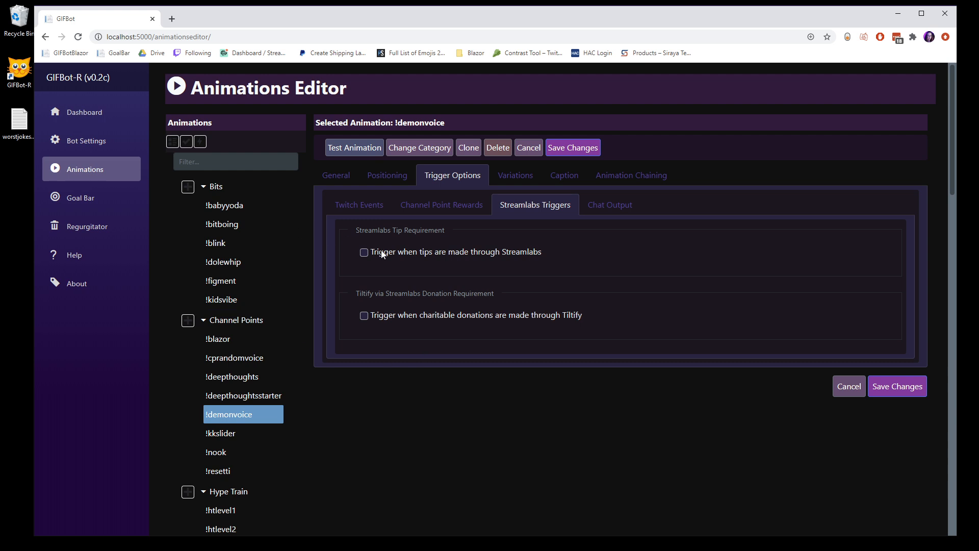
click(363, 251)
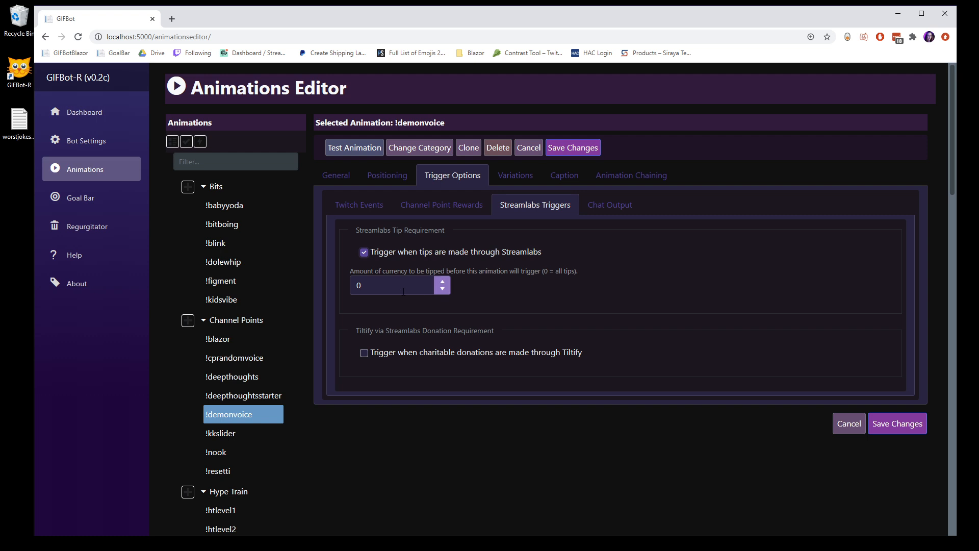
mouse_move(331, 292)
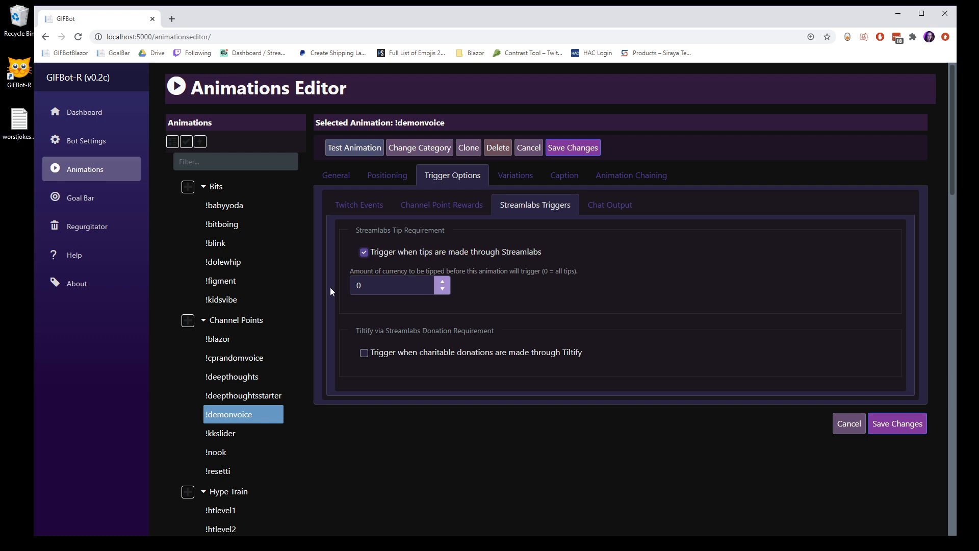
click(390, 284)
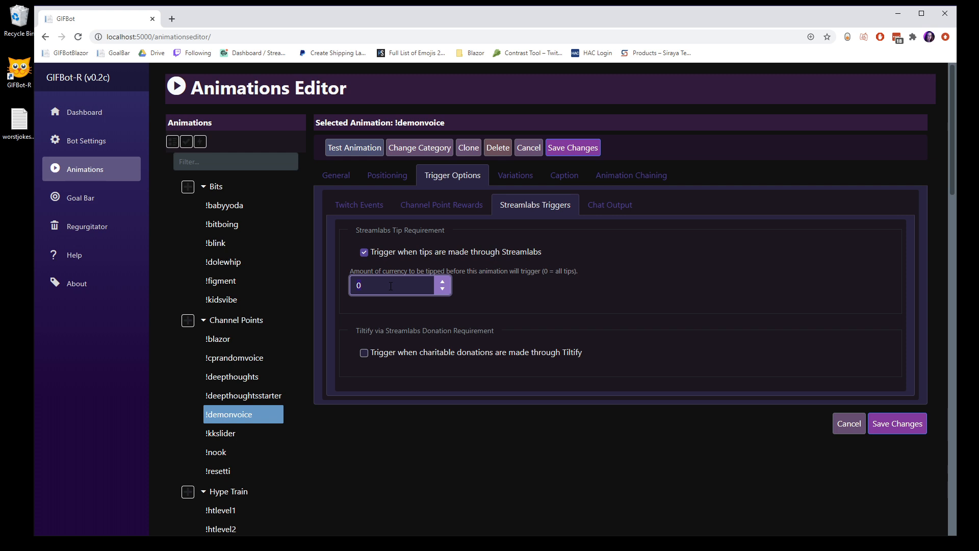
text(45.67)
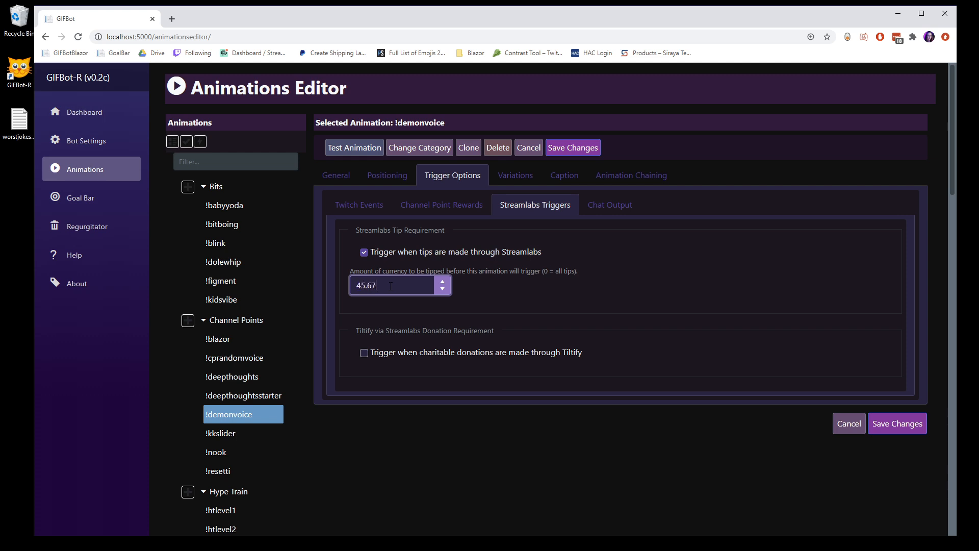
click(364, 251)
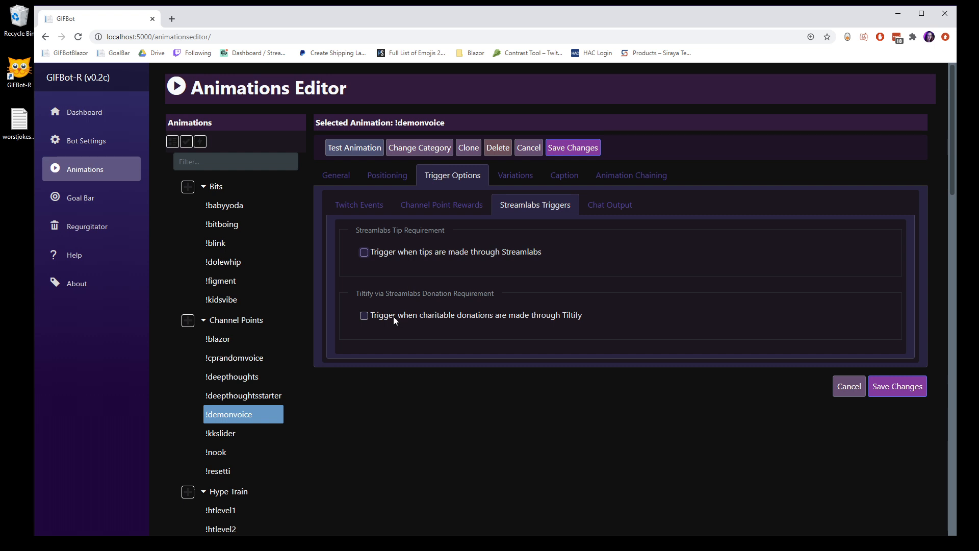
Enable the Tiltify donation trigger, edit its minimum amount, then switch it off again
click(364, 316)
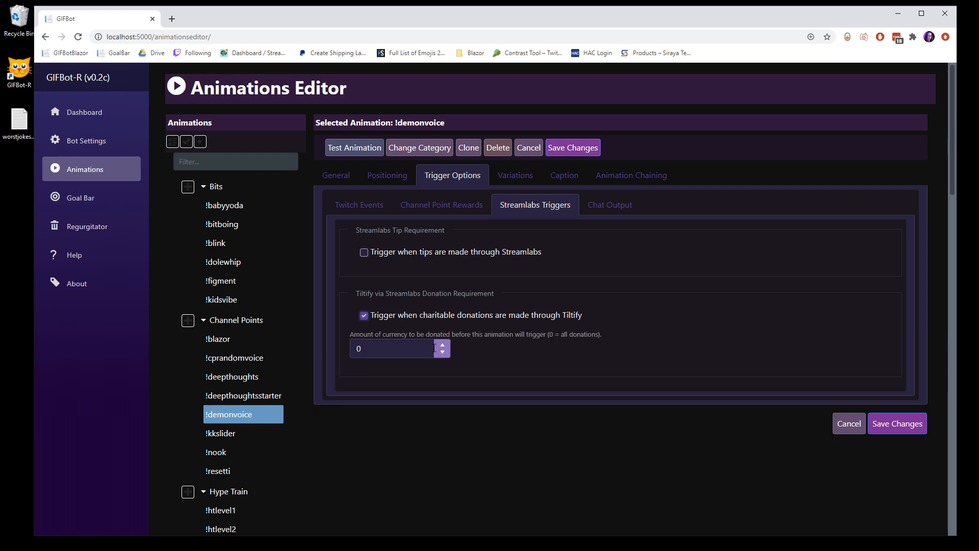
click(391, 348)
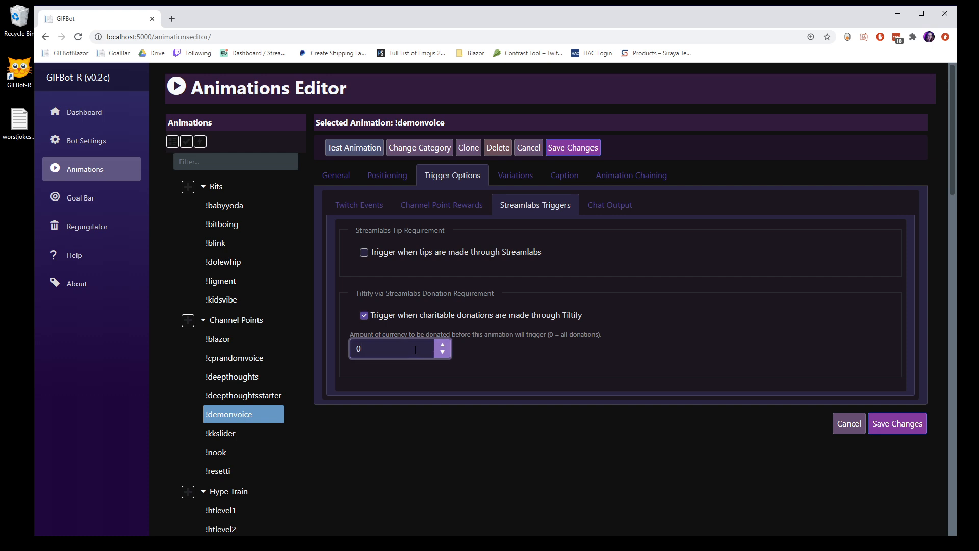
click(387, 349)
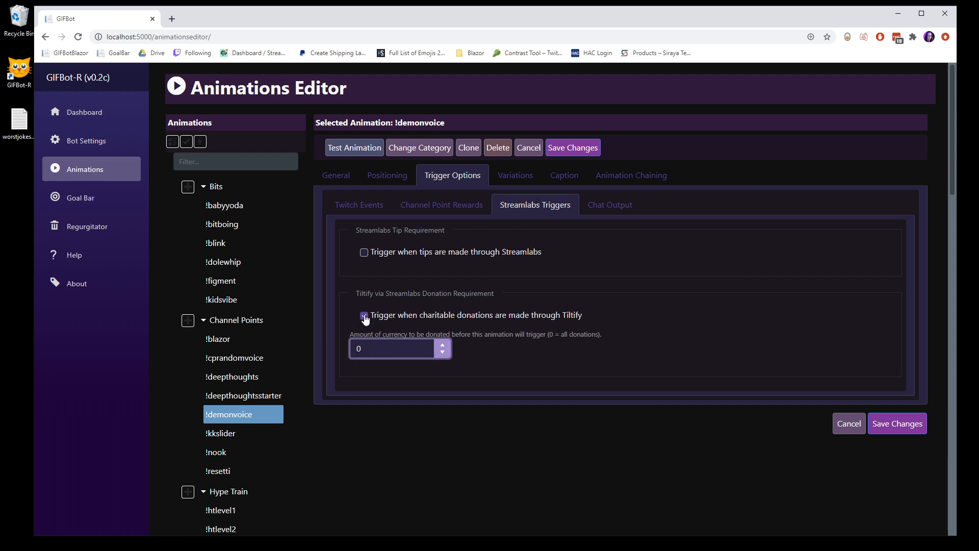
click(363, 315)
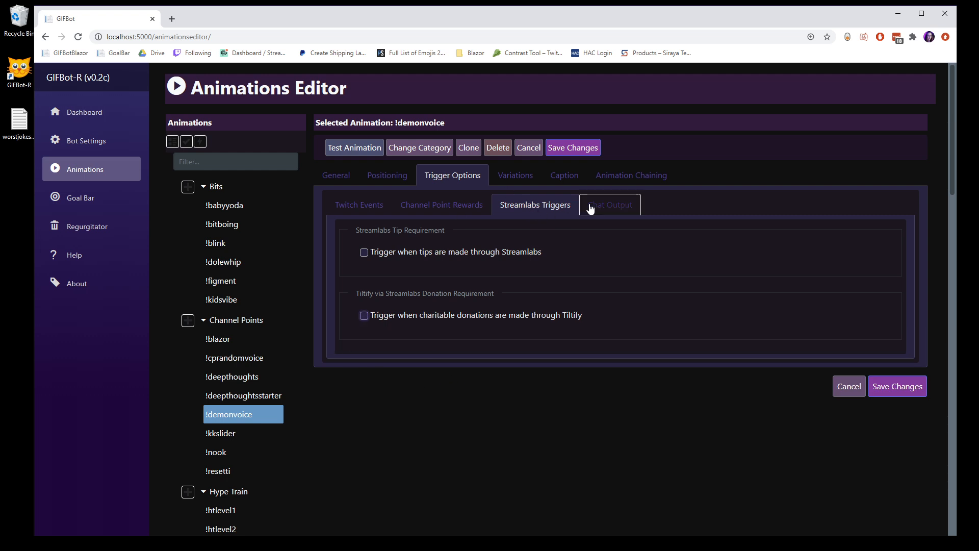
View !demonvoice's empty pre- and post-play chat texts, then select the !bitboing animation
click(609, 204)
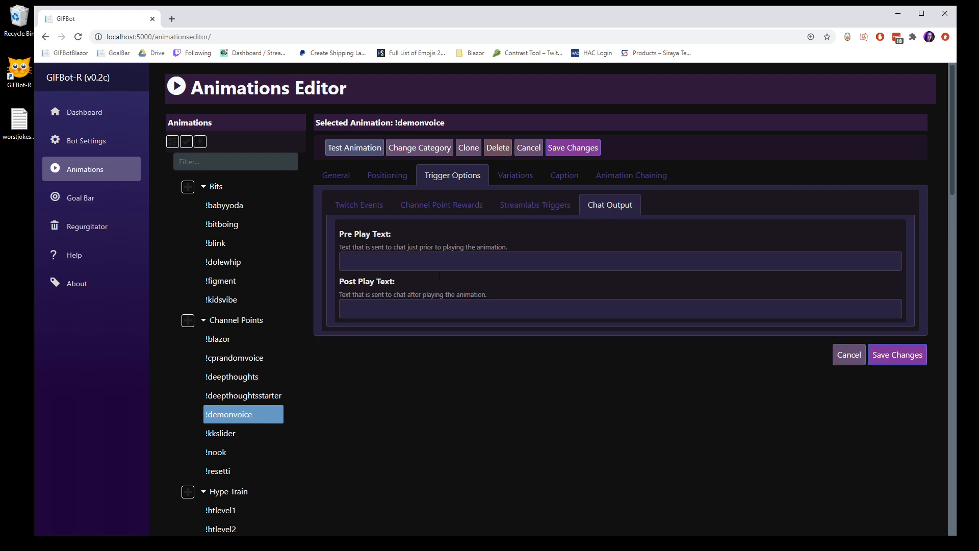
mouse_move(448, 189)
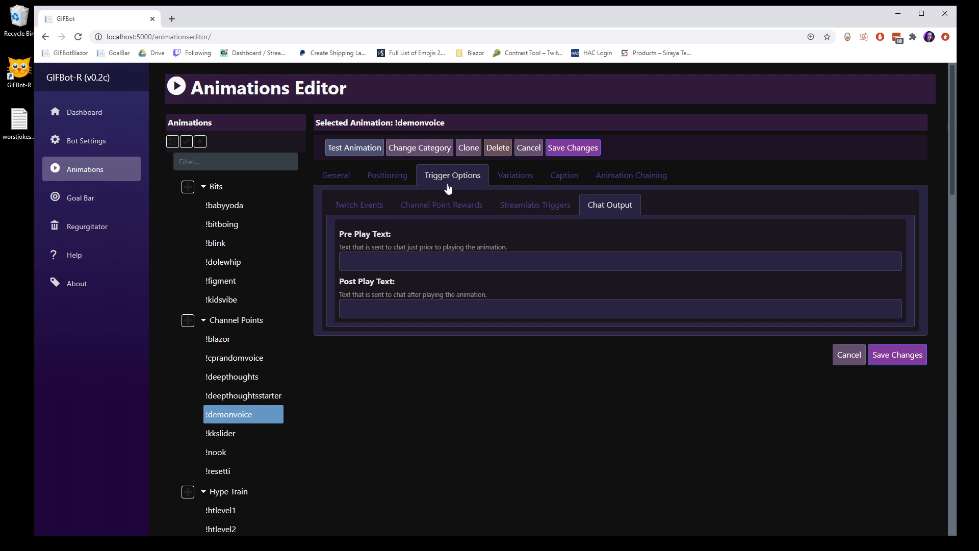
mouse_move(634, 213)
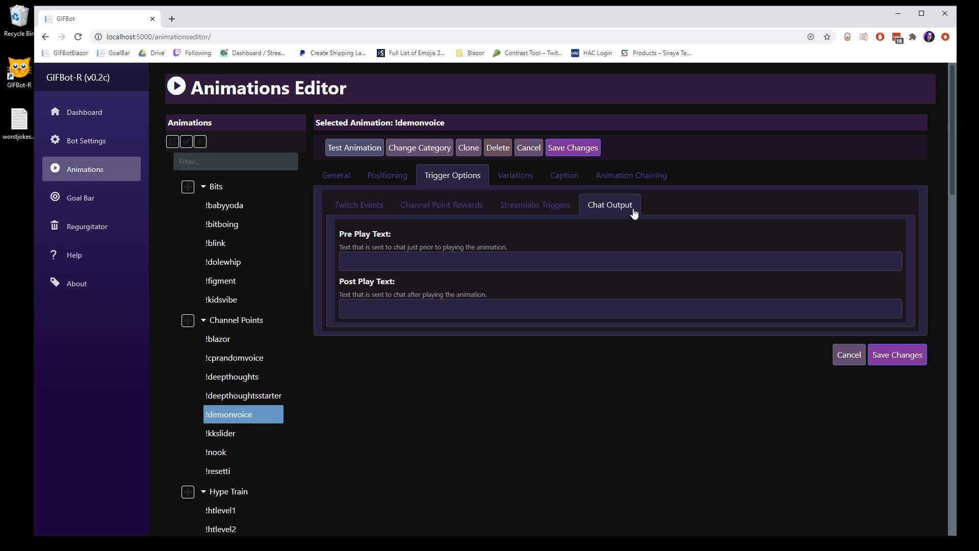
click(620, 261)
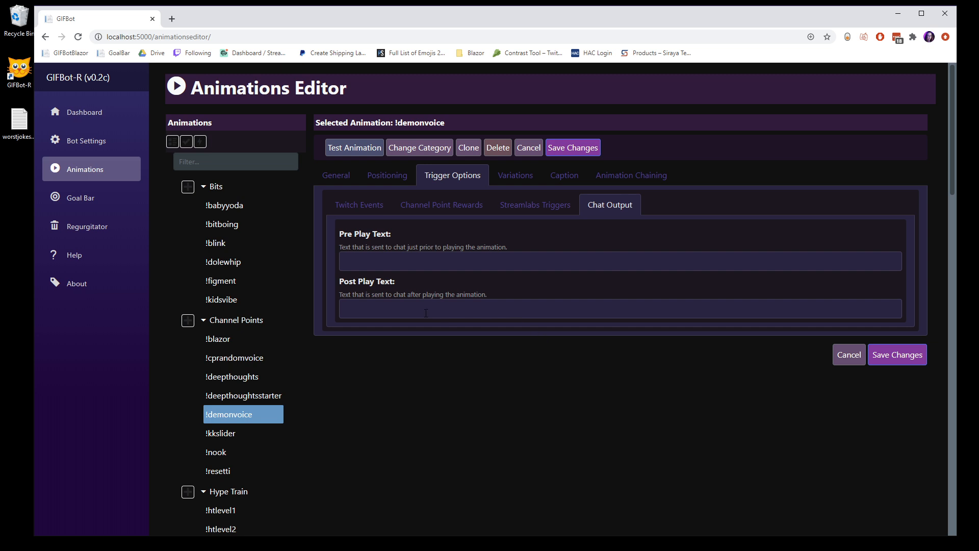
click(221, 224)
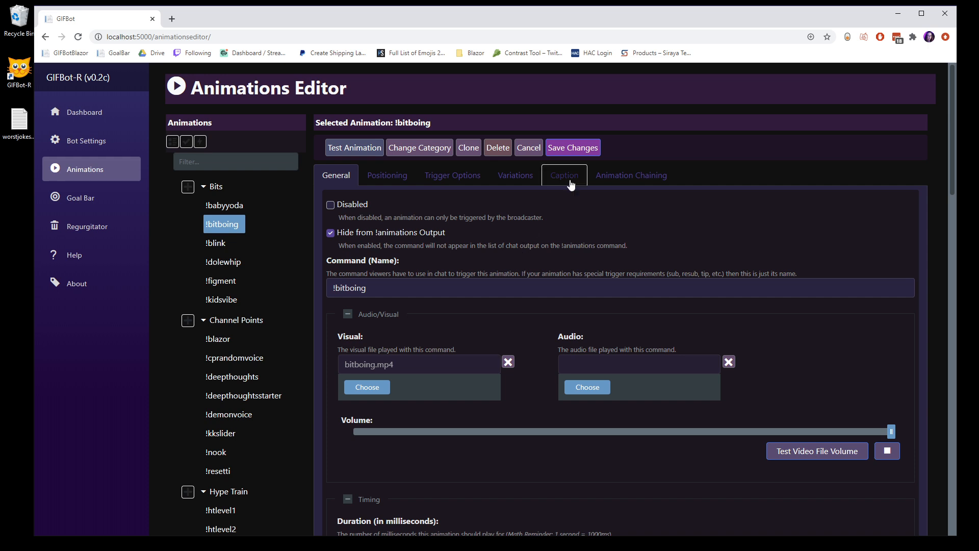
Check !bitboing's chat texts 'I do dis!' and 'Now I do dat!', then view its empty Variations
click(515, 175)
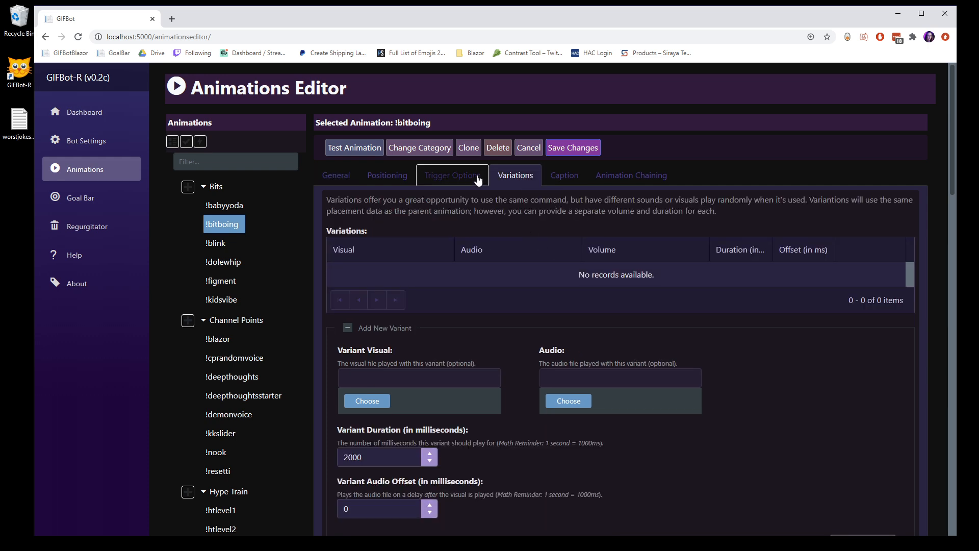
click(452, 175)
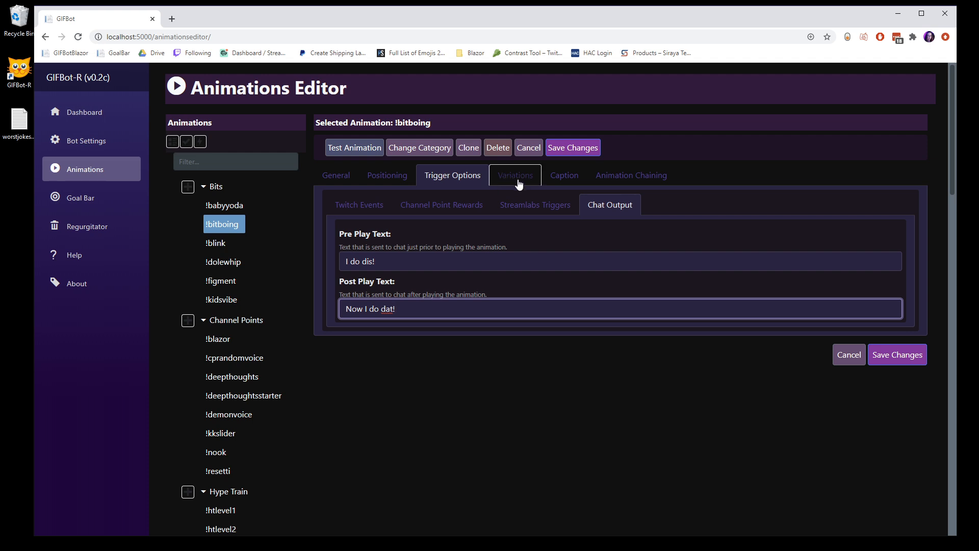
click(515, 175)
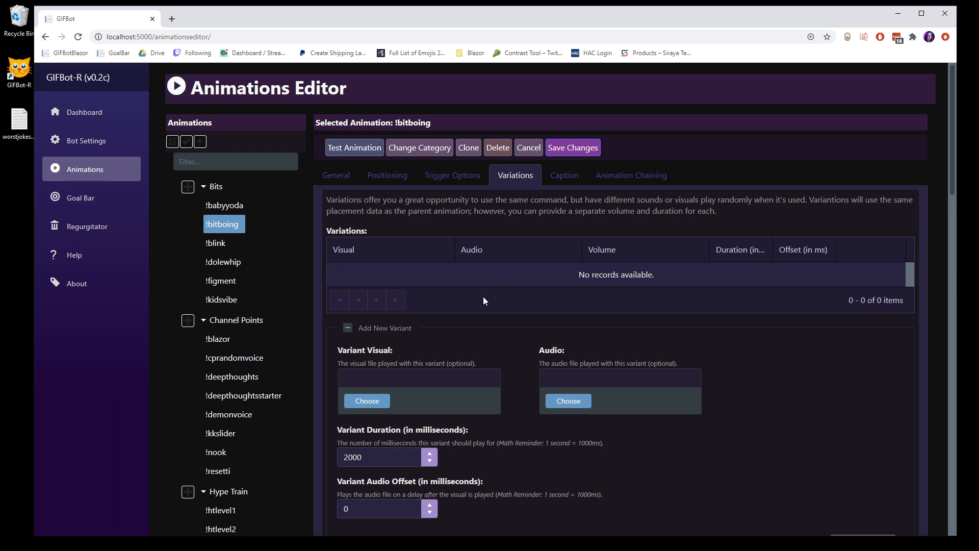
scroll(down, 3)
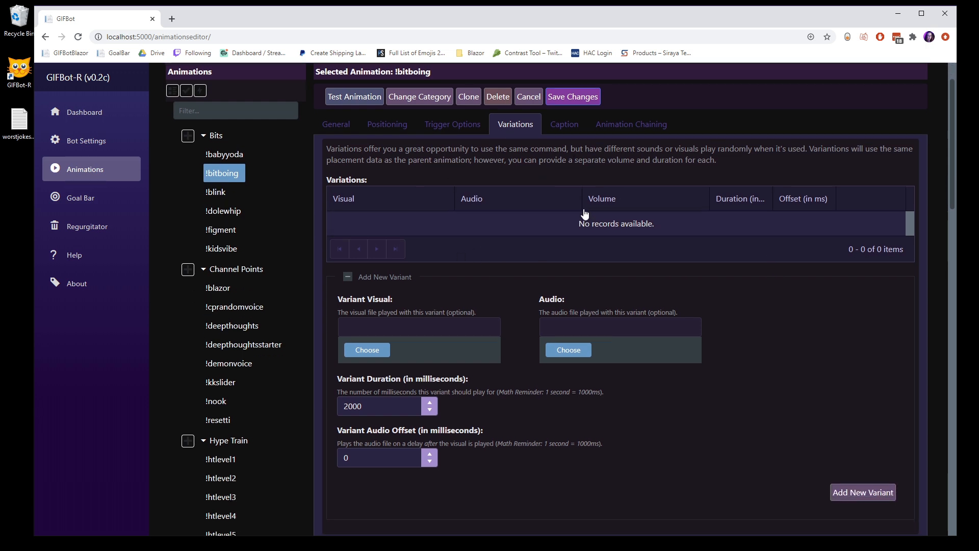
click(335, 123)
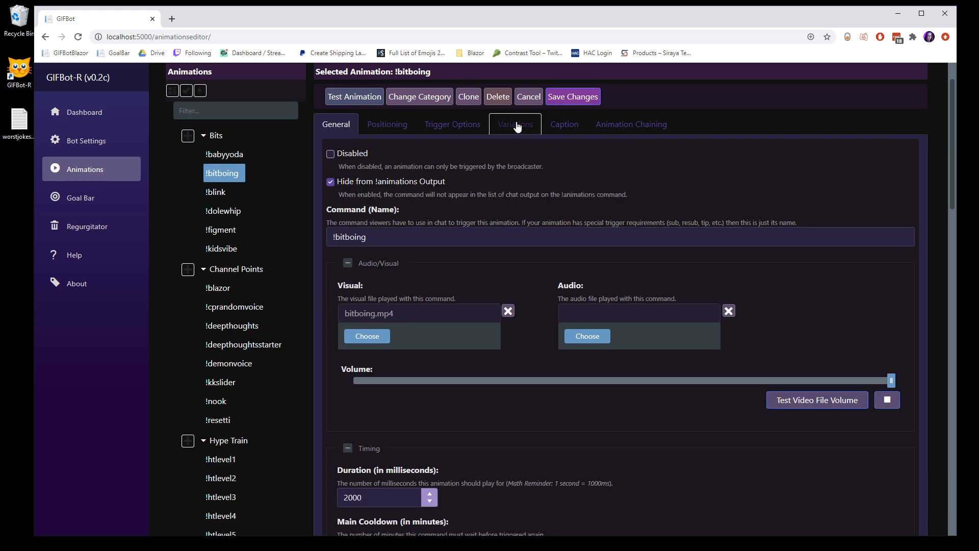
click(515, 124)
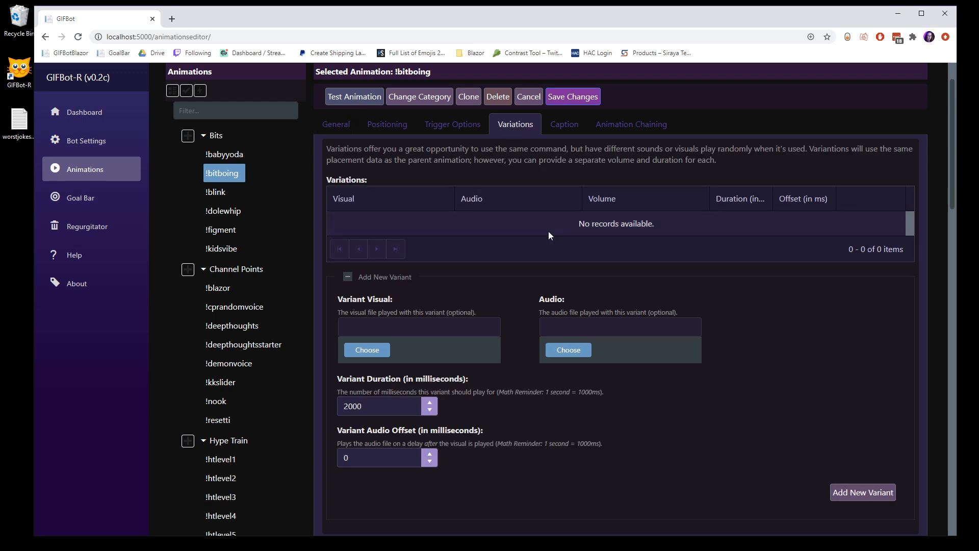
mouse_move(707, 236)
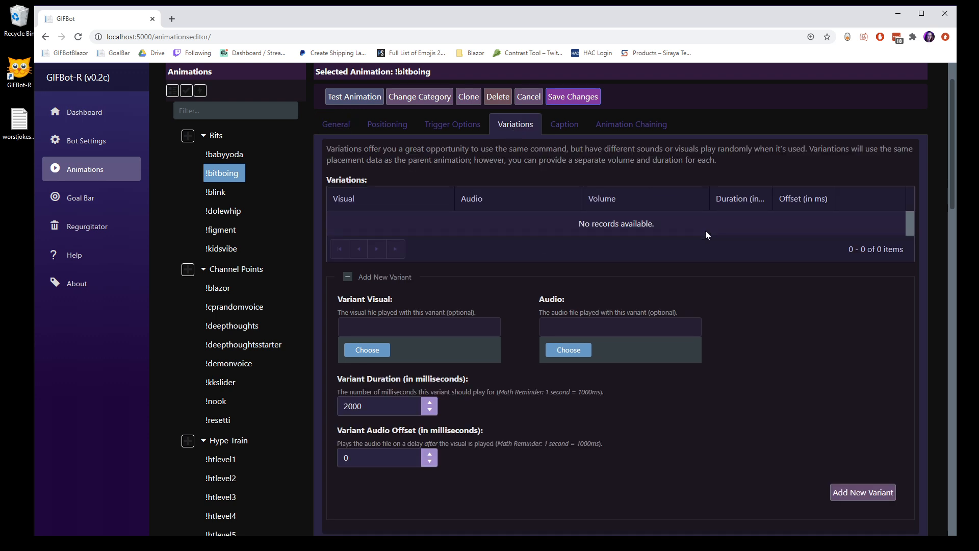
mouse_move(625, 253)
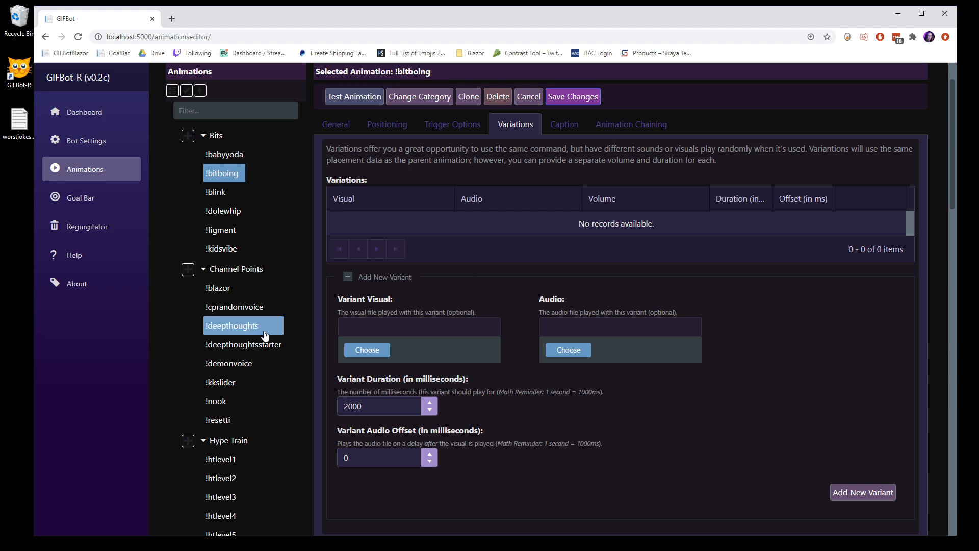
Select !deepthoughts and view its DT2–DT7.mp3 audio variations at 7000 ms each
click(232, 325)
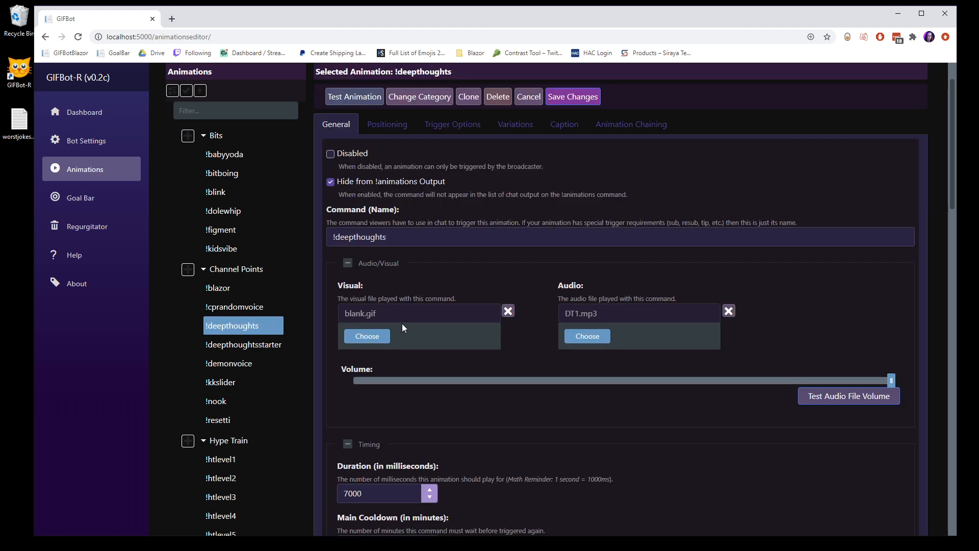
mouse_move(851, 377)
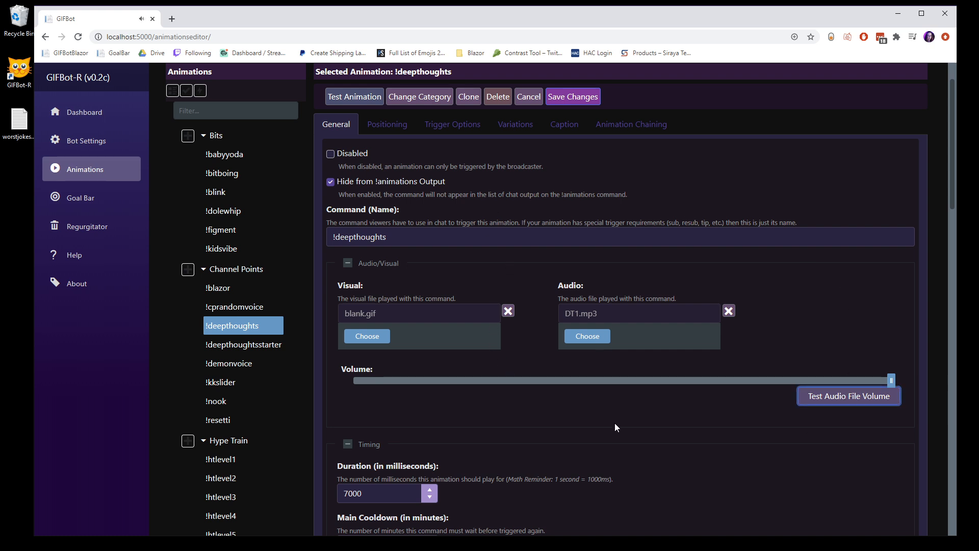
mouse_move(549, 350)
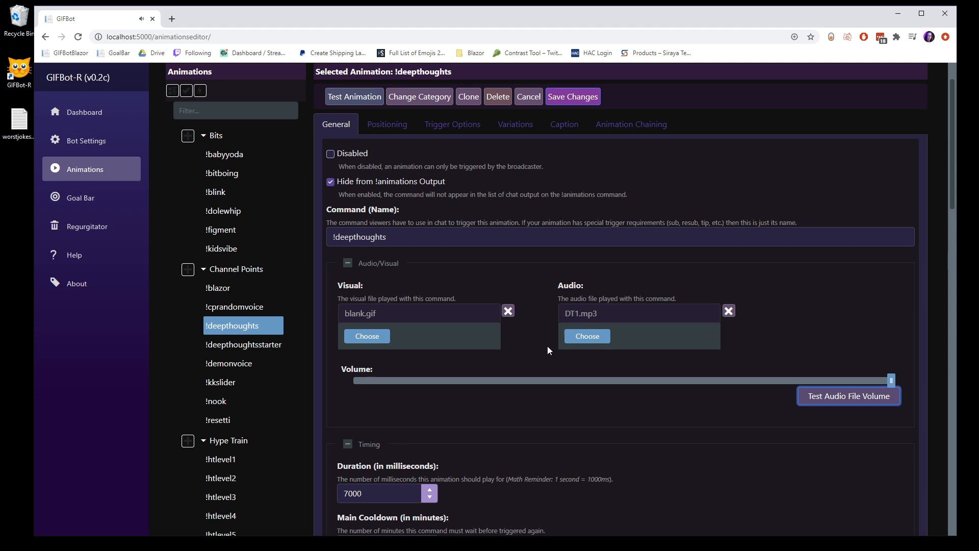
mouse_move(666, 319)
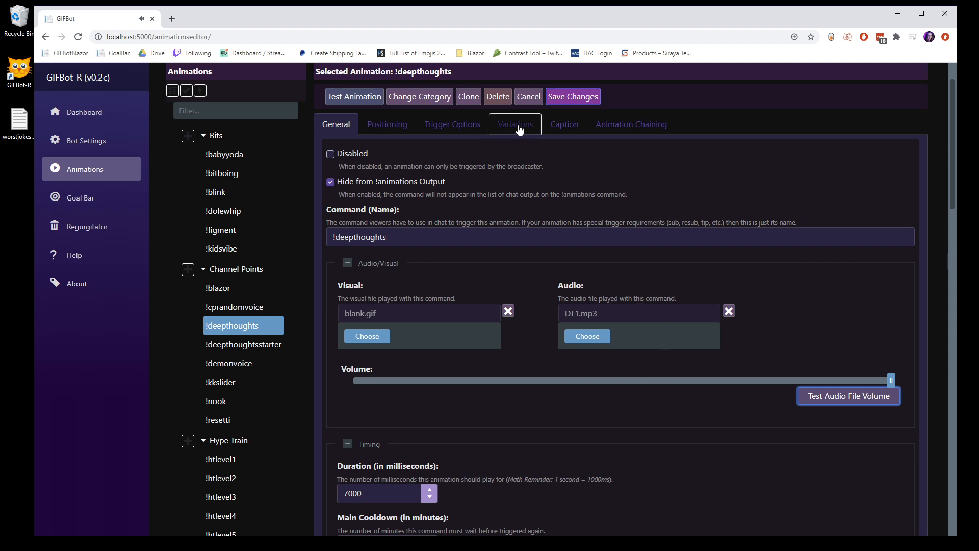
click(515, 123)
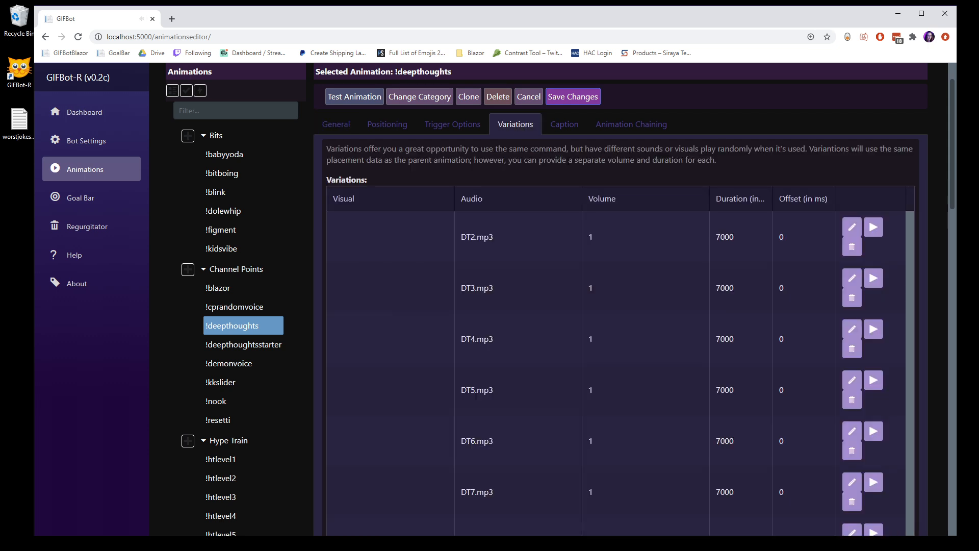
Scroll through !deepthoughts' 17 variations (DT2–DT11, 7000 ms) and select a variant's duration
scroll(down, 3)
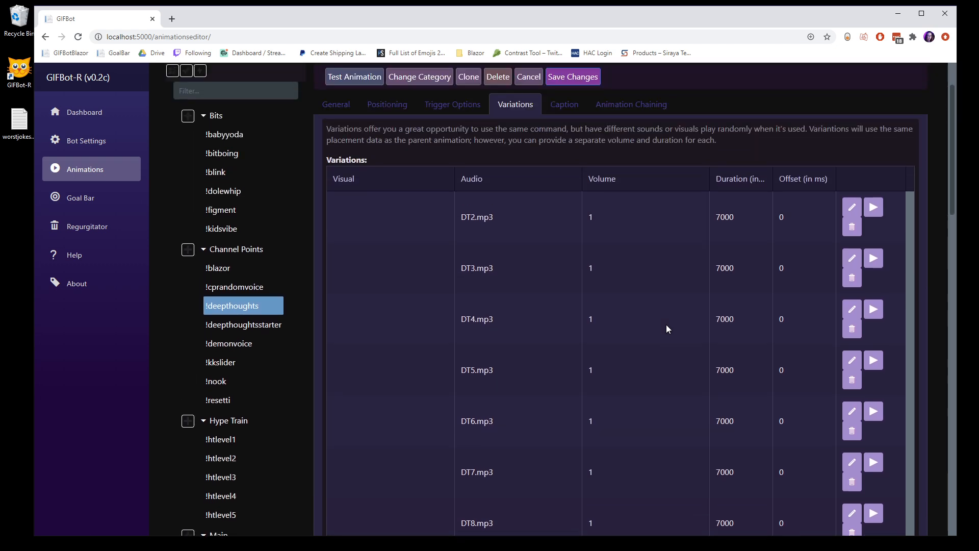
scroll(down, 3)
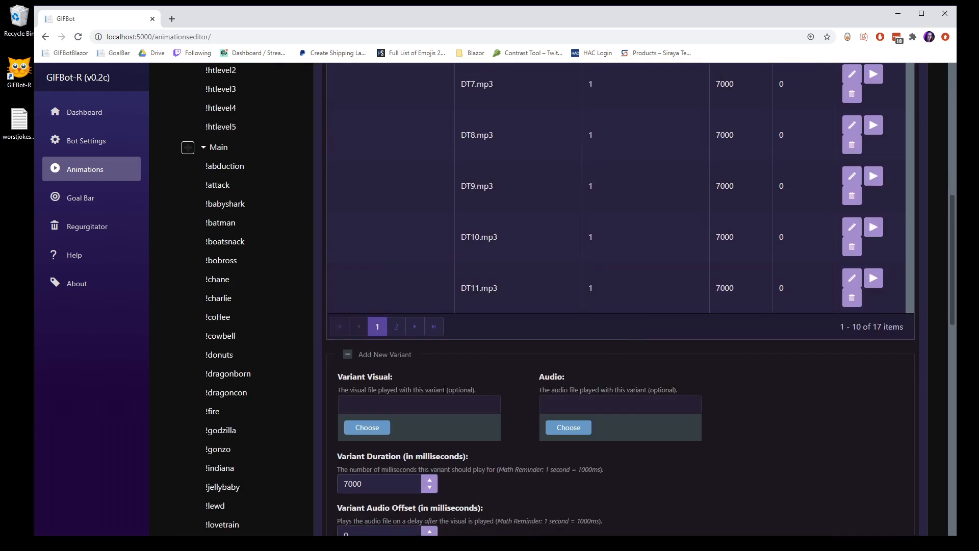
scroll(down, 3)
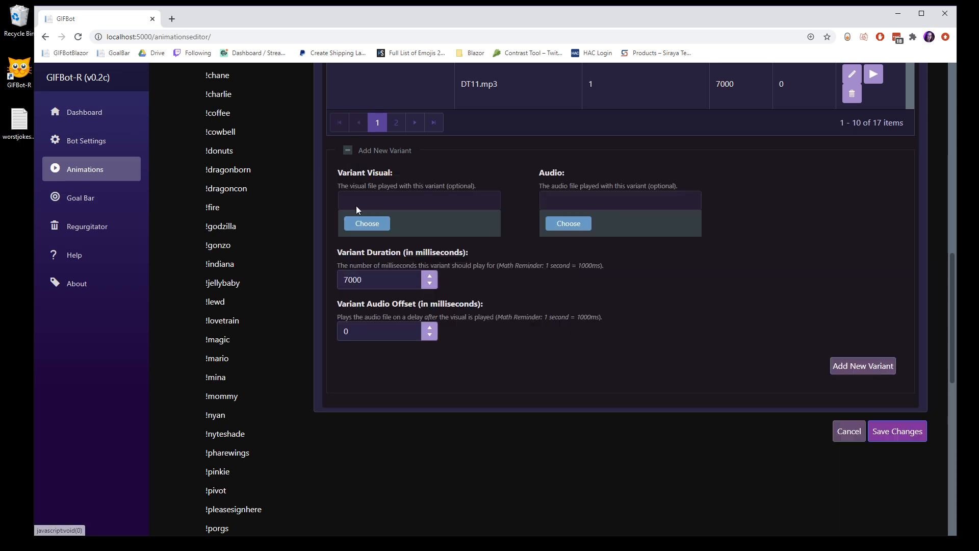
mouse_move(471, 145)
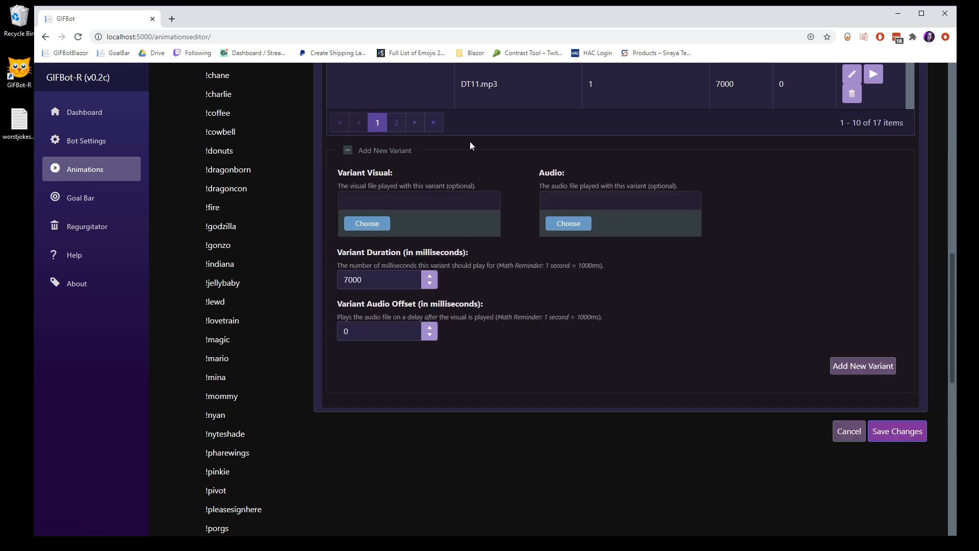
mouse_move(416, 233)
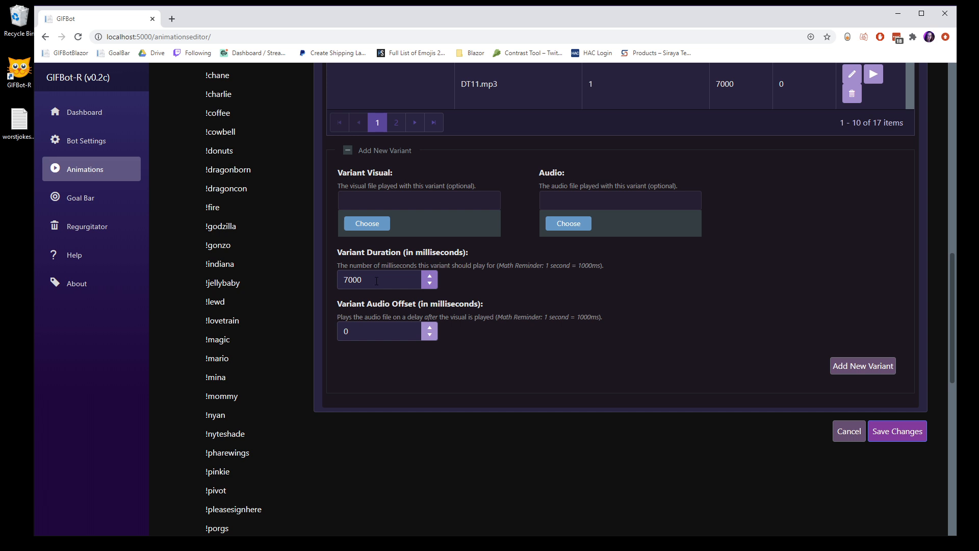
click(378, 332)
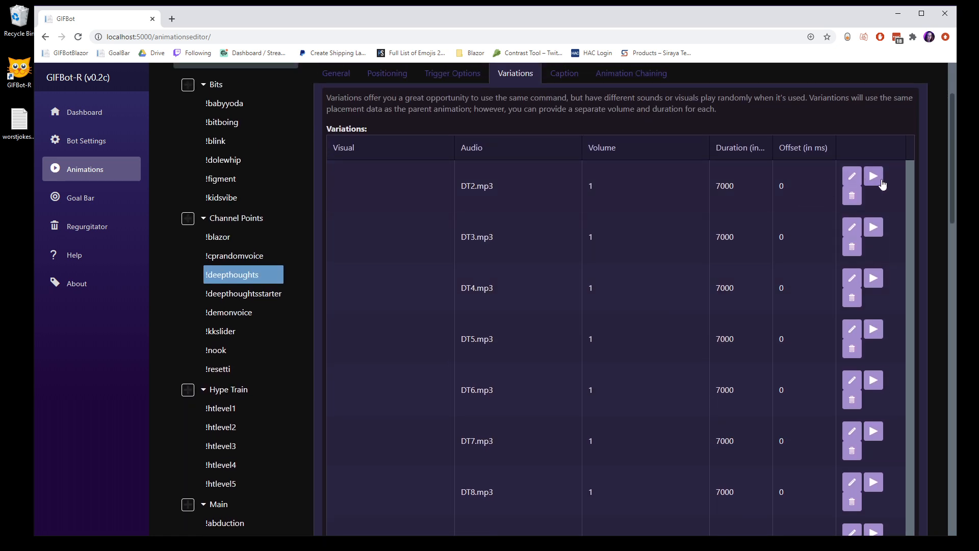
mouse_move(611, 346)
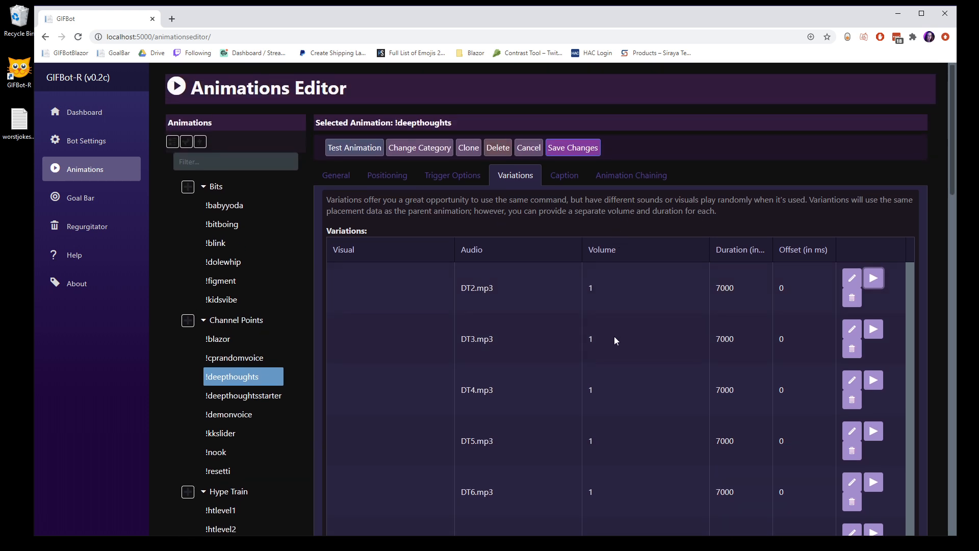
mouse_move(624, 329)
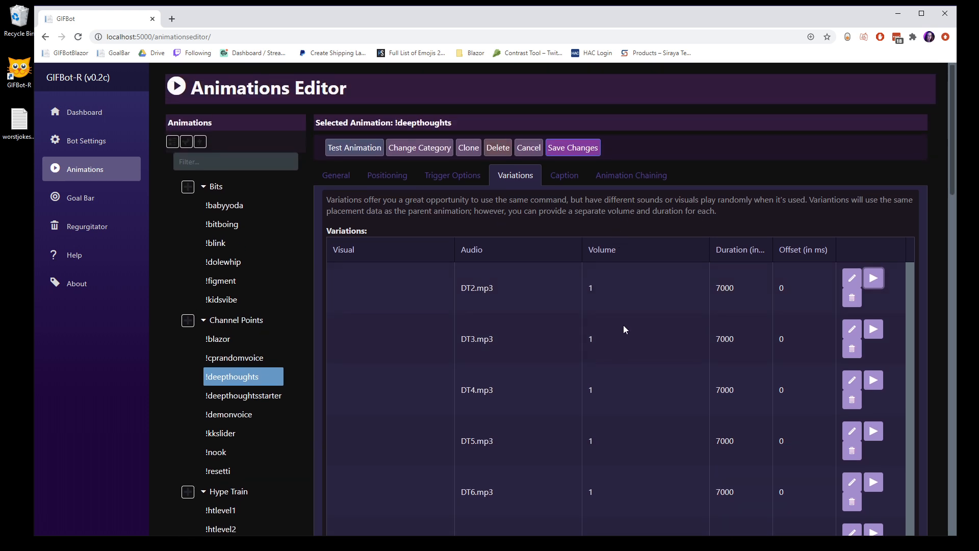
scroll(down, 3)
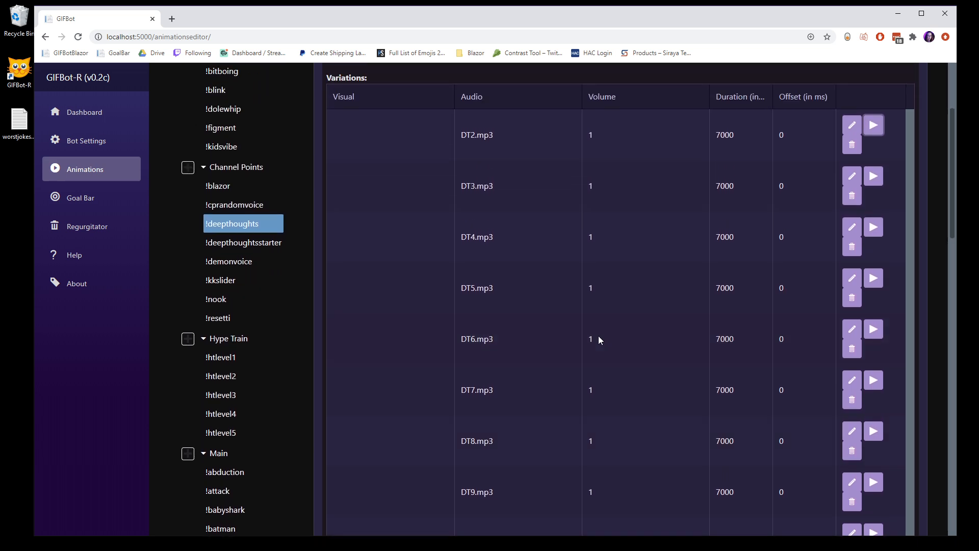
mouse_move(570, 140)
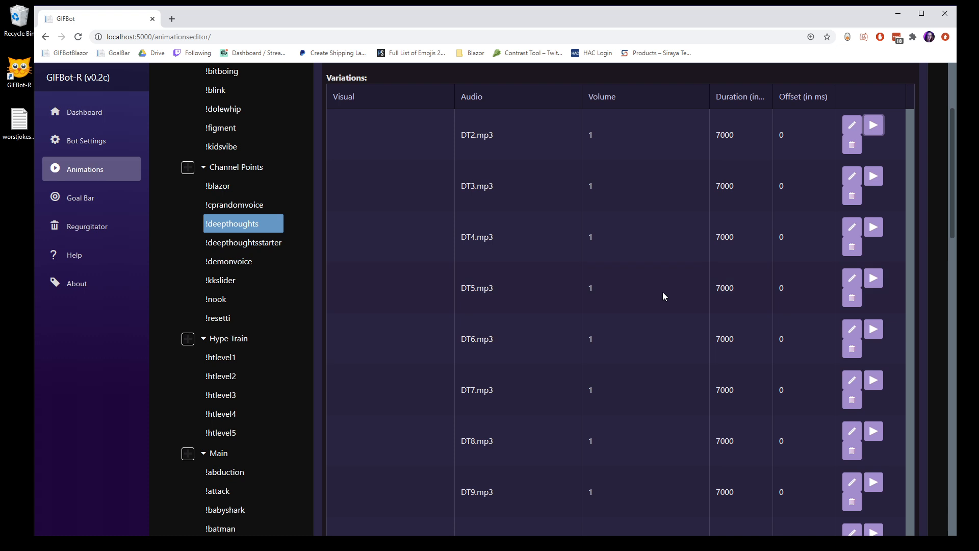
mouse_move(649, 334)
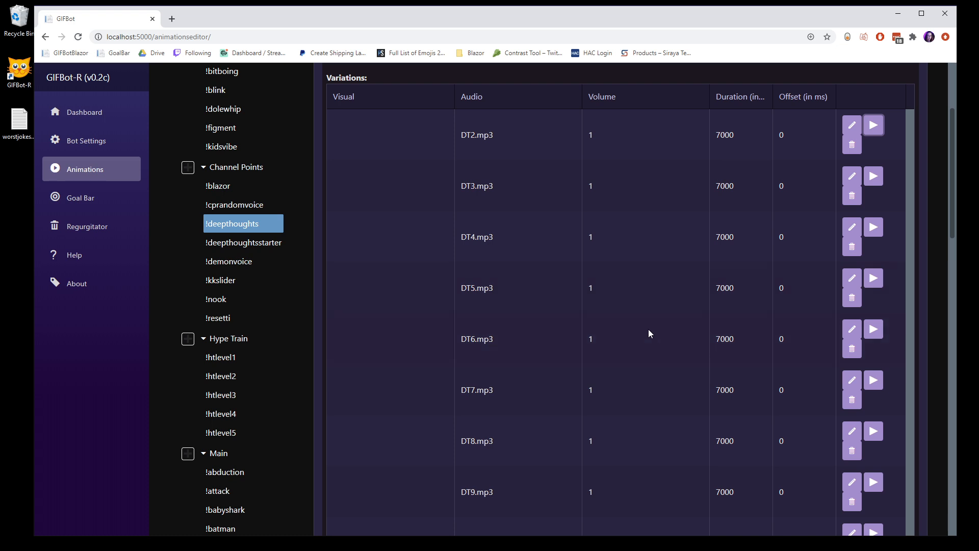
mouse_move(614, 311)
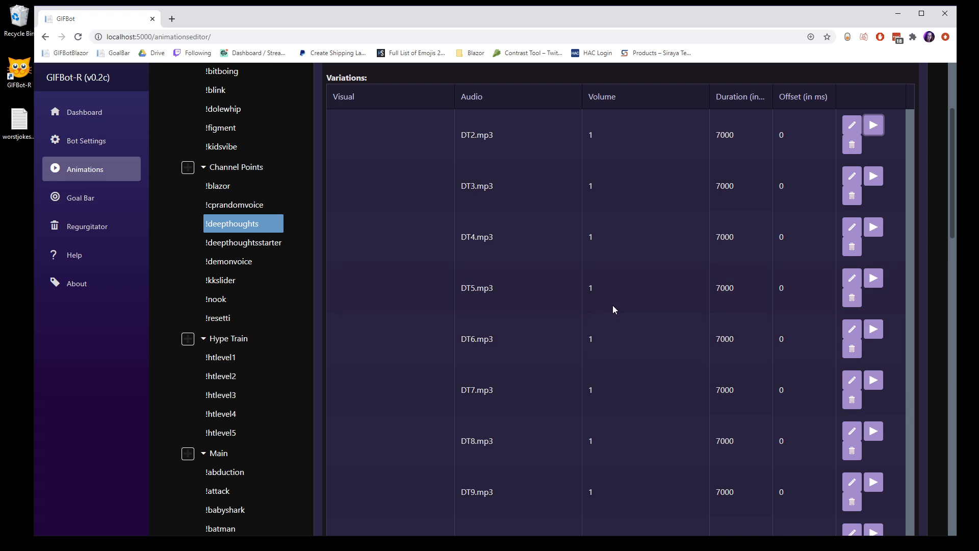
mouse_move(606, 329)
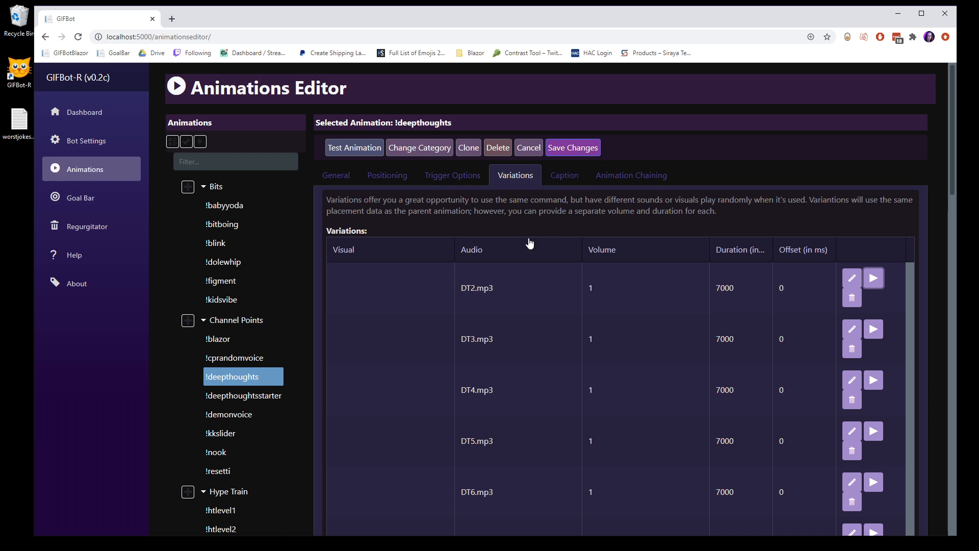
mouse_move(576, 376)
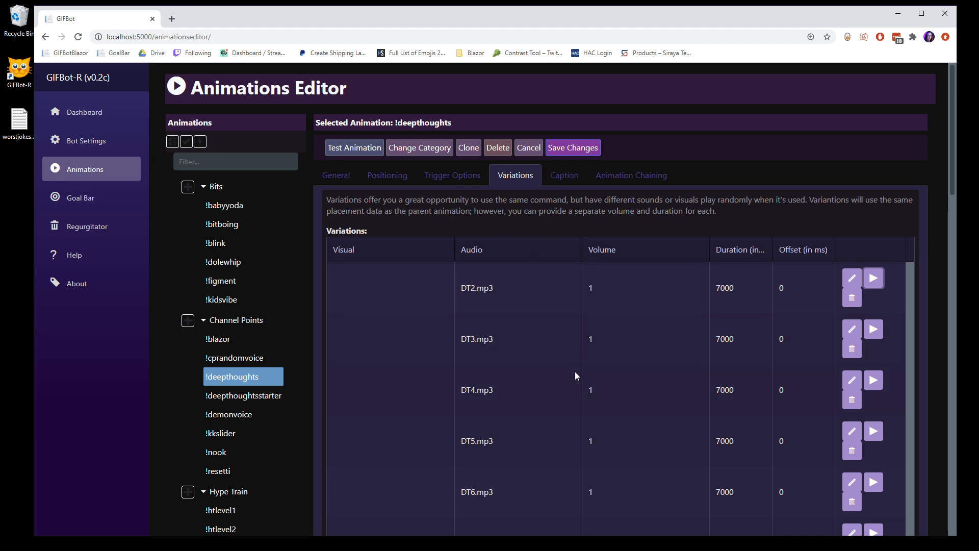
mouse_move(573, 379)
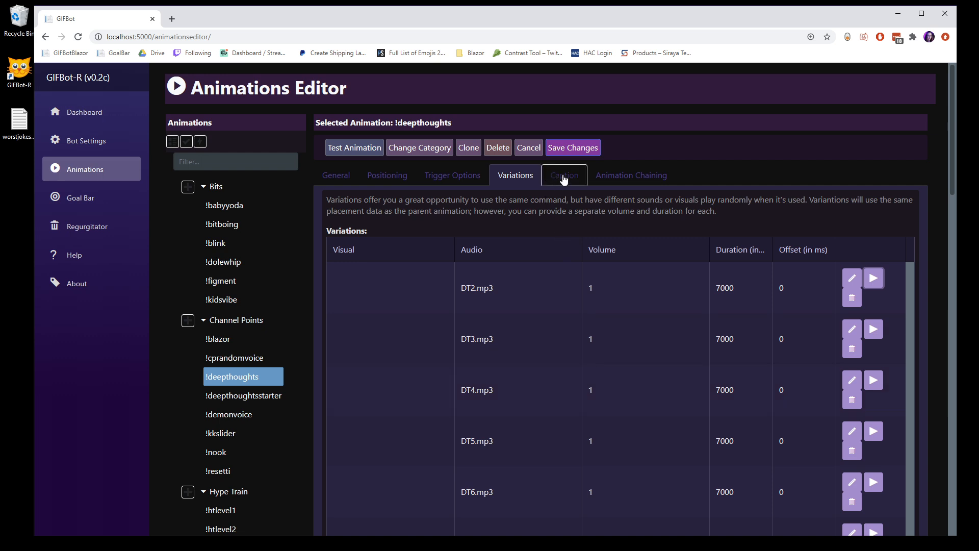
View !deepthoughts' caption settings: empty text, 48 Impact font, placed below the animation
click(563, 175)
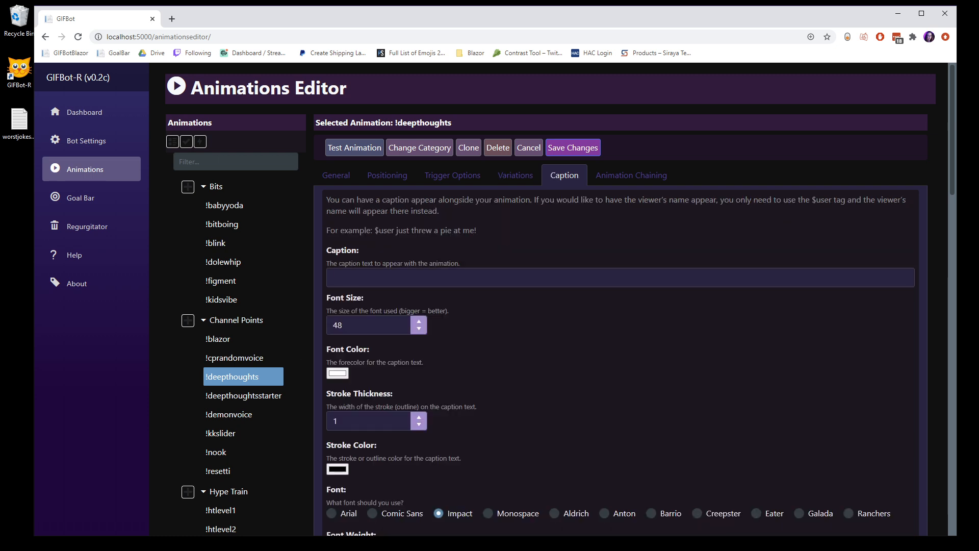
scroll(down, 3)
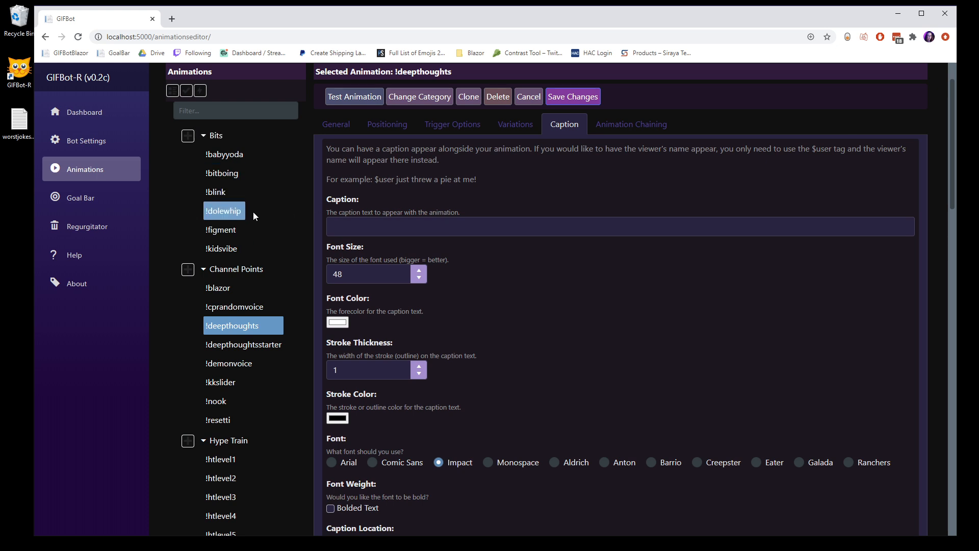
scroll(down, 3)
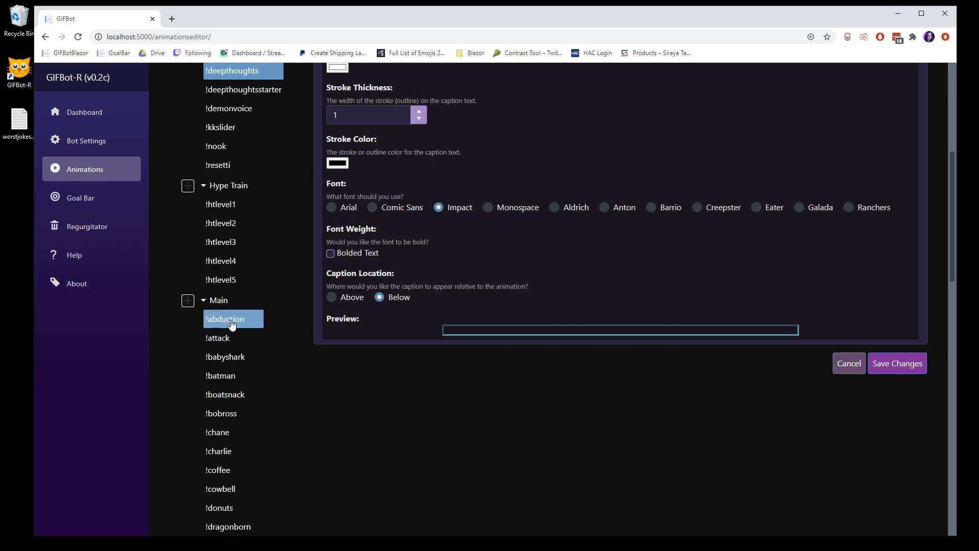
Select !abduction and view its caption '$user abducts fiercekittenz from the stream. Oh noes!'
click(336, 175)
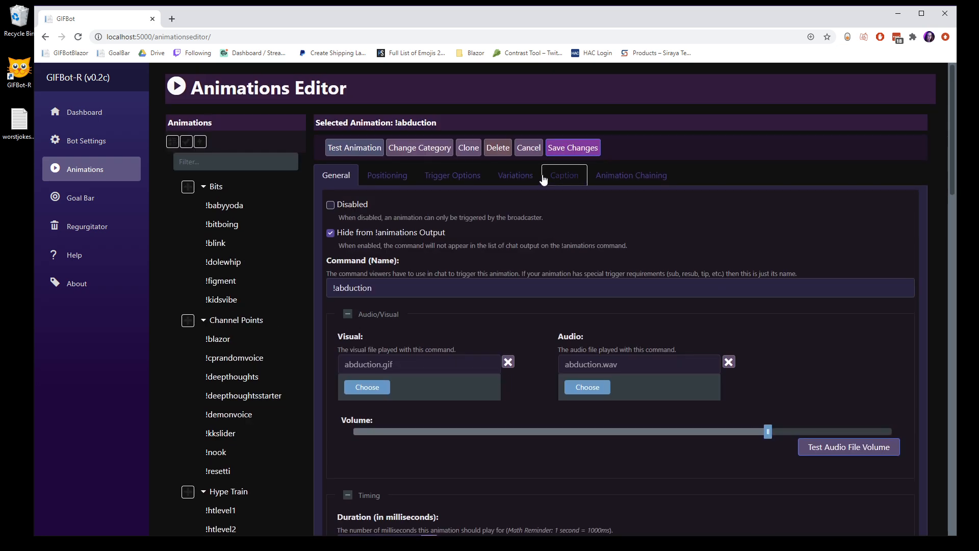
click(563, 175)
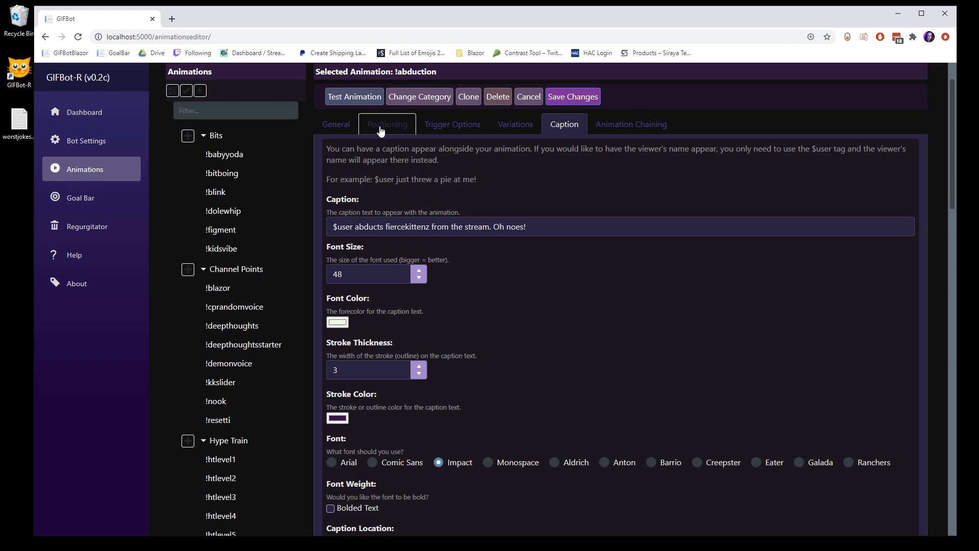
click(386, 123)
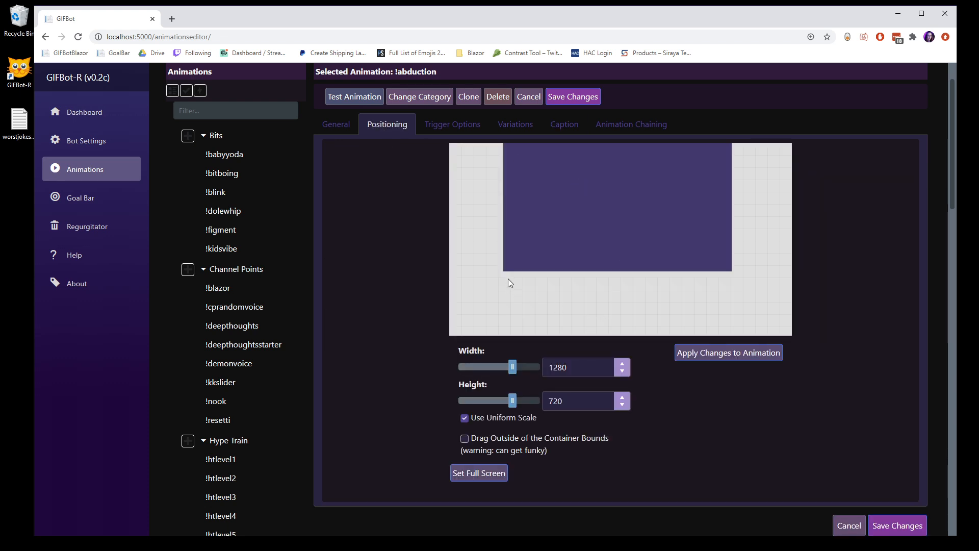
mouse_move(667, 301)
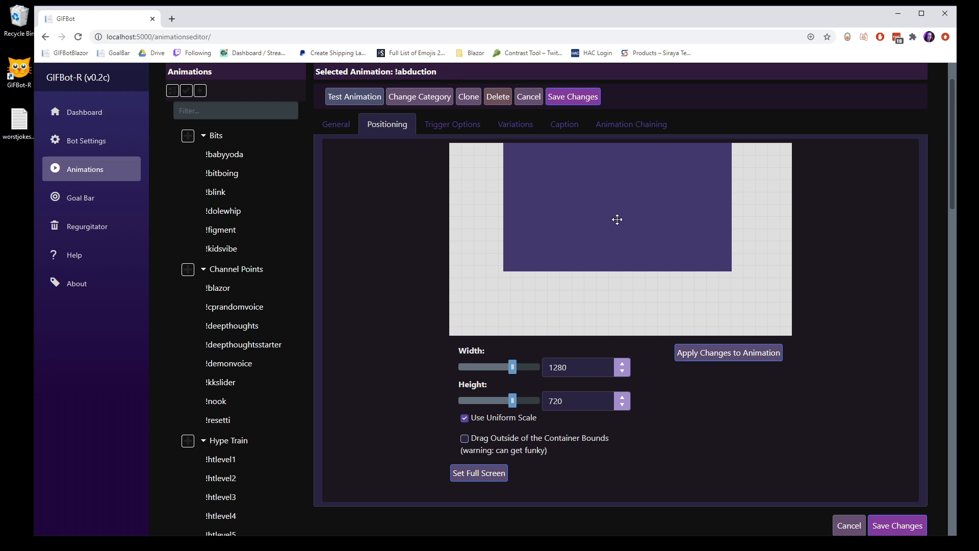
click(564, 124)
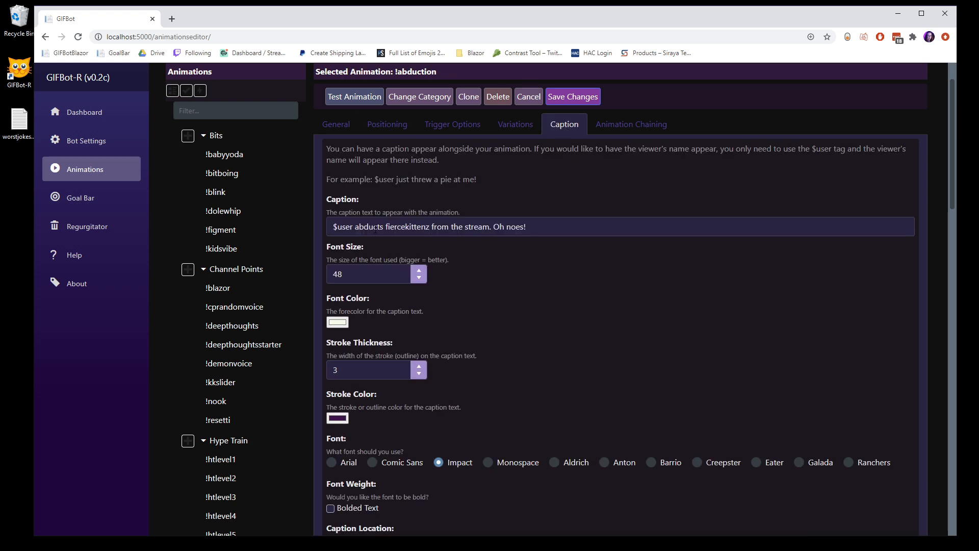
scroll(down, 3)
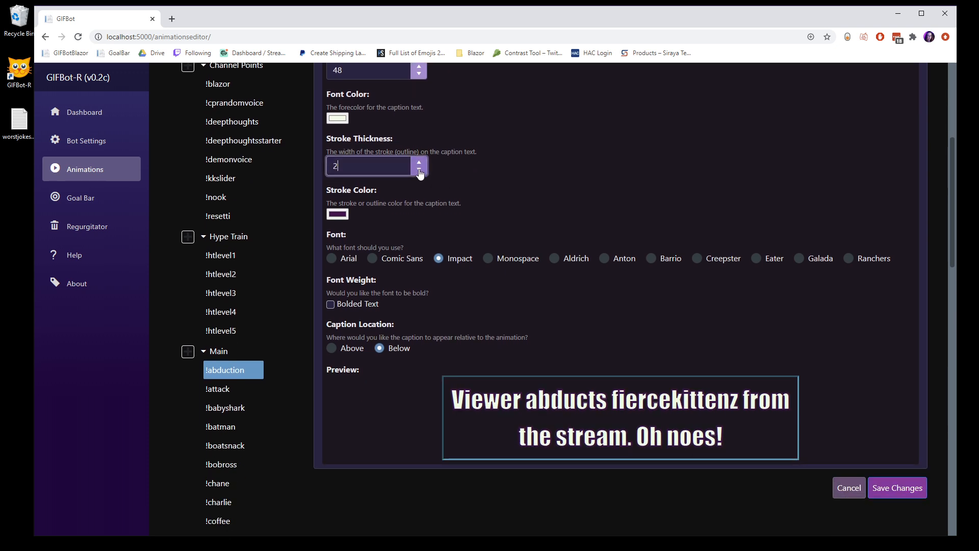
click(420, 170)
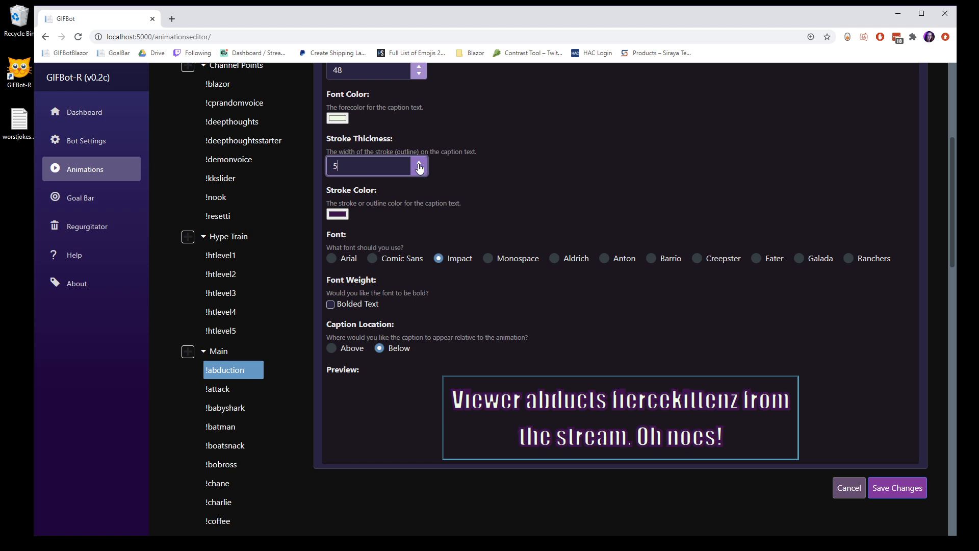
click(419, 170)
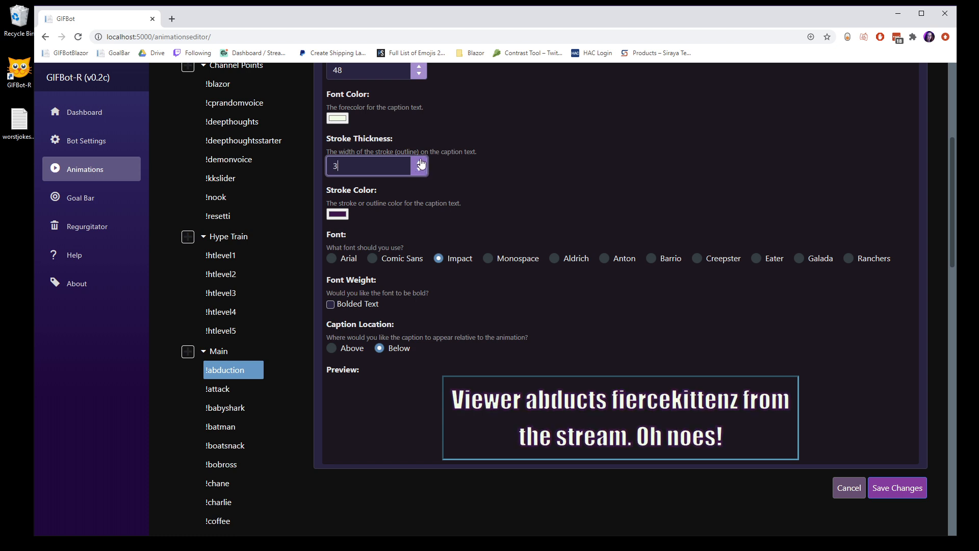
Preview the caption in Monospace, Aldrich, Barrio and Creepster, then return to Impact
click(488, 258)
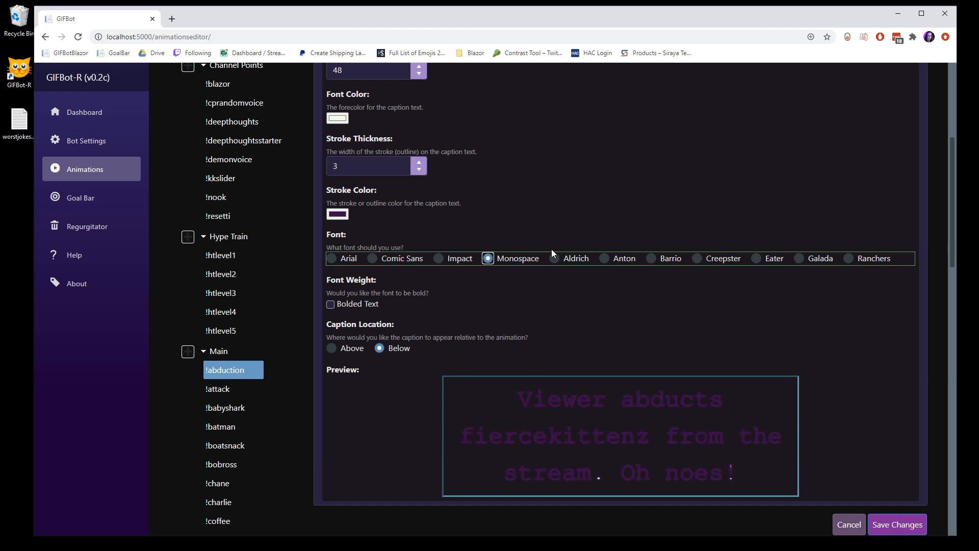
click(554, 258)
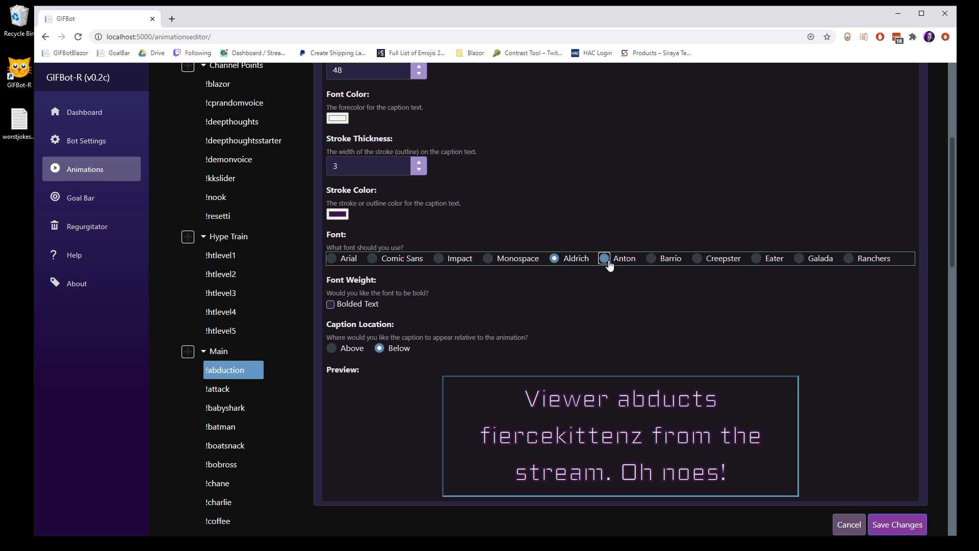
click(651, 258)
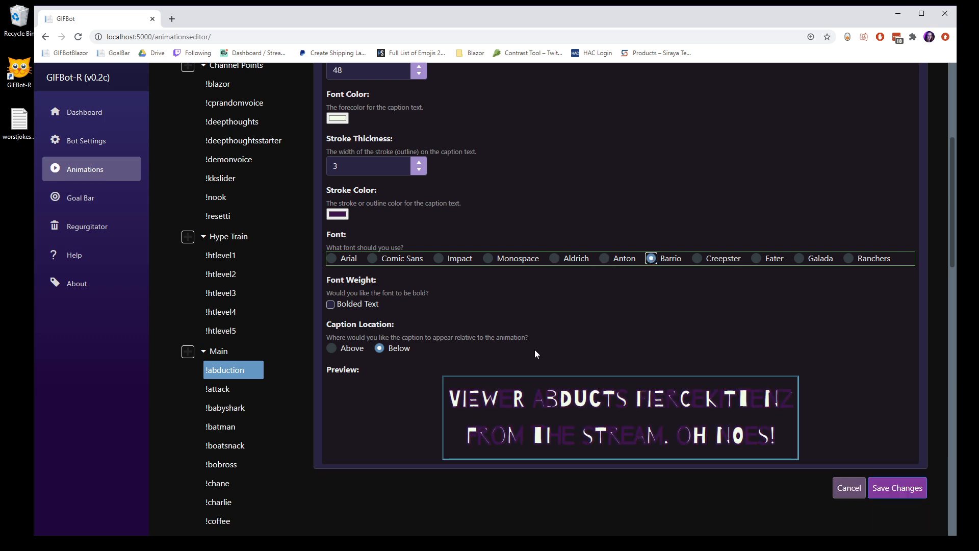
click(697, 258)
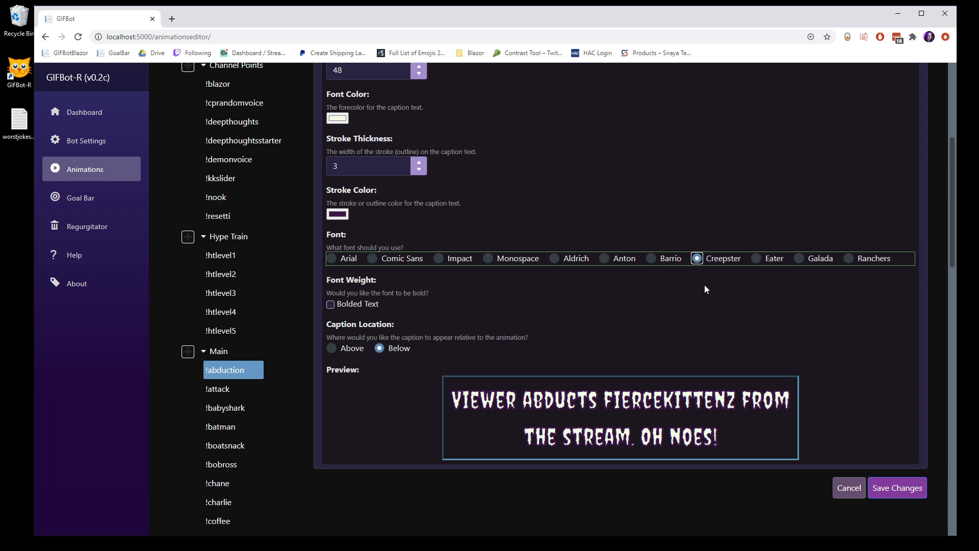
mouse_move(484, 273)
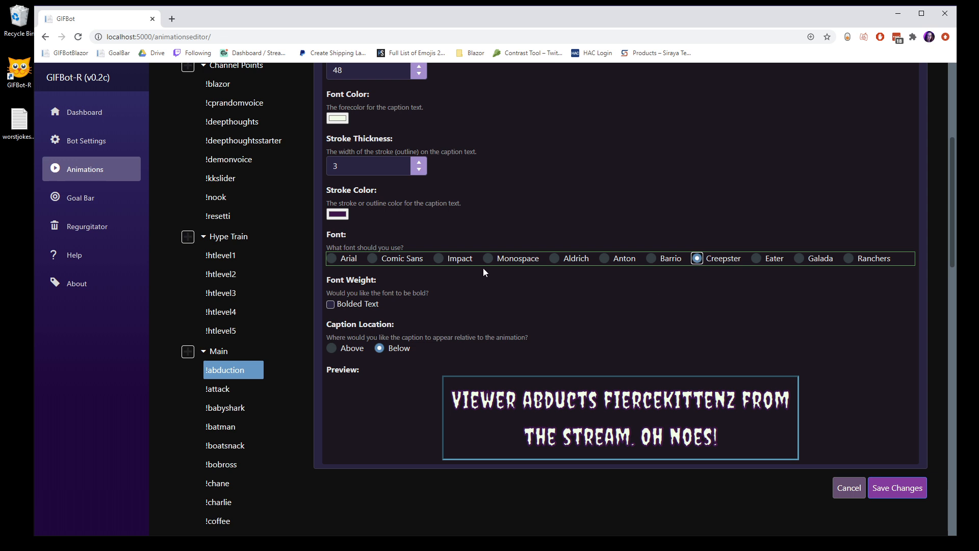
click(439, 259)
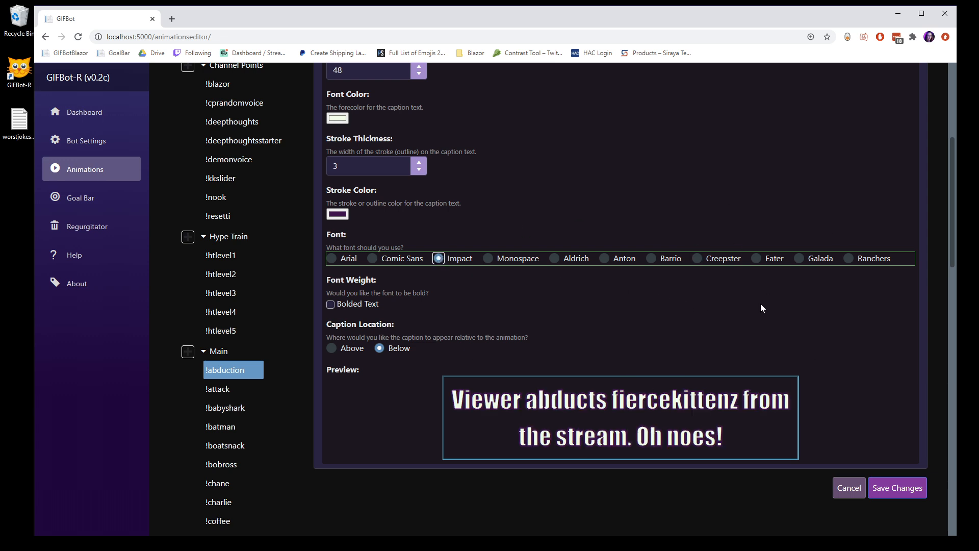
mouse_move(759, 270)
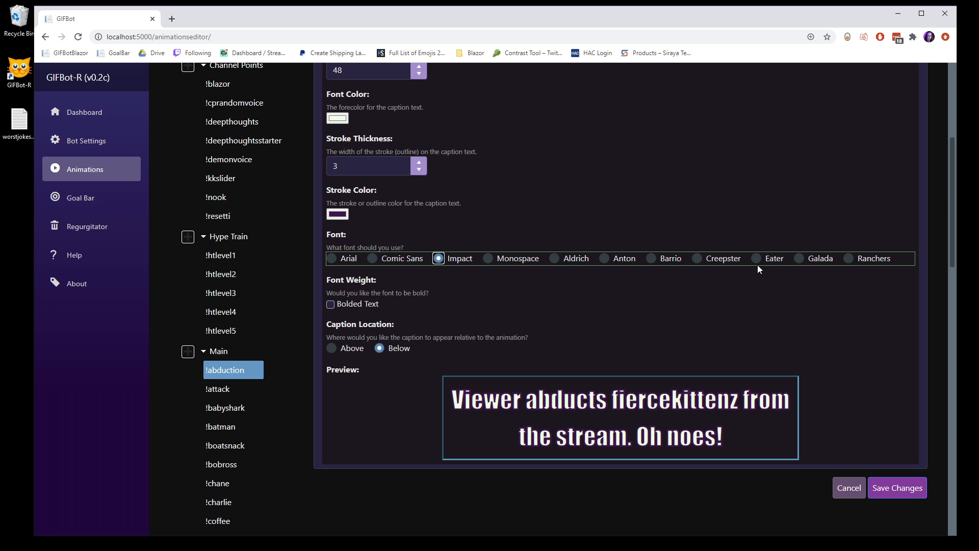
Try Galada and Comic Sans, settle on Impact, and toggle Bolded Text
click(799, 258)
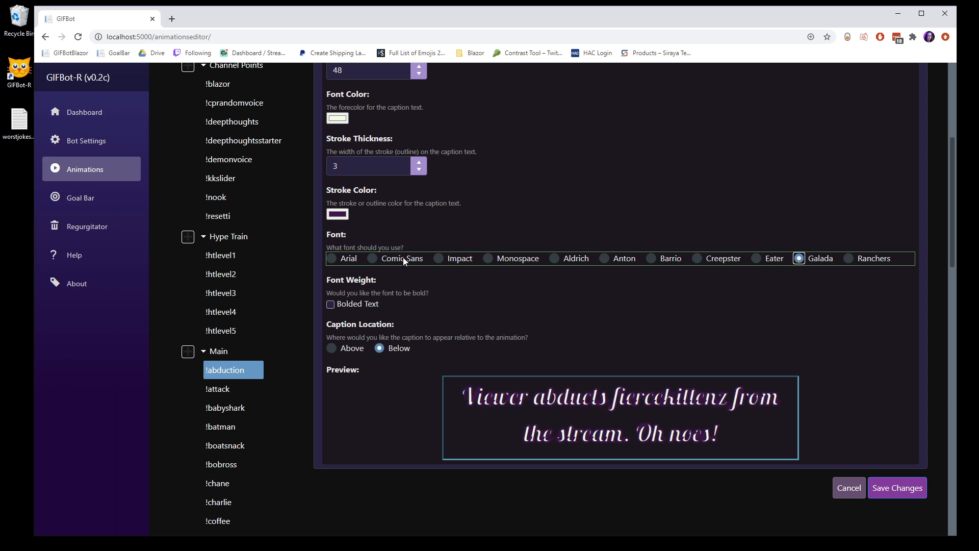
click(371, 259)
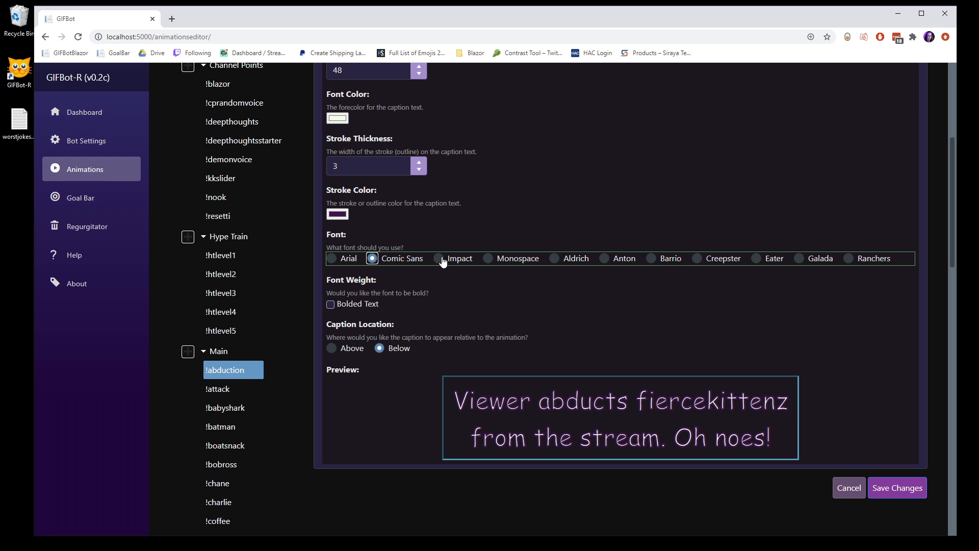
click(440, 258)
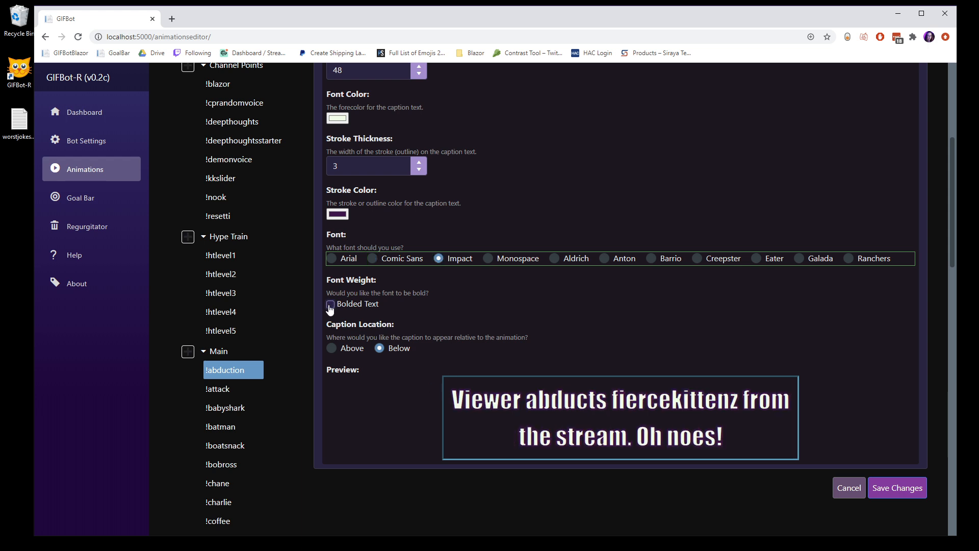
click(330, 304)
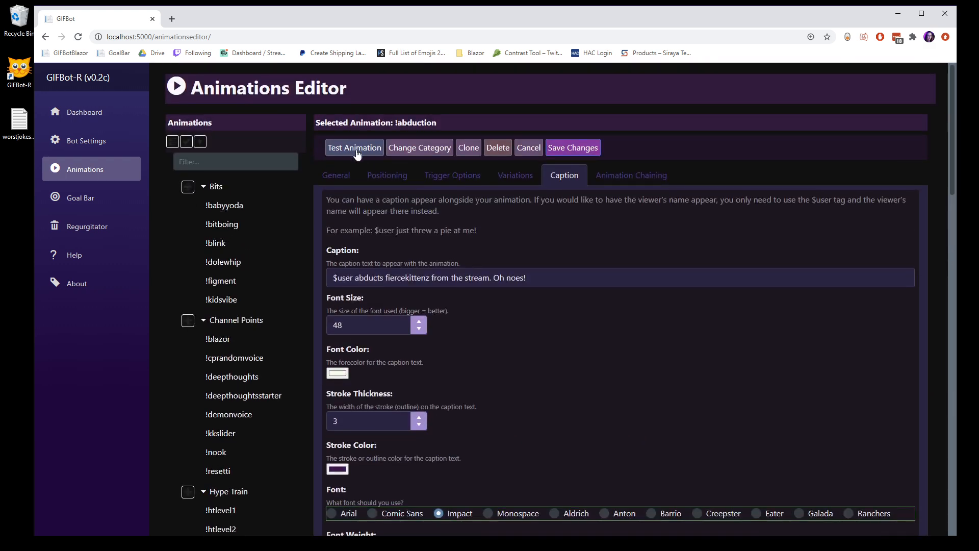
click(355, 147)
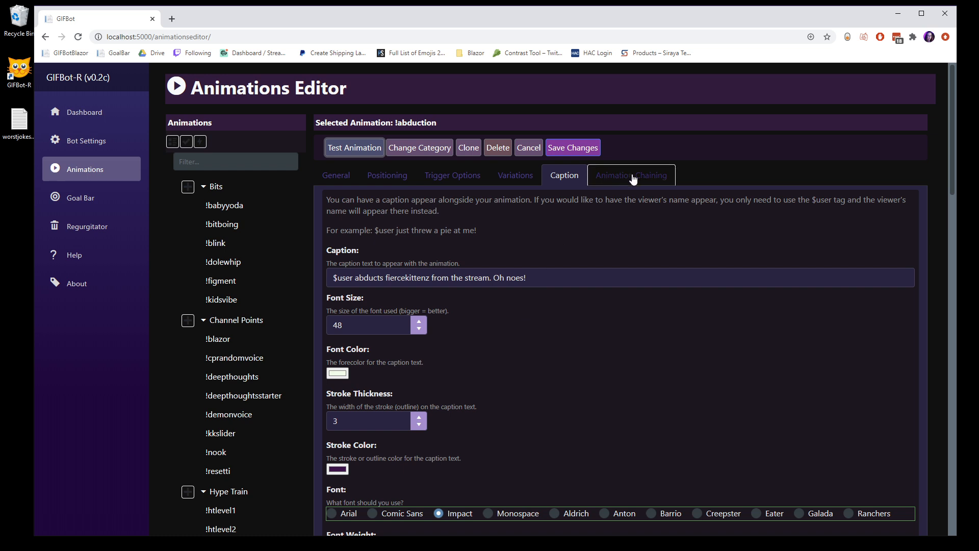
mouse_move(636, 179)
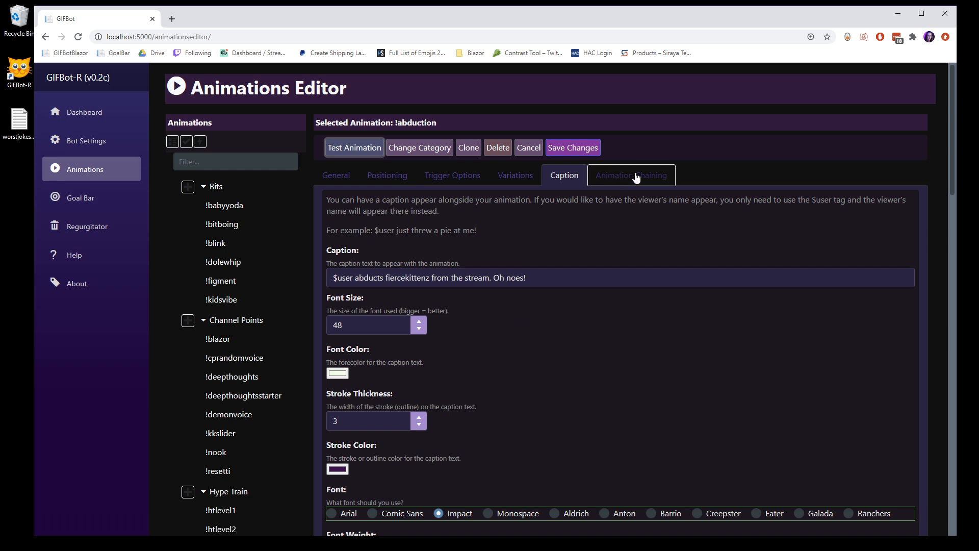
Display !abduction's Animation Chaining tab, which lists no chained commands
click(631, 175)
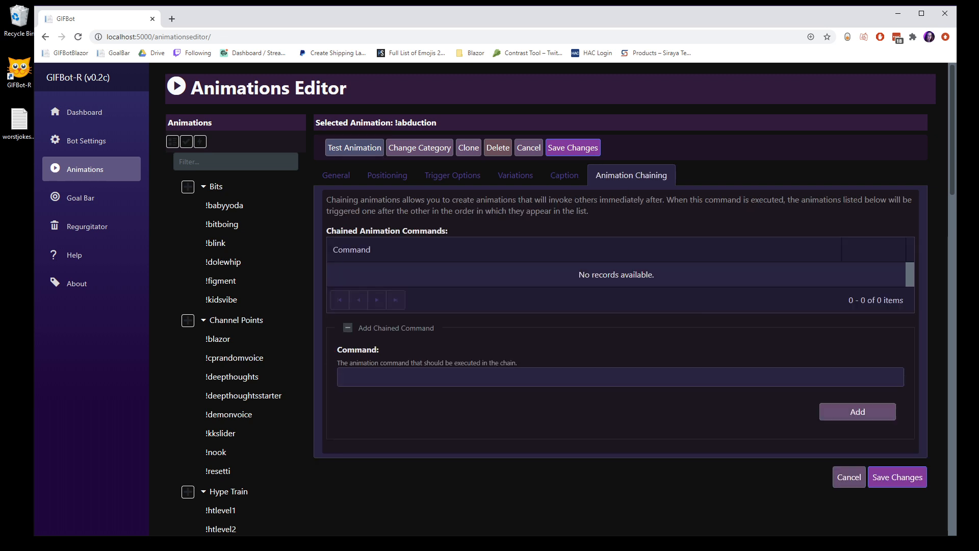
mouse_move(315, 332)
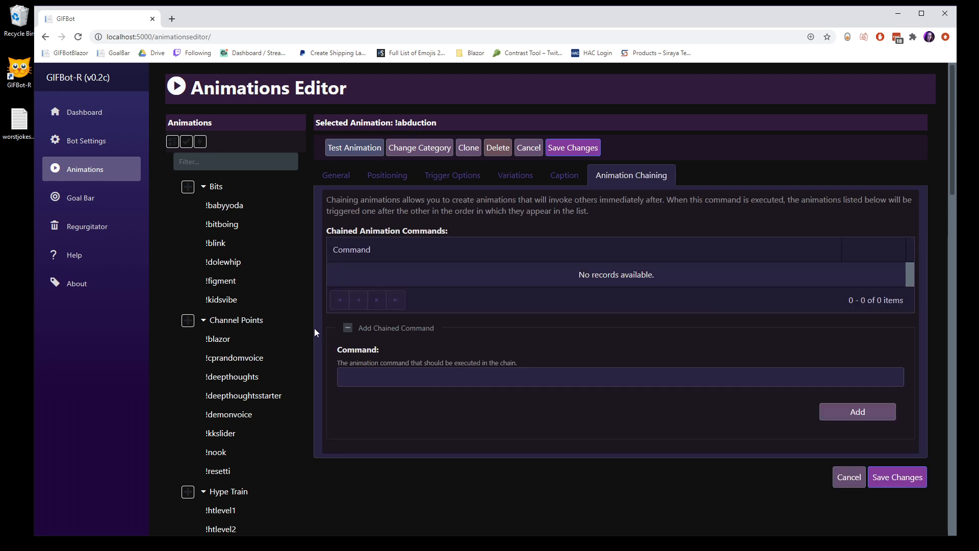
mouse_move(324, 198)
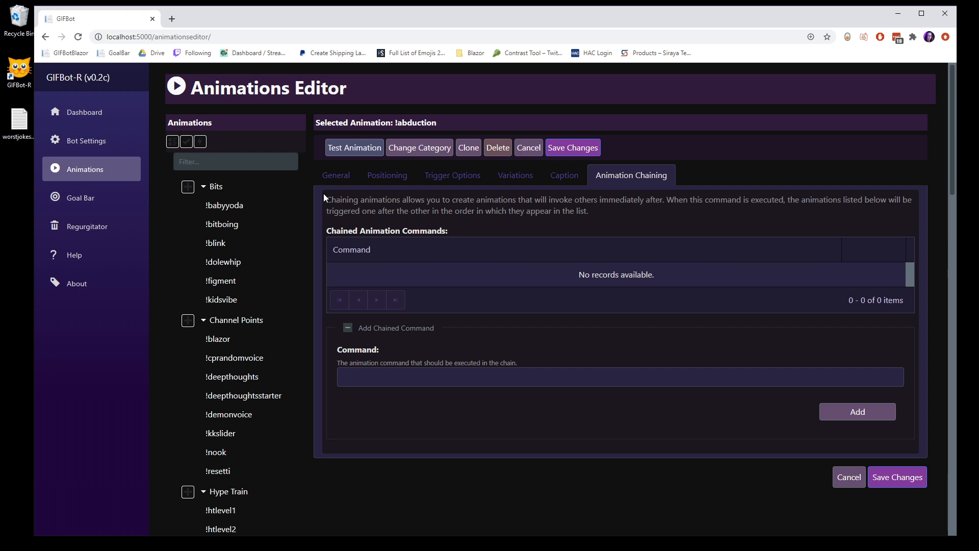
click(243, 395)
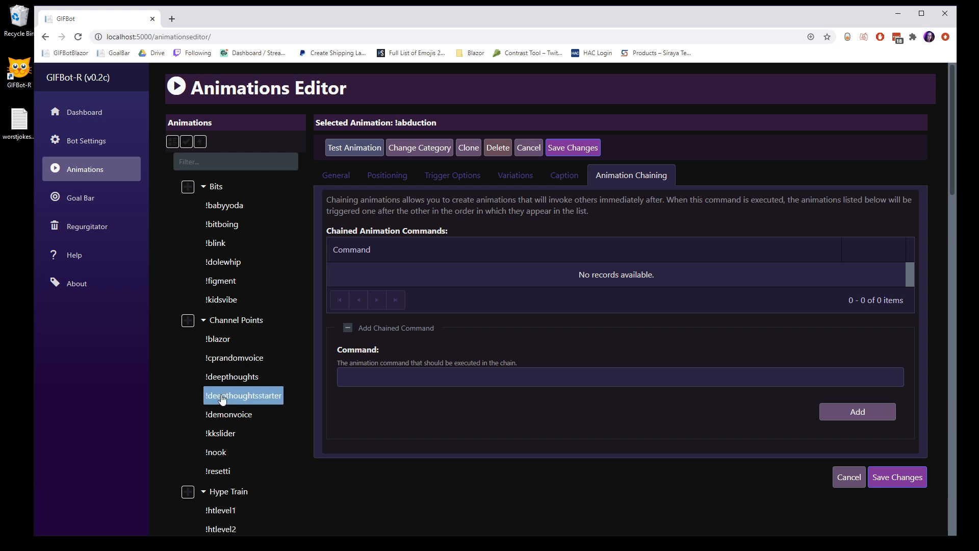
Glance at !deepthoughts, then open !deepthoughtsstarter, which has DT_Starter.mp3 audio and no visual file
click(231, 376)
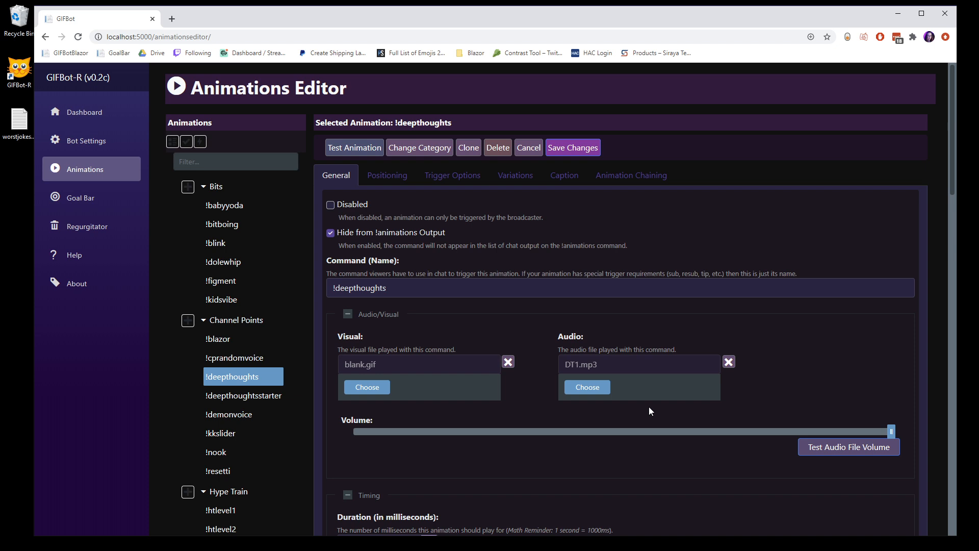
mouse_move(553, 457)
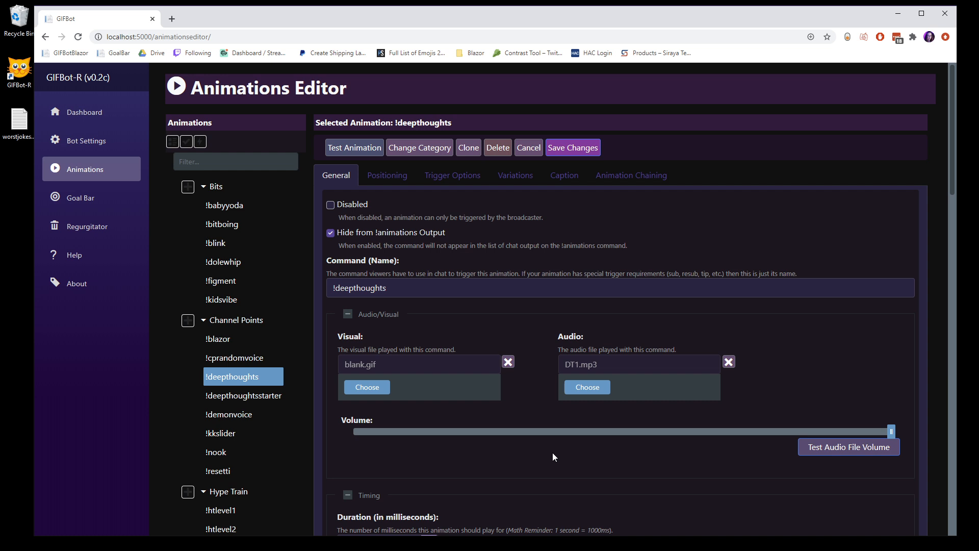
mouse_move(304, 390)
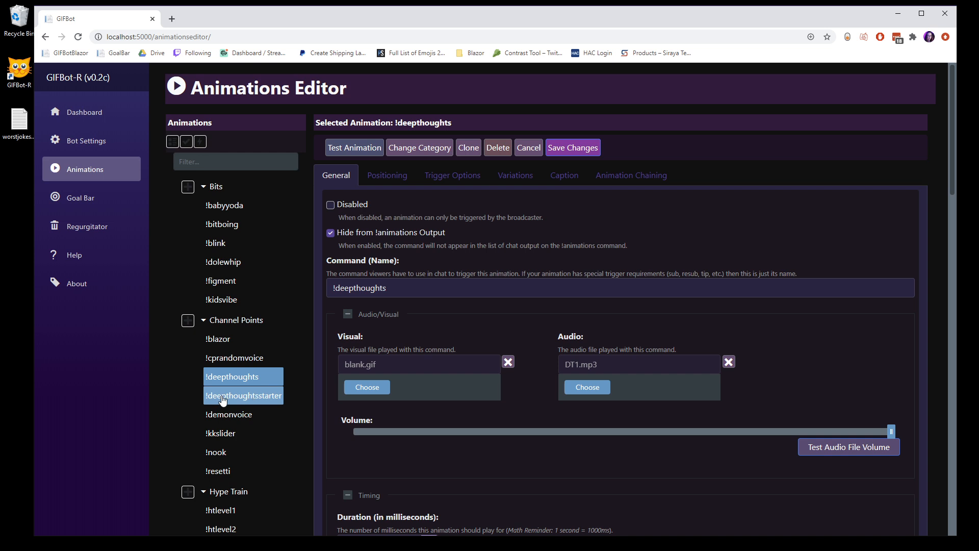
click(244, 395)
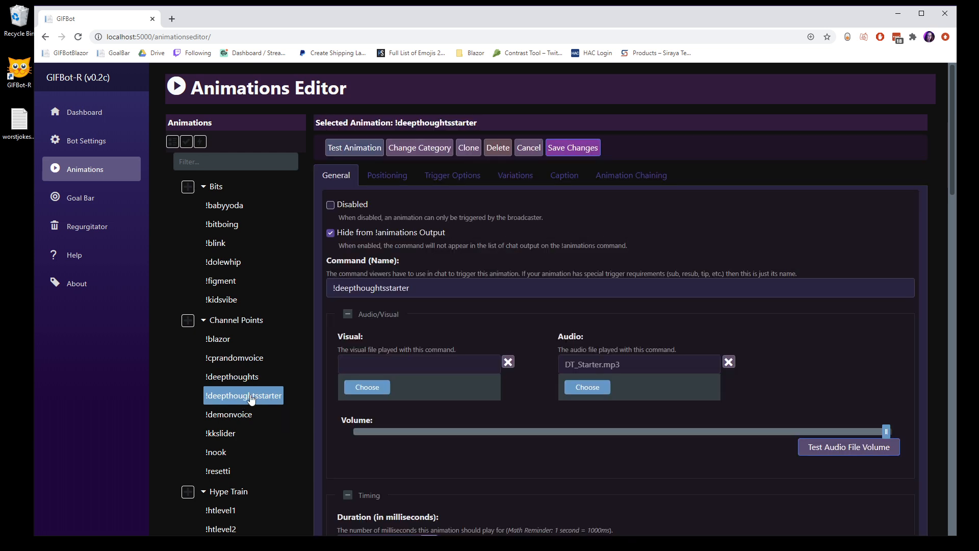
mouse_move(278, 403)
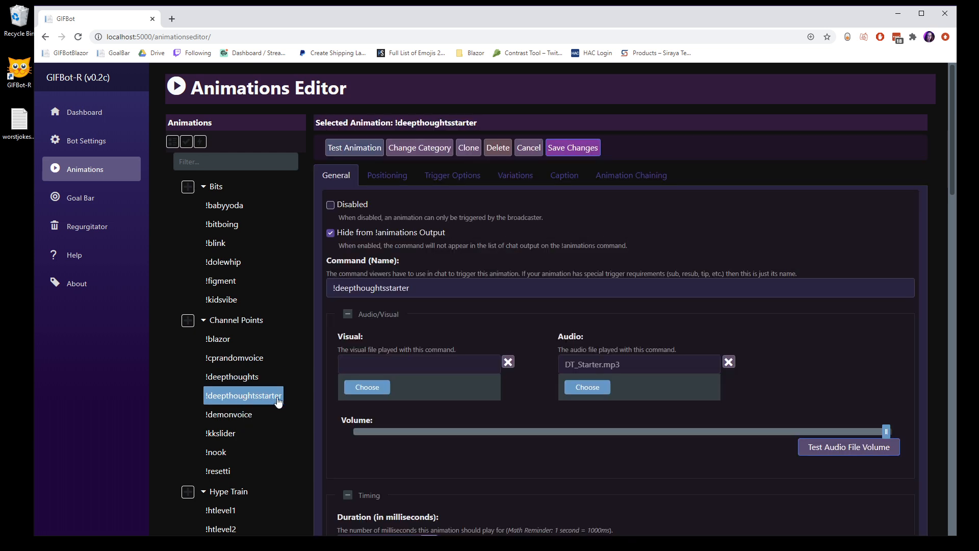
Show the Channel Point Rewards trigger for !deepthoughtsstarter: an exact 1250-point redemption
click(451, 175)
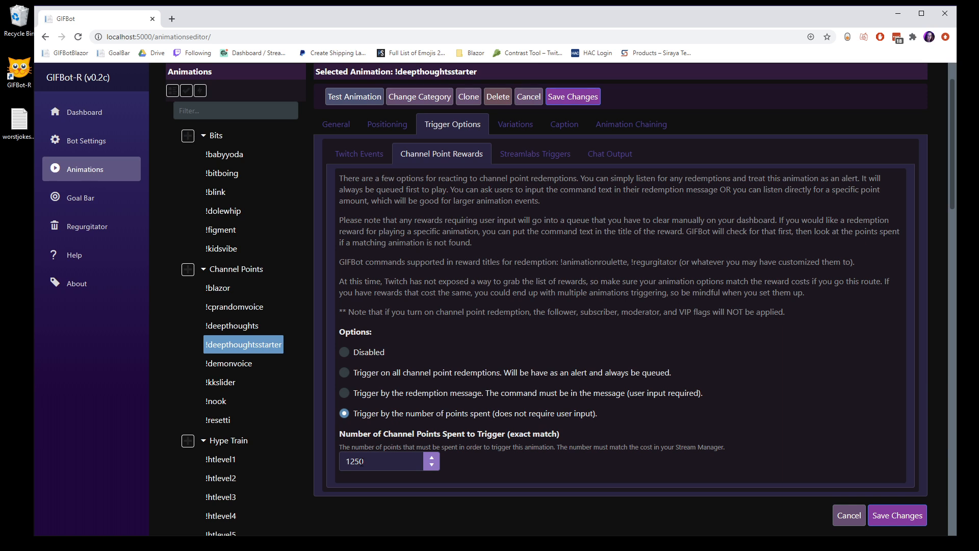
mouse_move(631, 123)
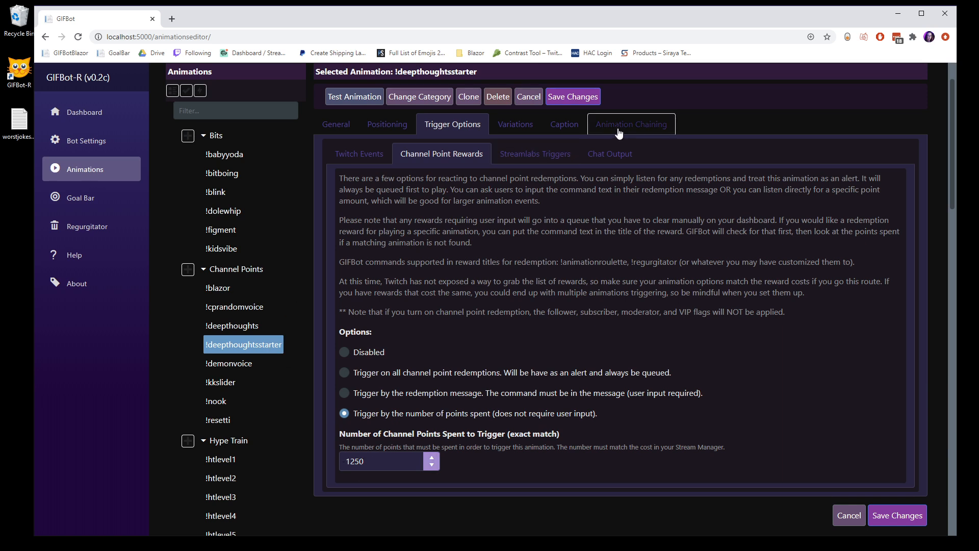
Review Animation Chaining, where !deepthoughts is the single command chained after !deepthoughtsstarter
click(631, 124)
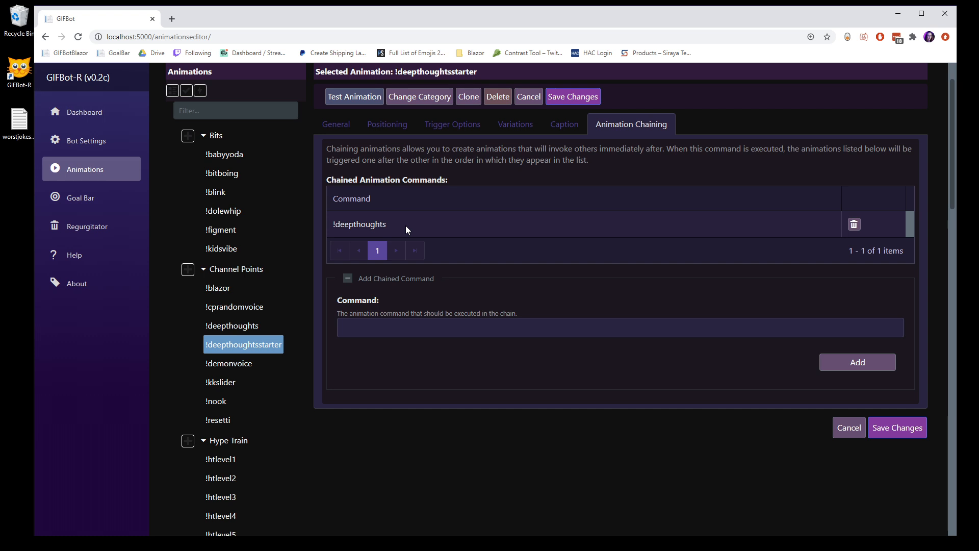
mouse_move(482, 239)
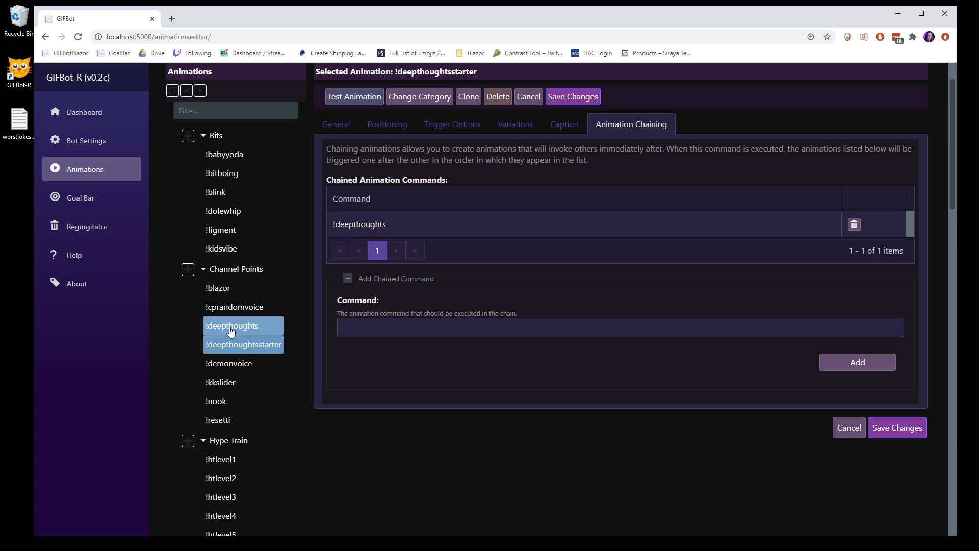
mouse_move(249, 331)
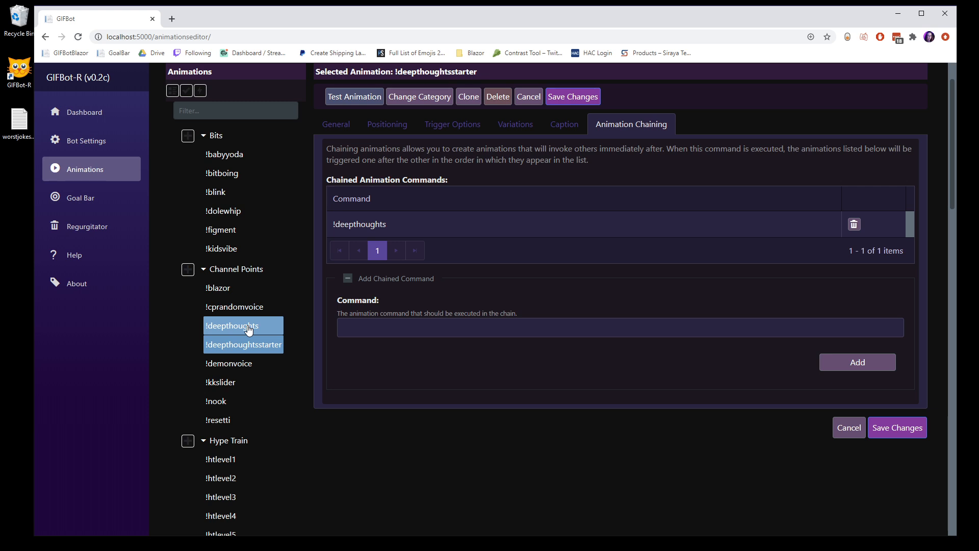
click(242, 344)
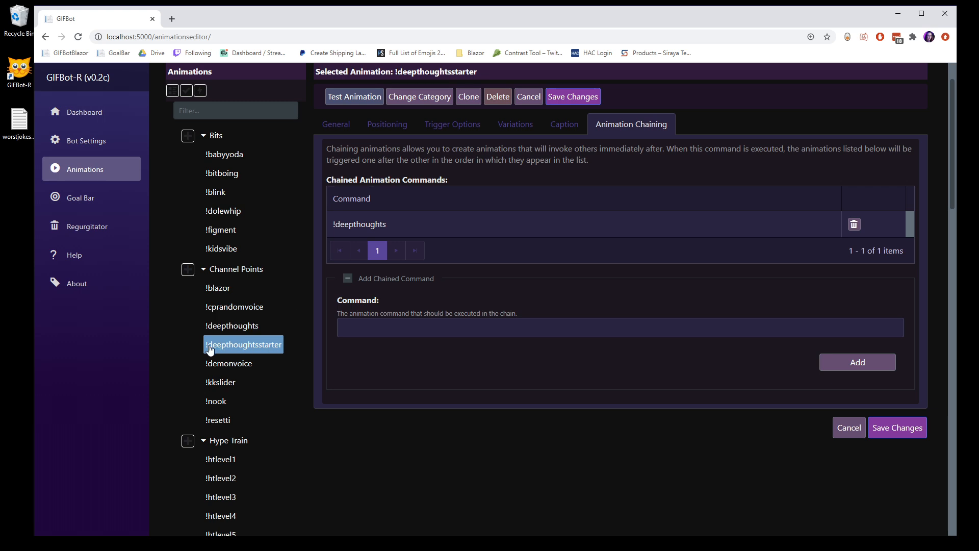
mouse_move(243, 345)
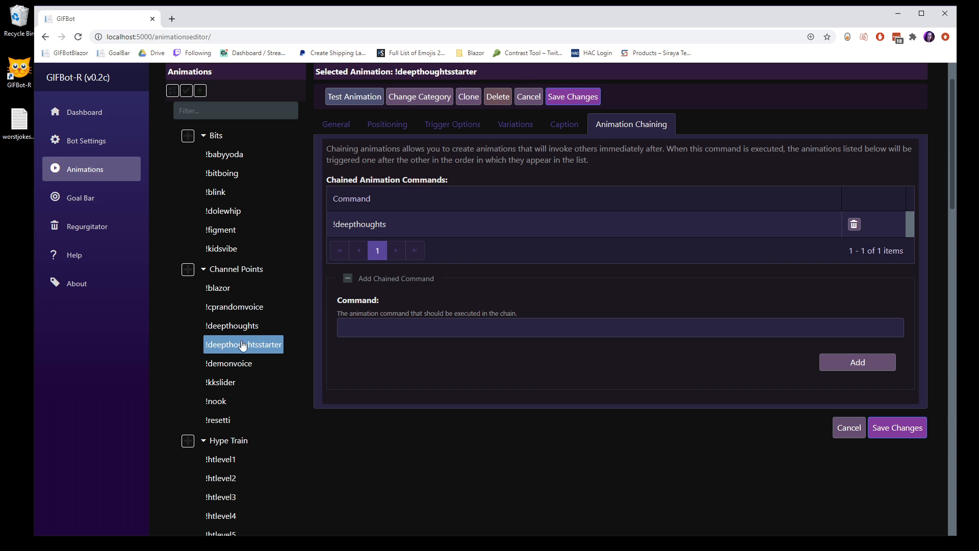
mouse_move(181, 352)
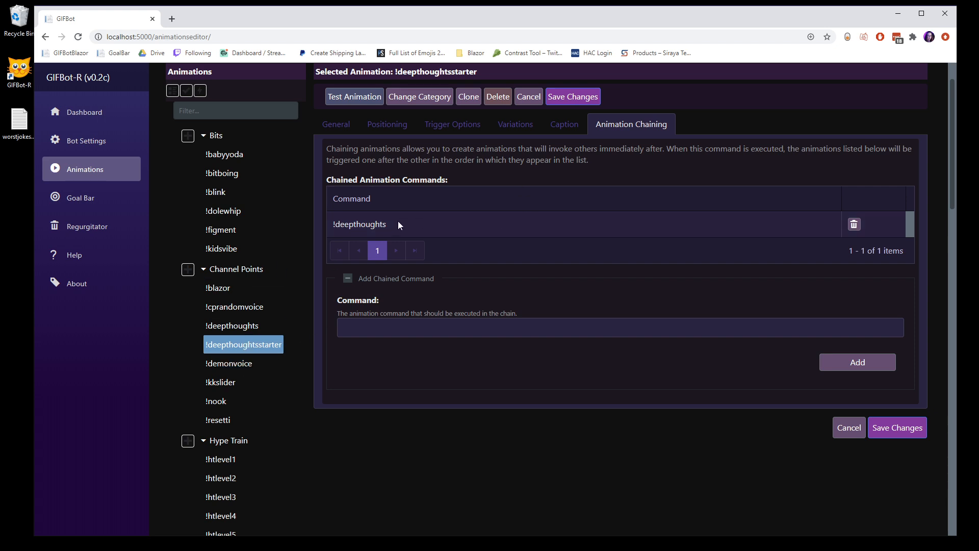
click(243, 326)
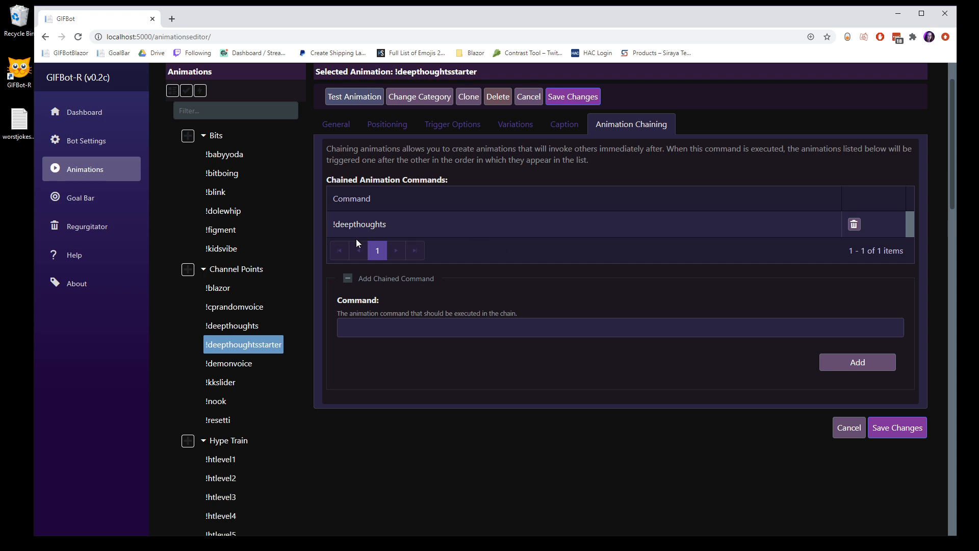
mouse_move(343, 205)
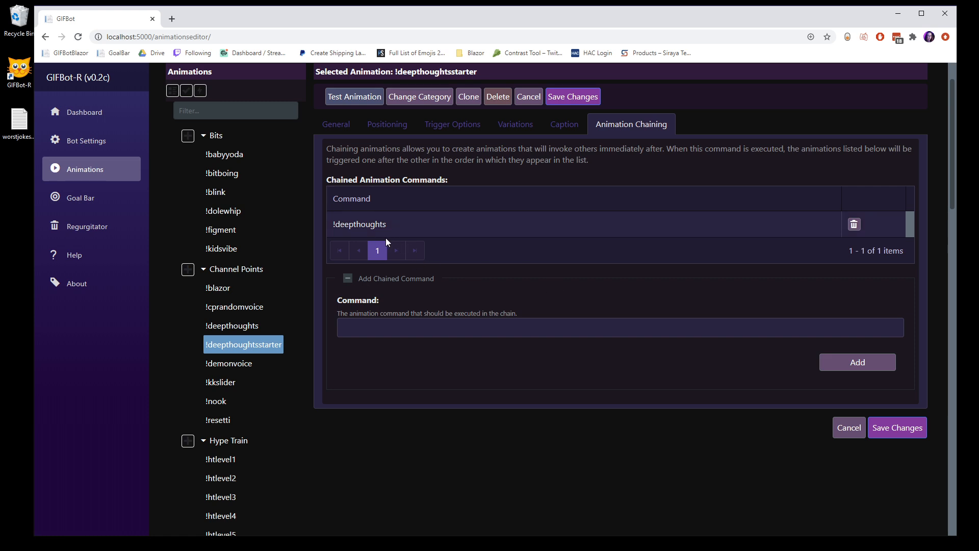
mouse_move(336, 201)
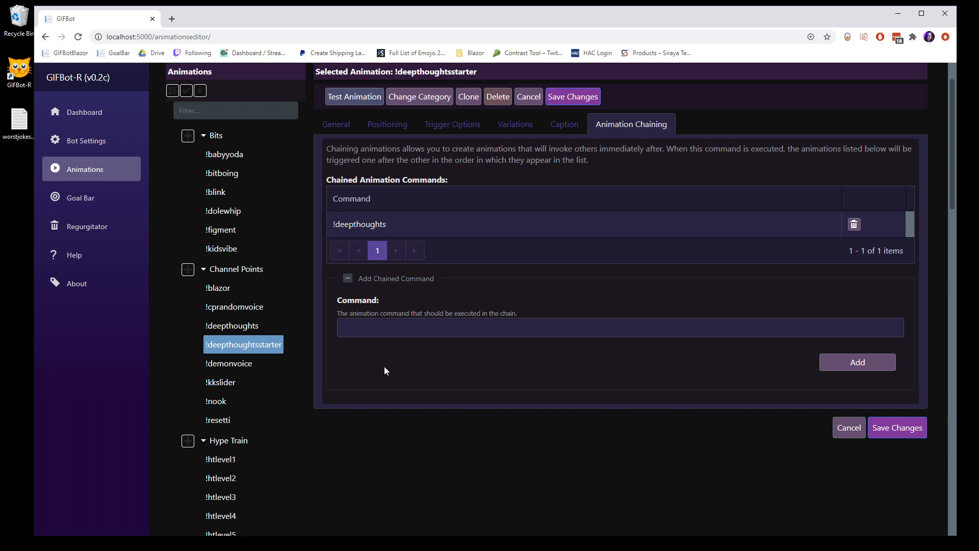
mouse_move(384, 382)
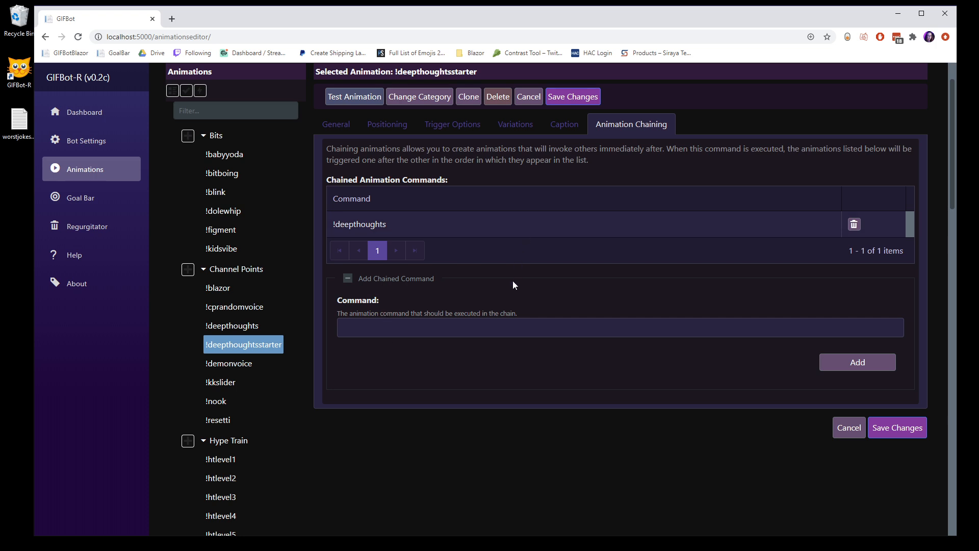
mouse_move(412, 217)
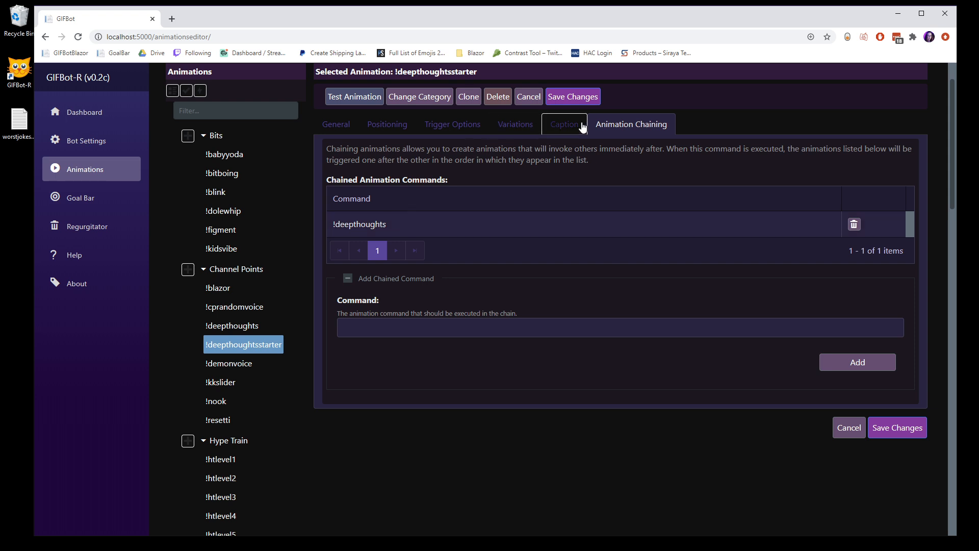
Return to the General tab showing DT_Starter.mp3 audio with no visual file
click(335, 123)
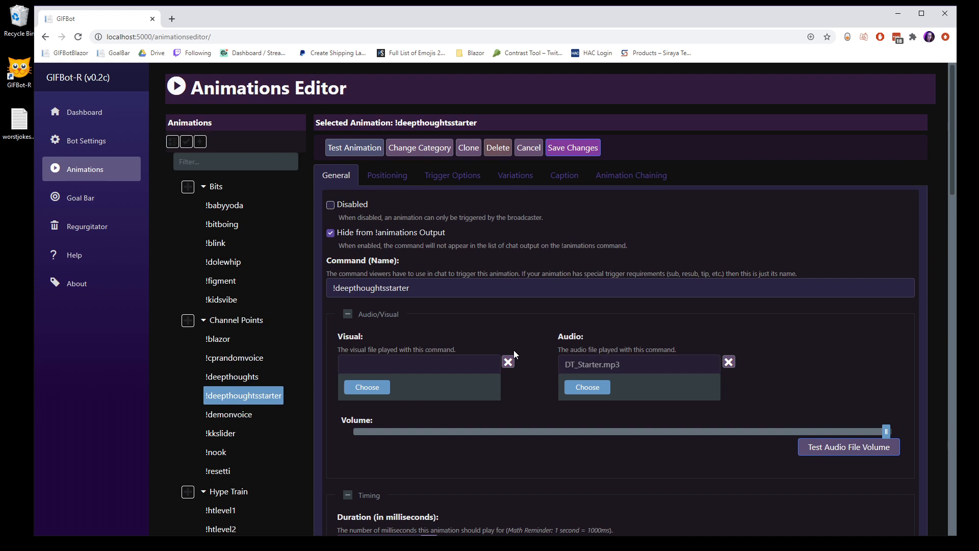
mouse_move(539, 397)
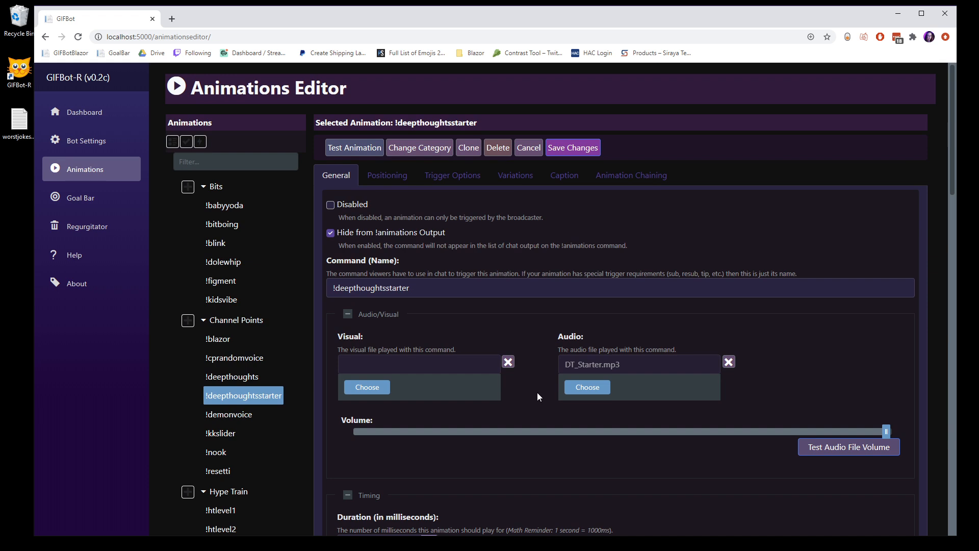
mouse_move(538, 385)
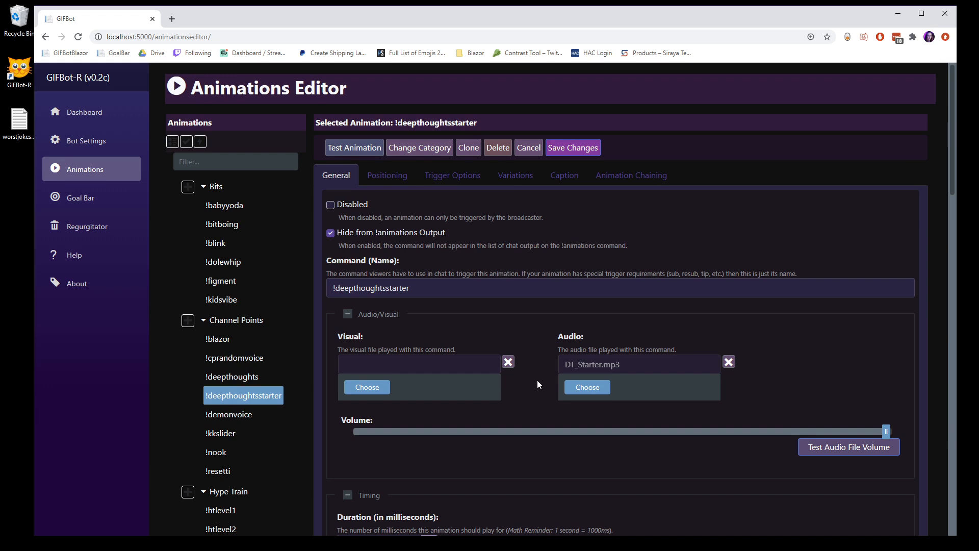